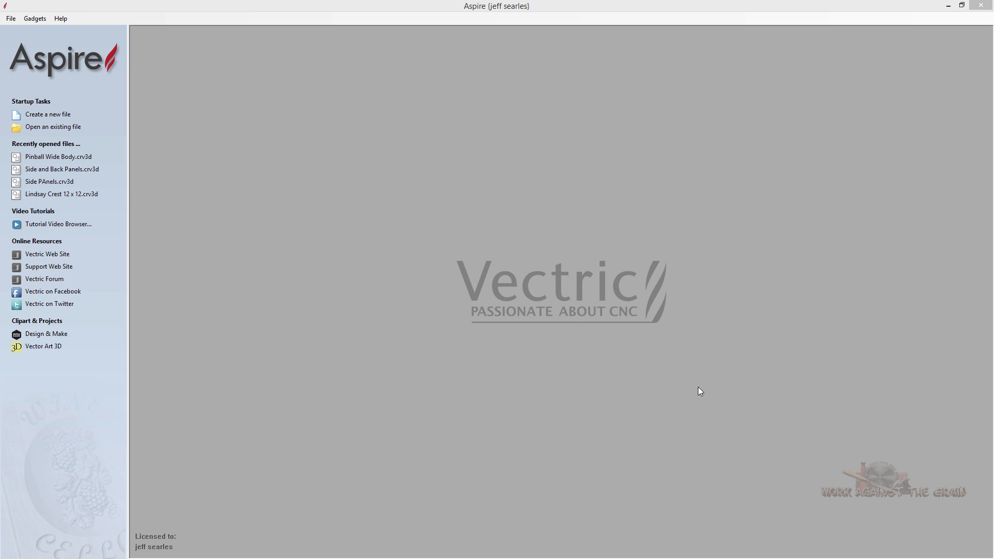
pyautogui.moveTo(697, 392)
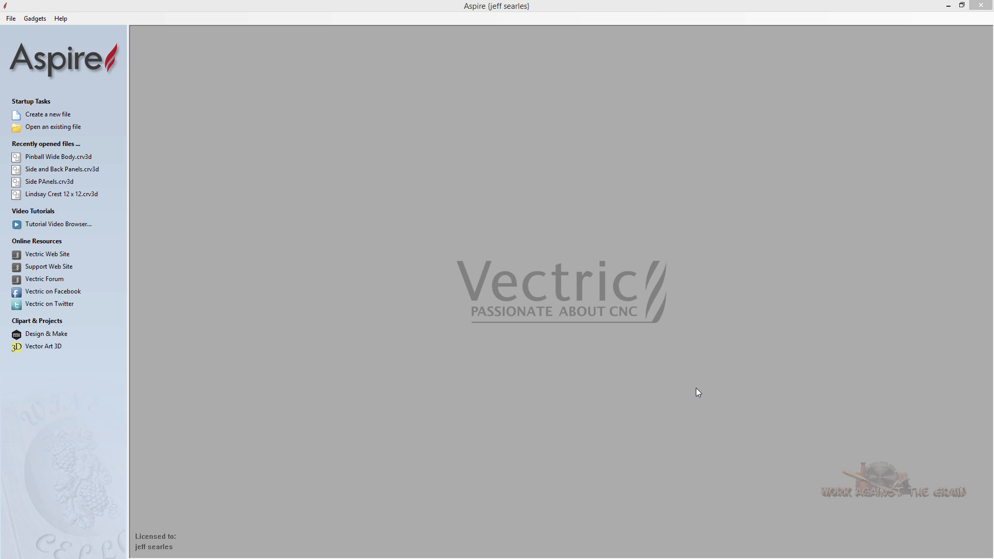
pyautogui.moveTo(639, 383)
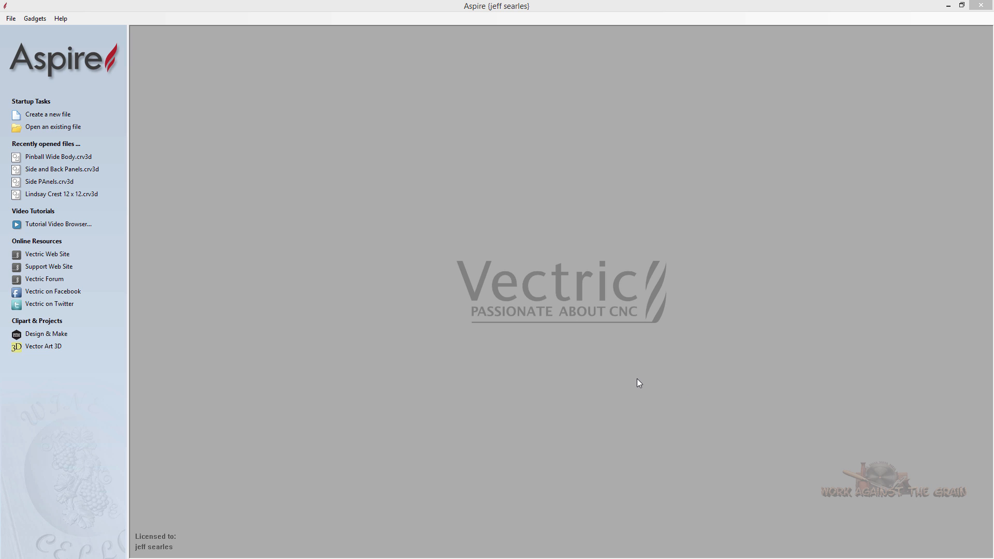
pyautogui.moveTo(618, 377)
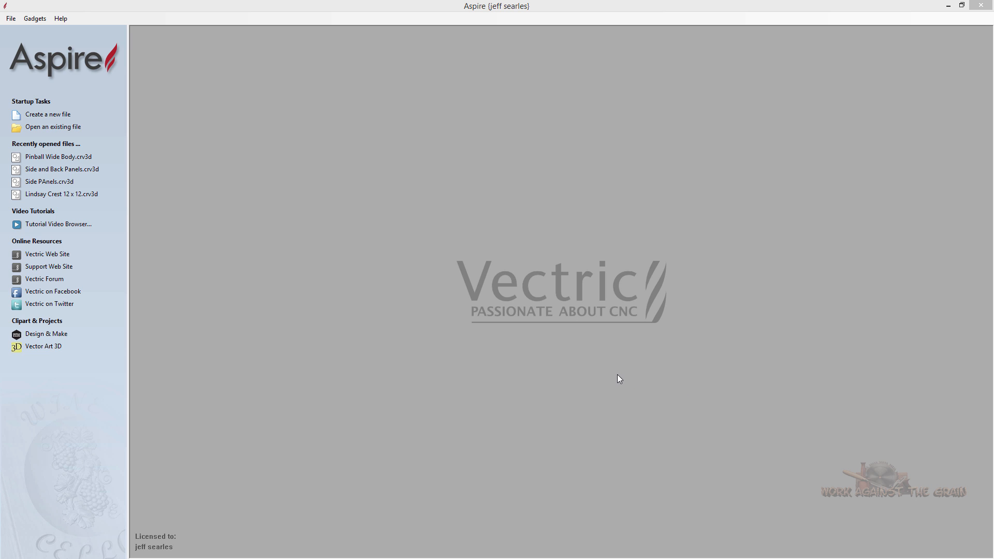
pyautogui.moveTo(588, 391)
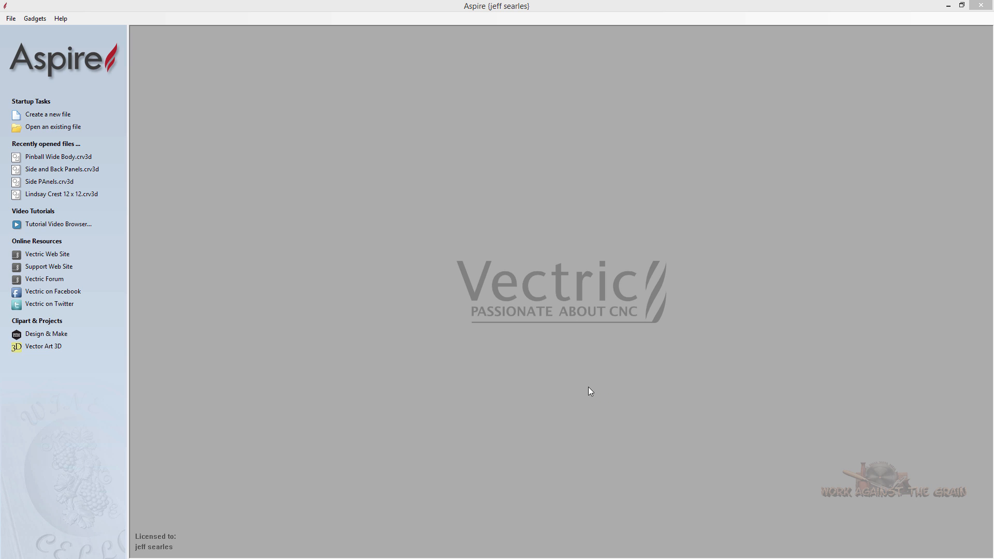
pyautogui.moveTo(453, 355)
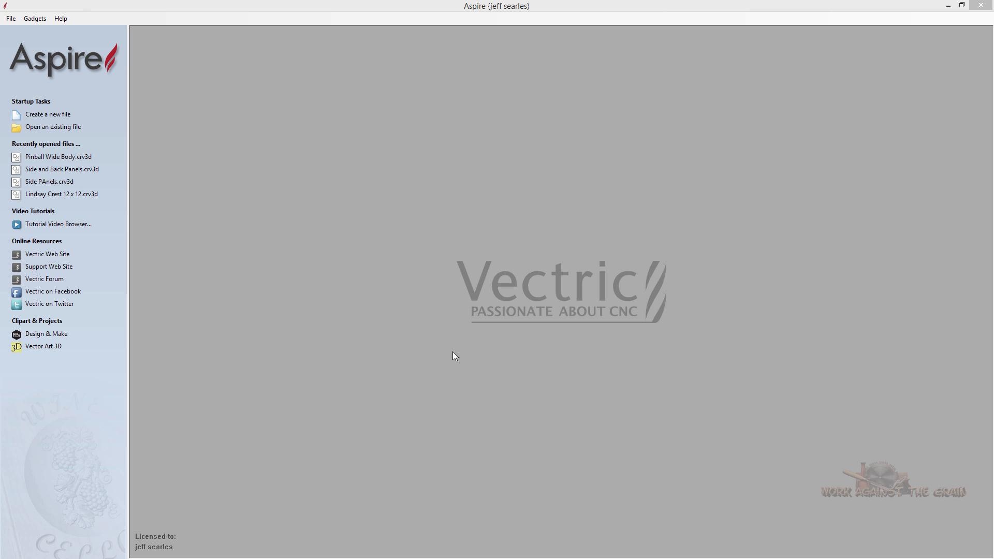
pyautogui.moveTo(159, 125)
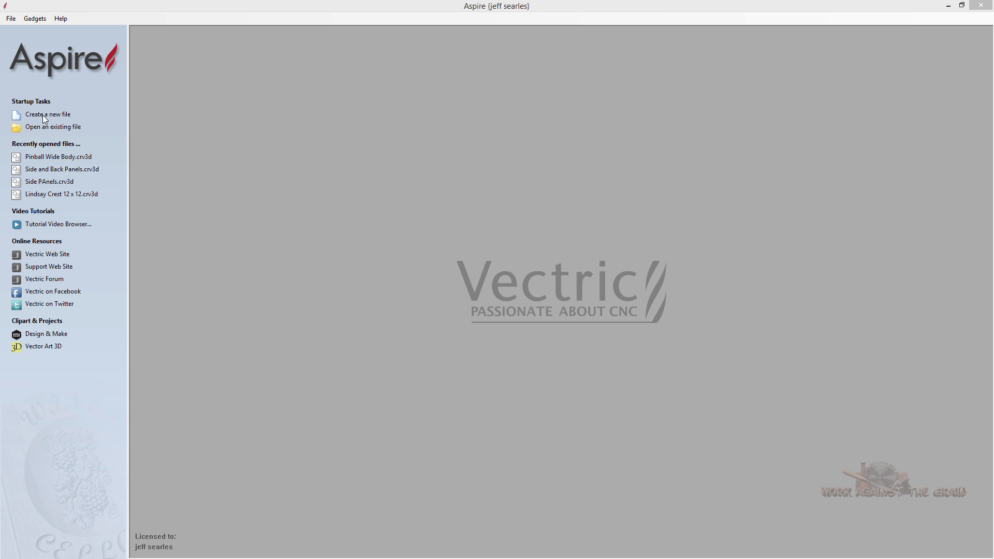
# Start a new file and review Job Setup: 36 by 36 in, 0.75 in thick, Canadian Maple
pyautogui.click(50, 115)
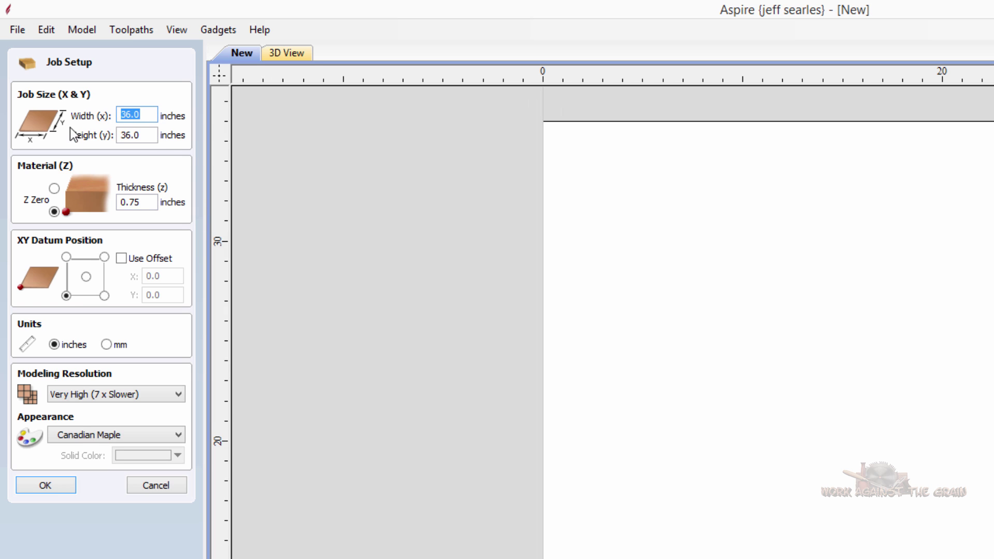
pyautogui.moveTo(146, 177)
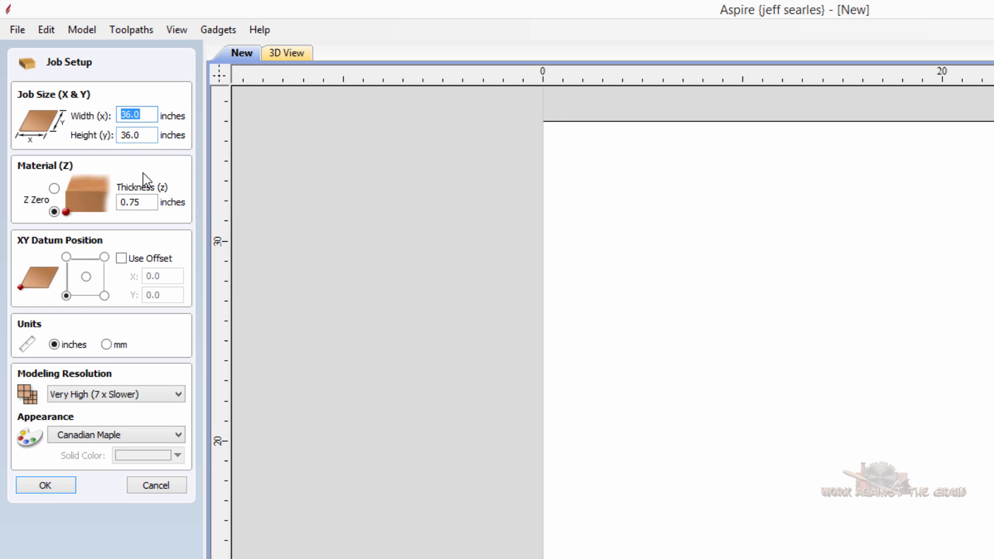
pyautogui.moveTo(152, 216)
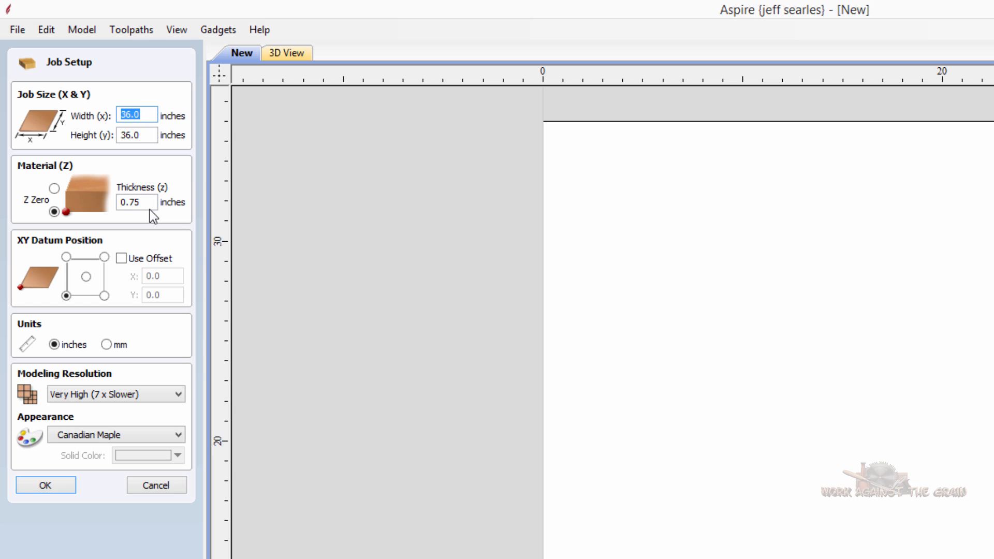
pyautogui.moveTo(69, 224)
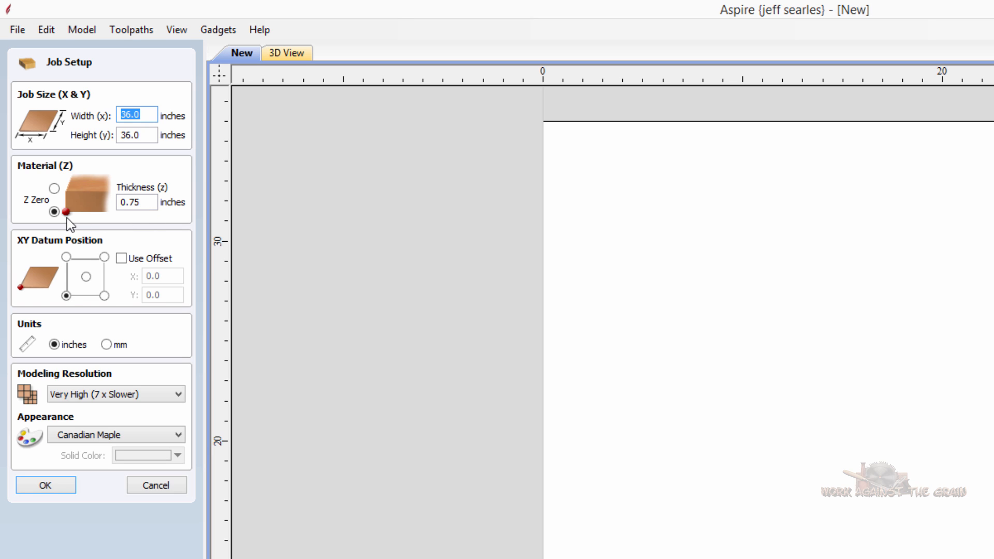
pyautogui.click(53, 212)
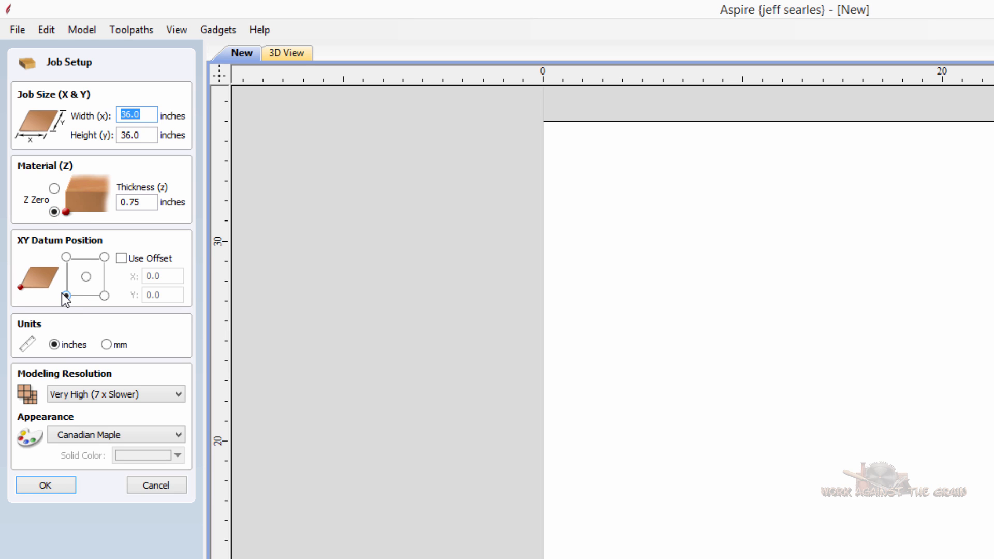
pyautogui.click(66, 295)
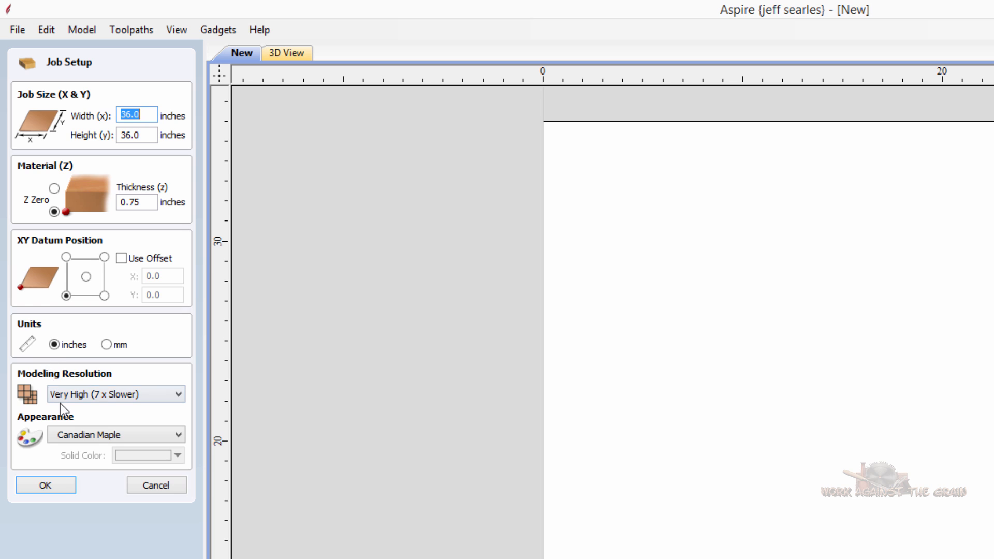
pyautogui.moveTo(72, 400)
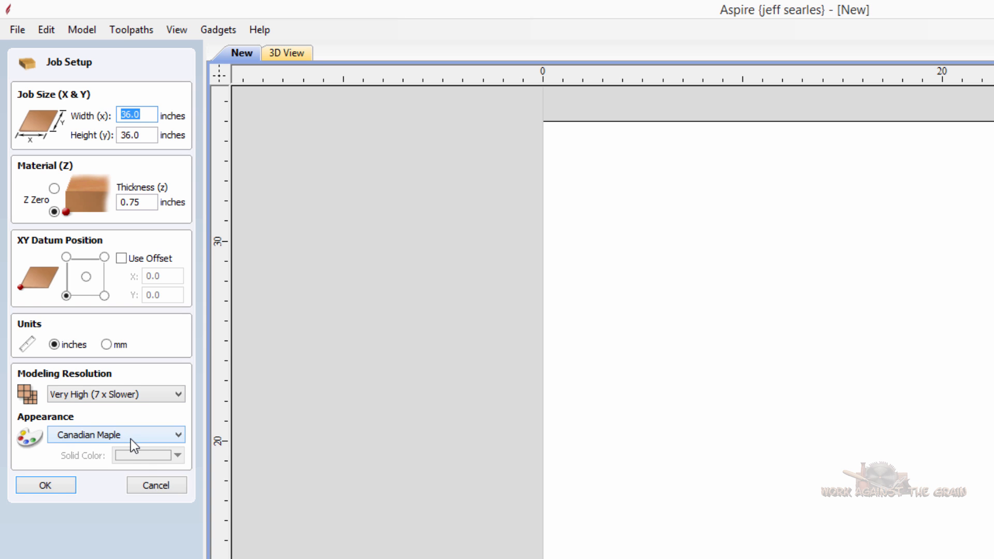
# Accept Job Setup to create the 36 by 36 in, 0.75 in thick job
pyautogui.click(45, 485)
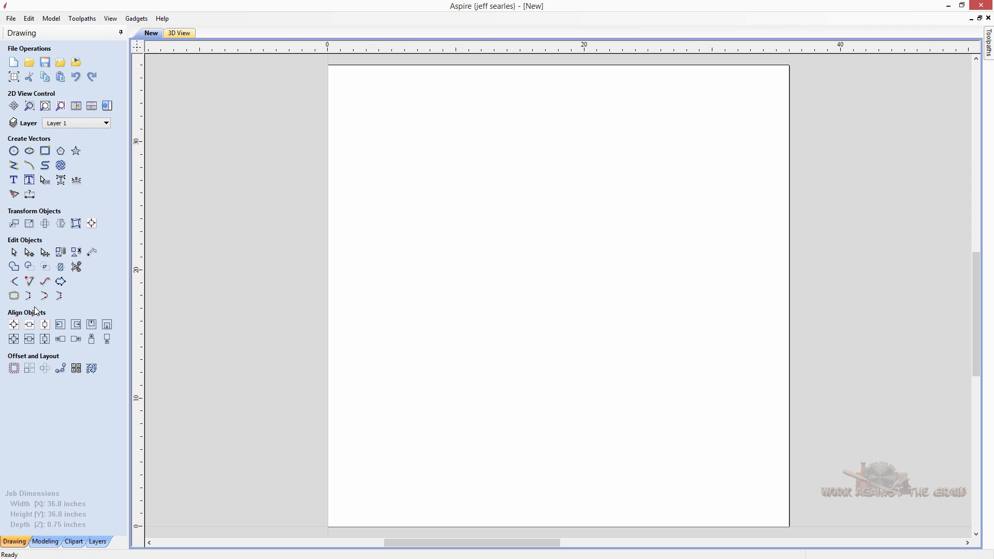
pyautogui.moveTo(410, 276)
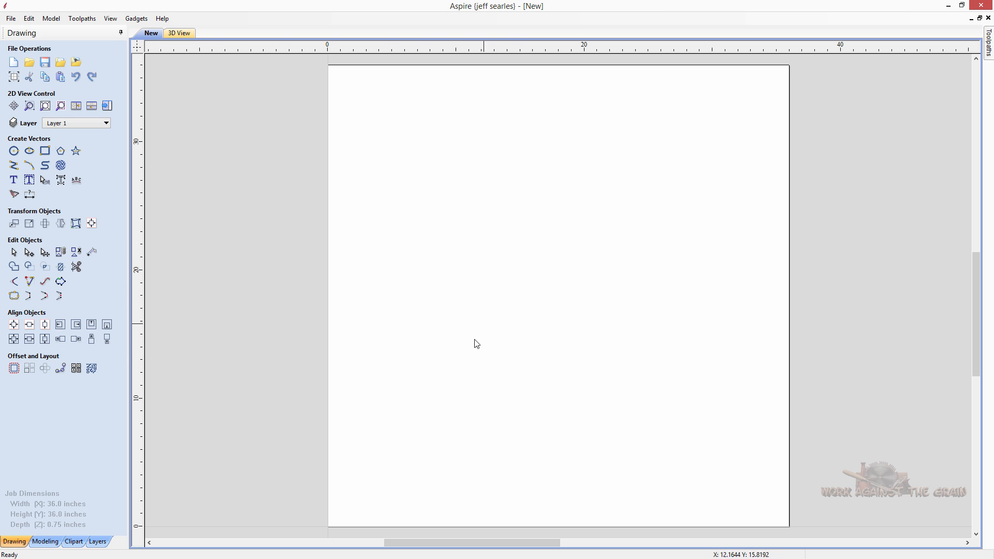
pyautogui.moveTo(16, 549)
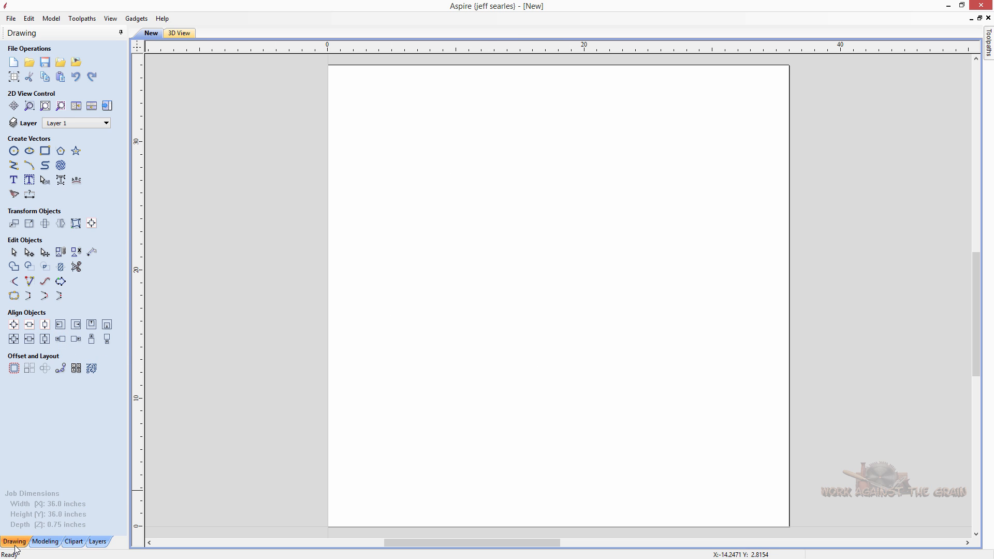
pyautogui.moveTo(276, 436)
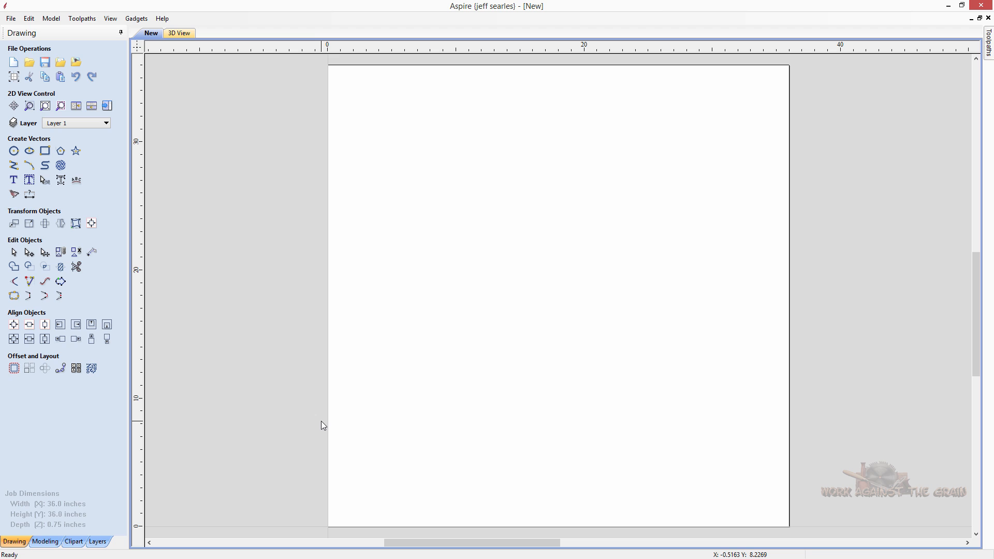
pyautogui.moveTo(315, 418)
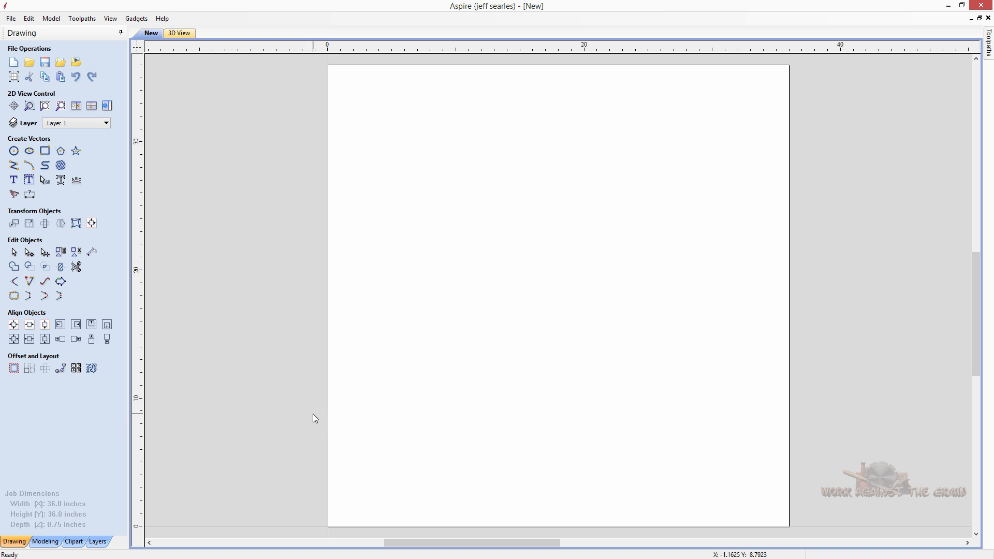
pyautogui.moveTo(337, 406)
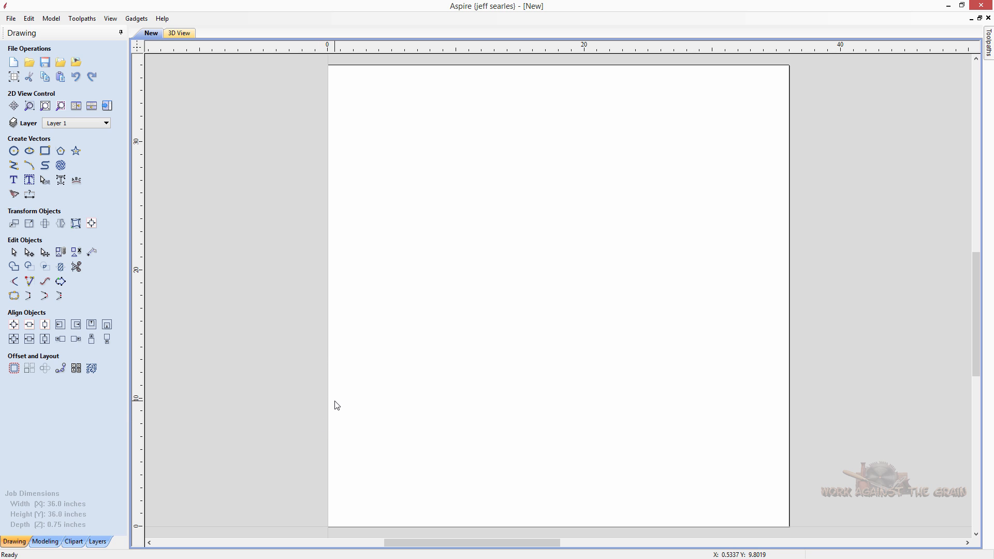
pyautogui.moveTo(366, 390)
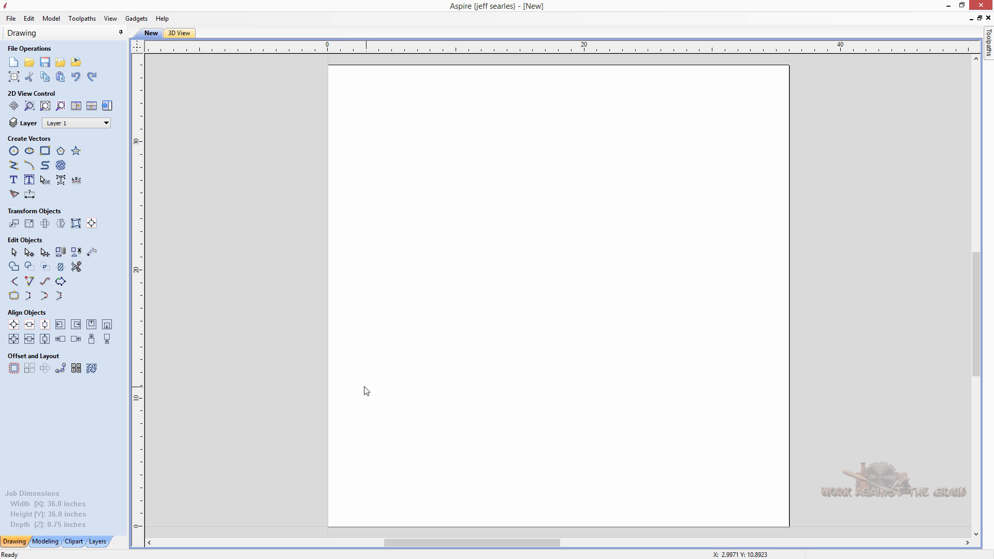
pyautogui.moveTo(347, 388)
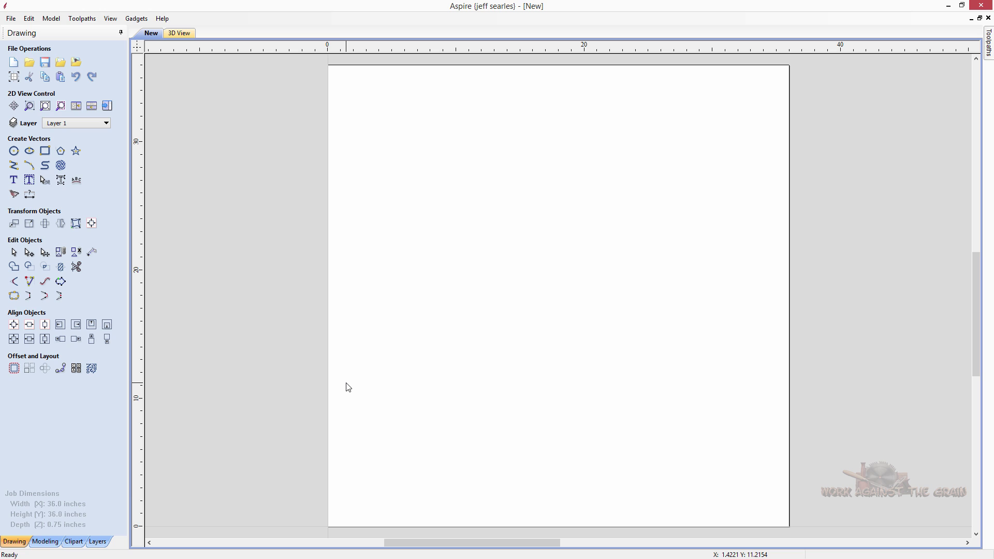
pyautogui.moveTo(374, 377)
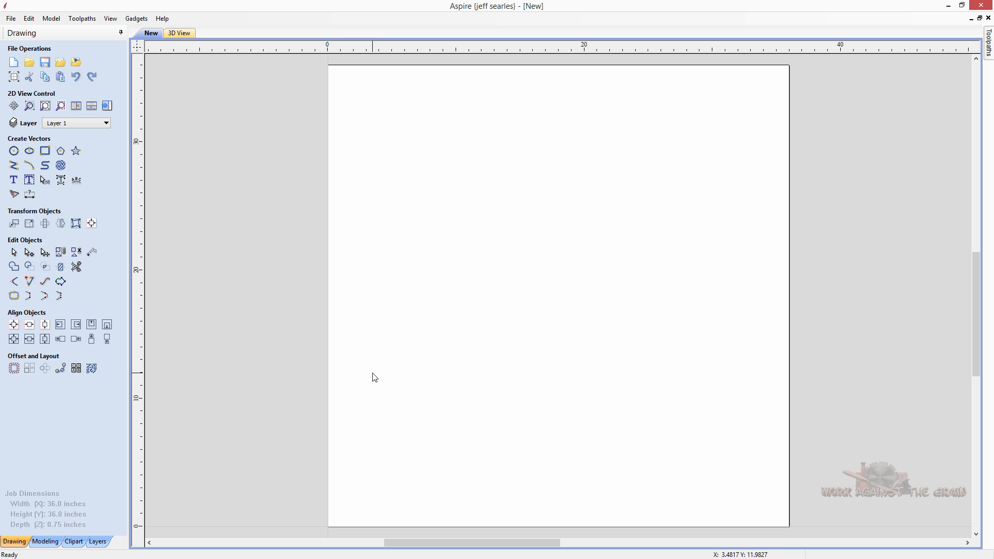
pyautogui.moveTo(402, 344)
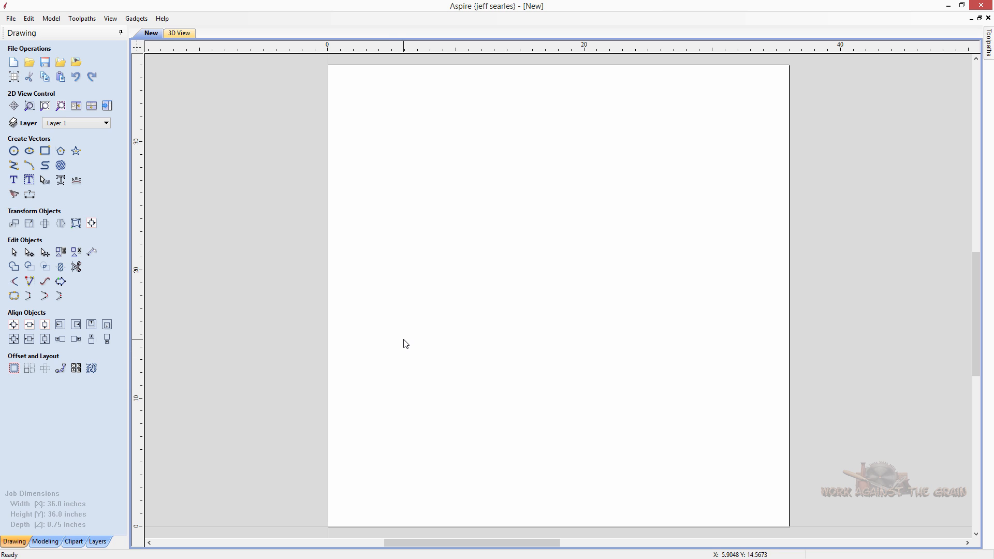
pyautogui.moveTo(397, 345)
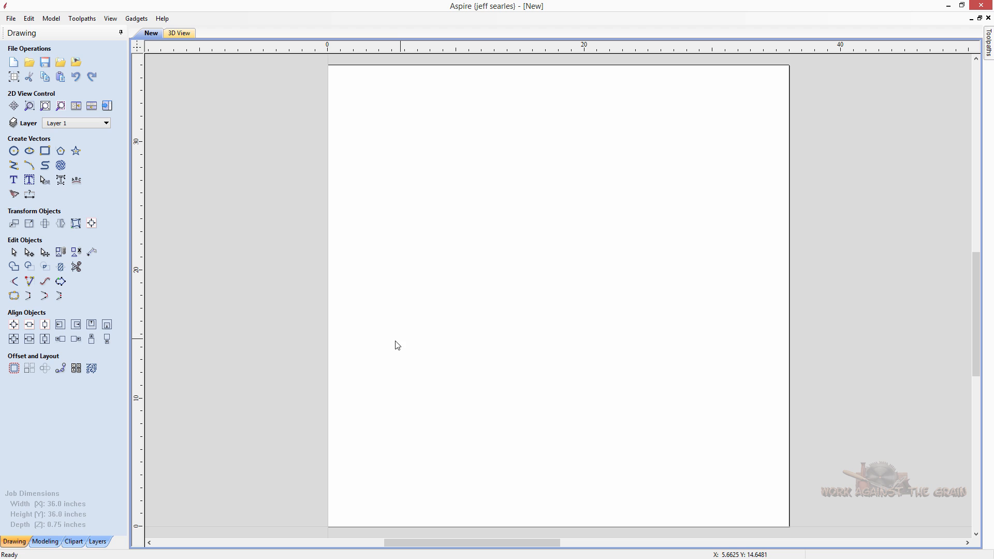
pyautogui.moveTo(442, 303)
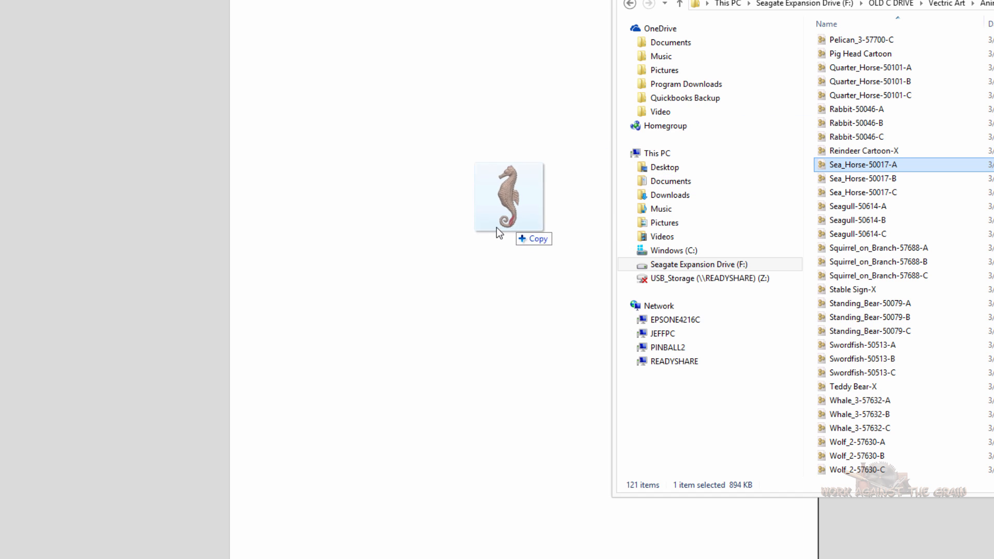
# Drag the Sea_Horse-50017-A model into the job and select it
pyautogui.moveTo(508, 197); pyautogui.dragTo(404, 245)
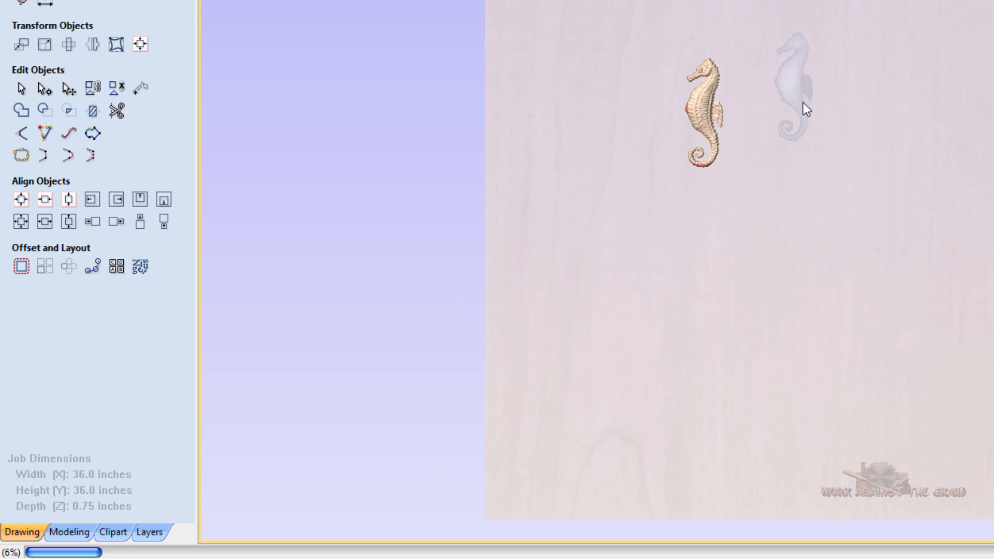
pyautogui.click(71, 532)
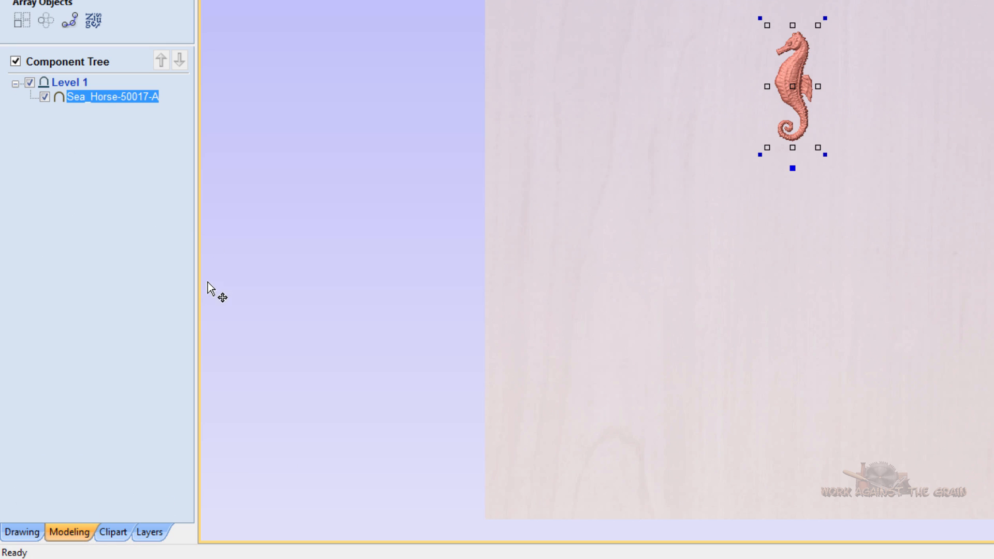
pyautogui.moveTo(105, 101)
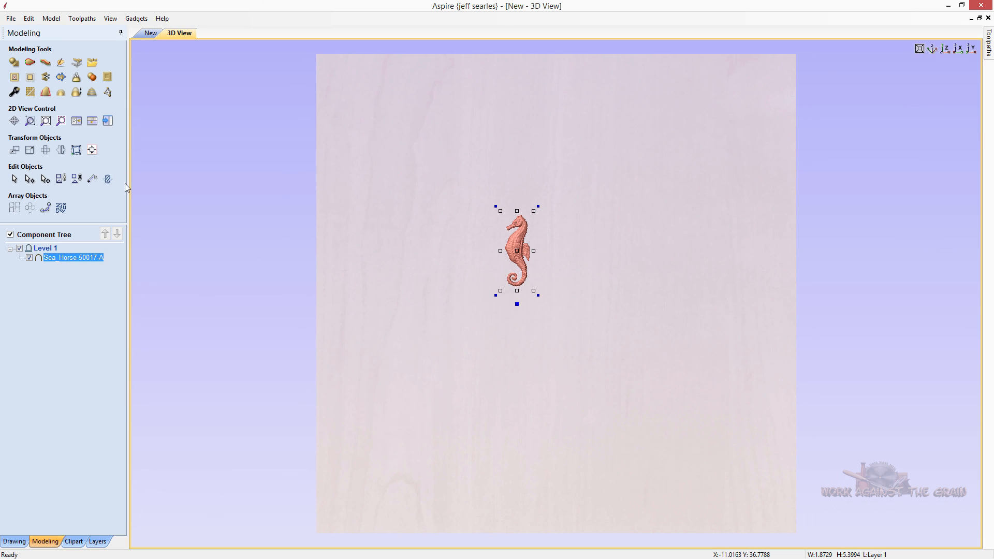
pyautogui.moveTo(490, 257)
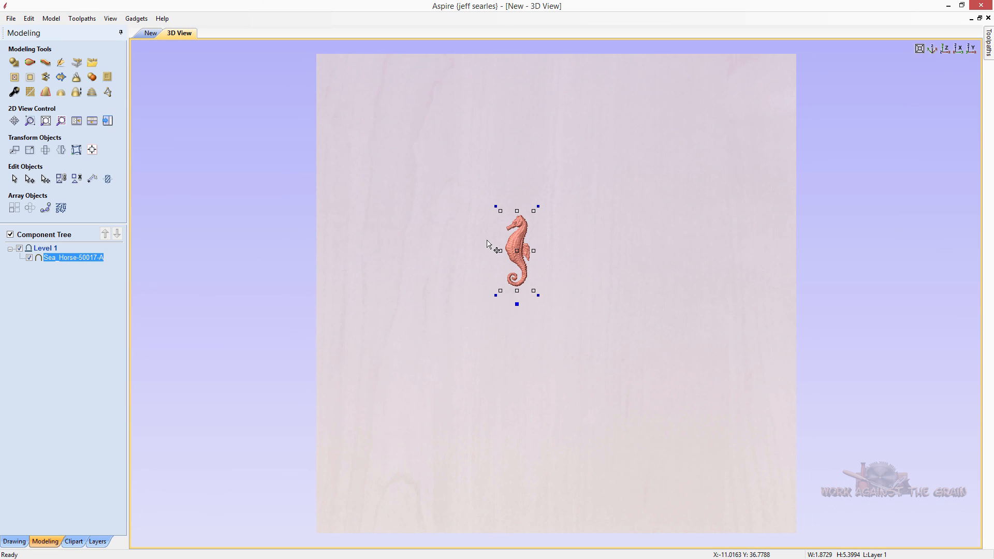
pyautogui.moveTo(550, 282)
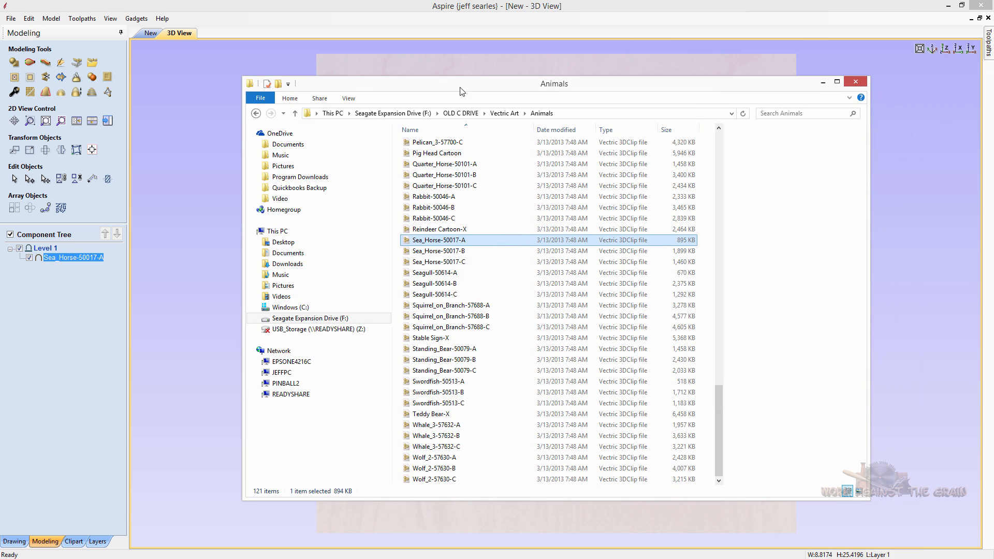
# Close the seahorse job, discard its changes, and start a new 36 by 36 in job
pyautogui.doubleClick(439, 240)
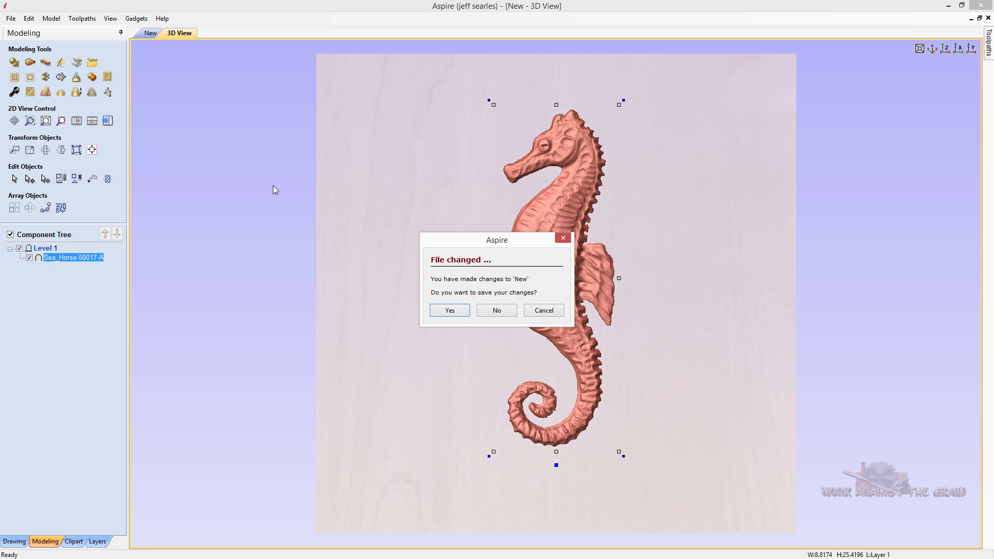
pyautogui.click(497, 310)
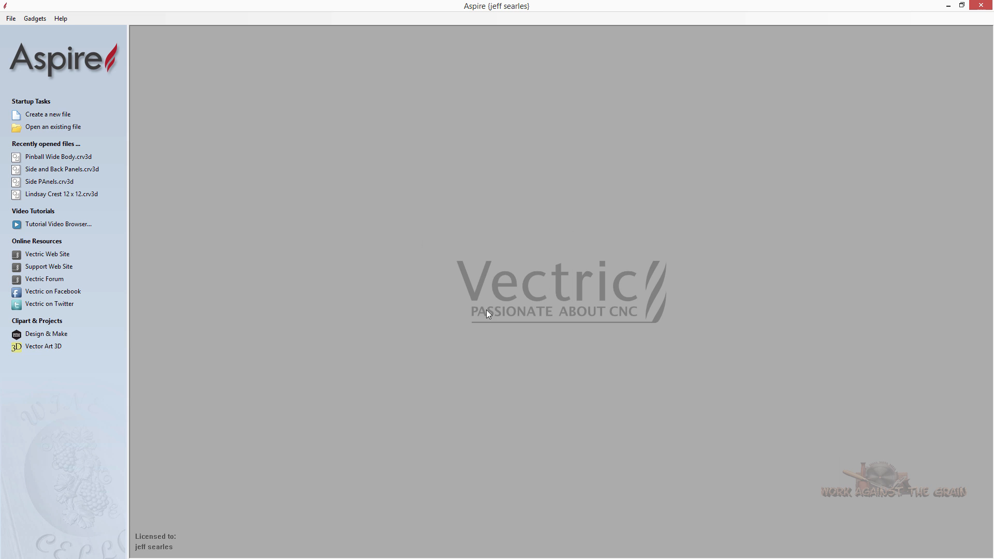
pyautogui.click(44, 114)
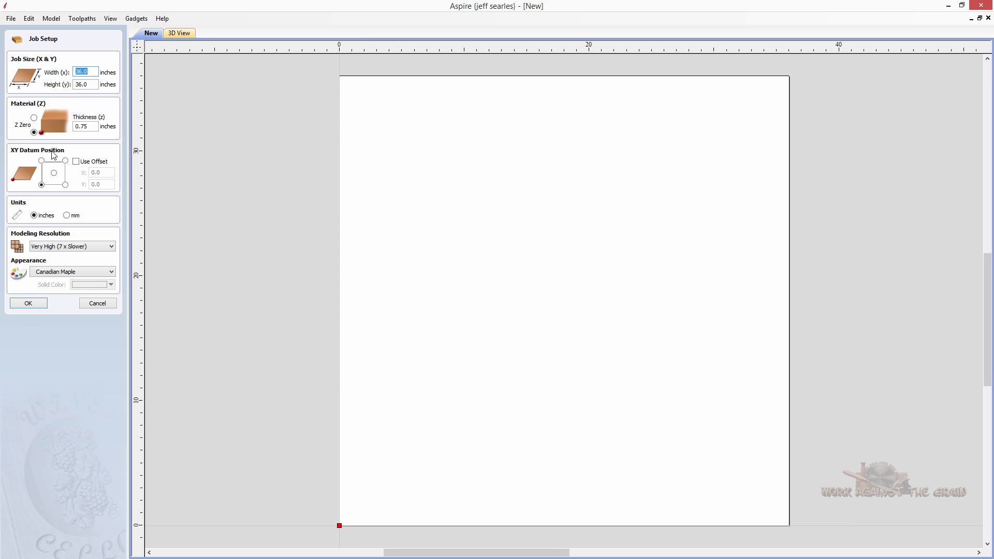
# Create the 36-inch square job and try dropping BASS-A (STL).stl onto it, which is refused
pyautogui.click(29, 303)
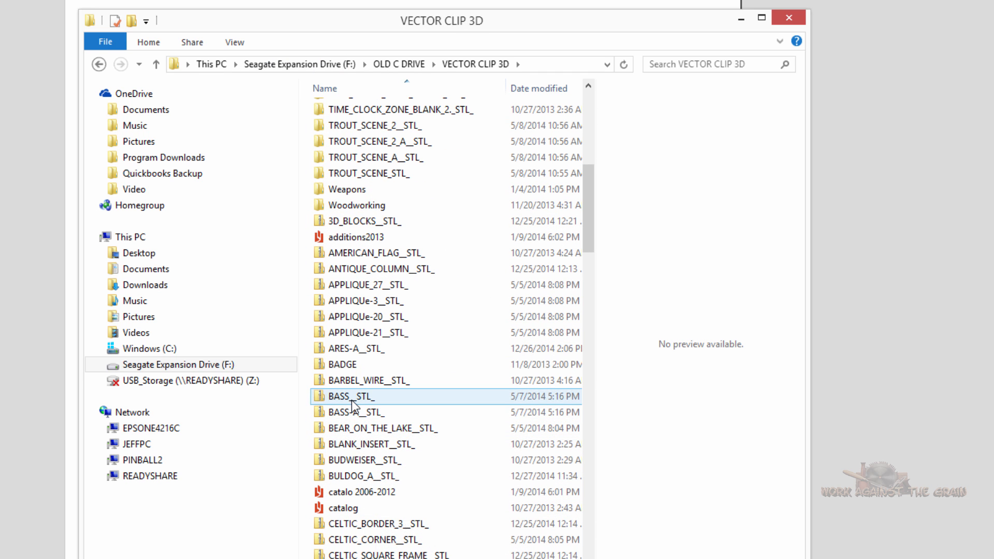
pyautogui.doubleClick(360, 412)
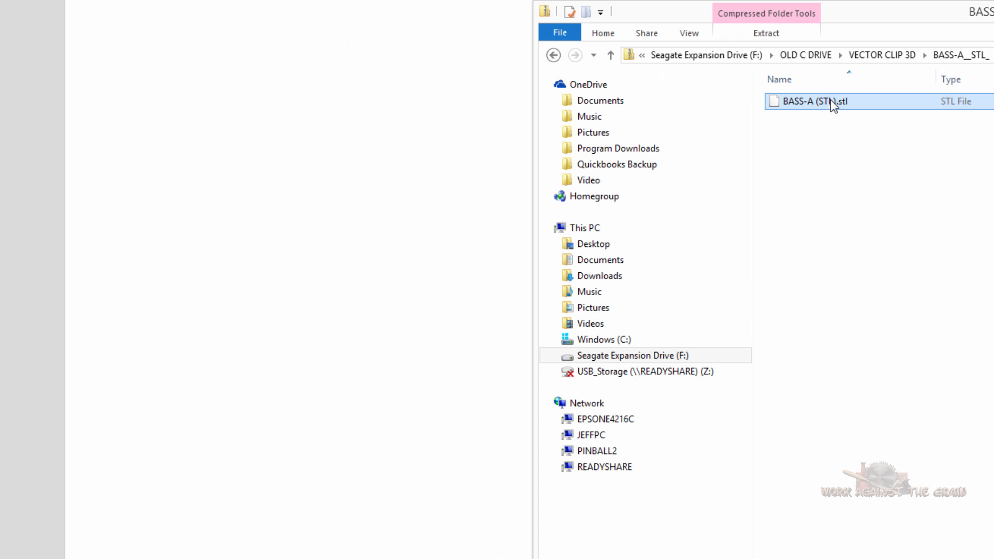
pyautogui.moveTo(813, 102); pyautogui.dragTo(312, 254)
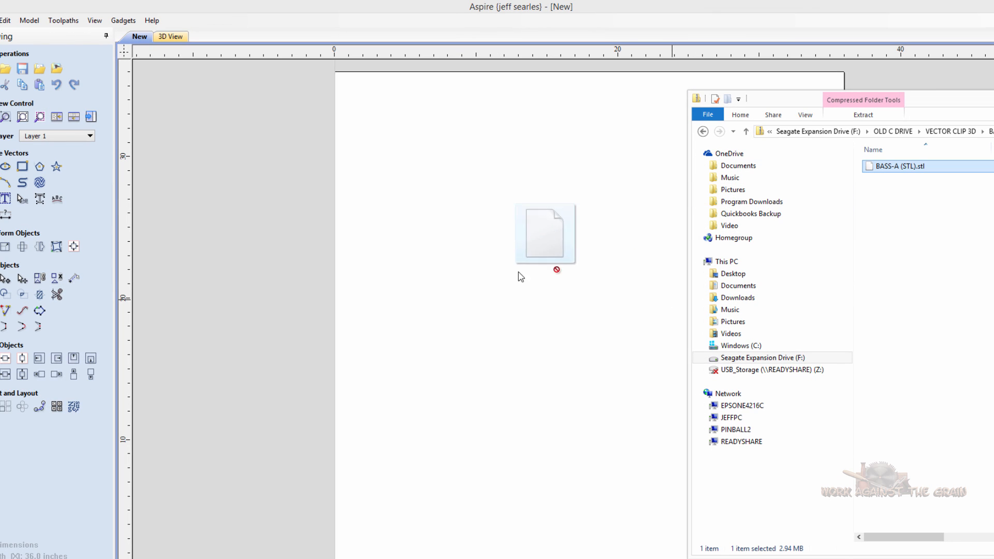
pyautogui.moveTo(545, 232); pyautogui.dragTo(517, 367)
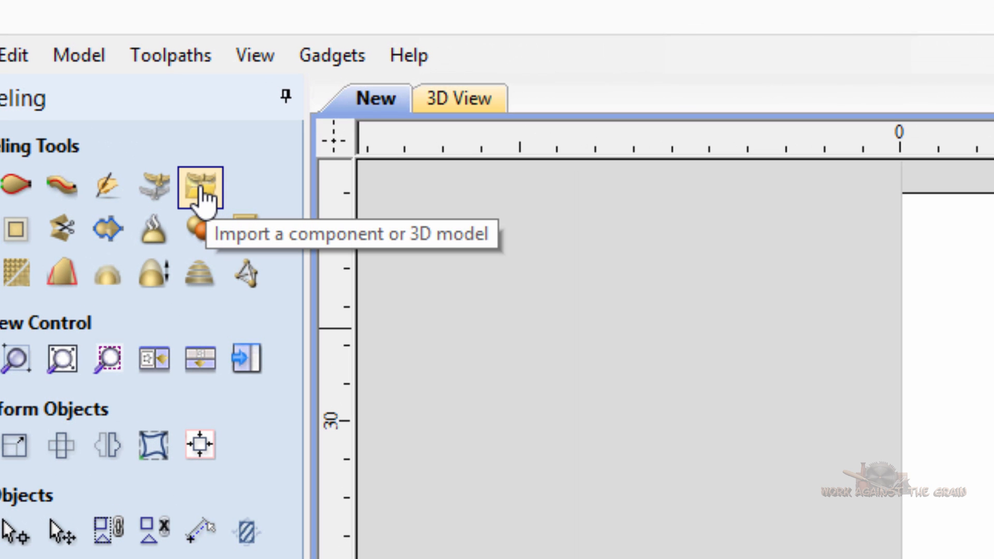
# Import SKULL3 A (STL).stl from the SKULL3_A__STL_ folder as a 3D model
pyautogui.click(199, 189)
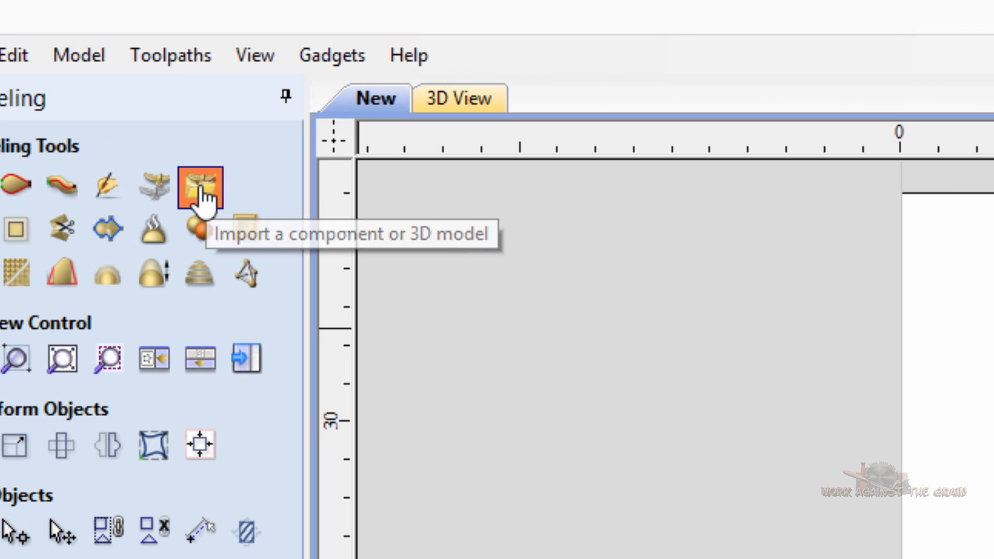
pyautogui.click(198, 188)
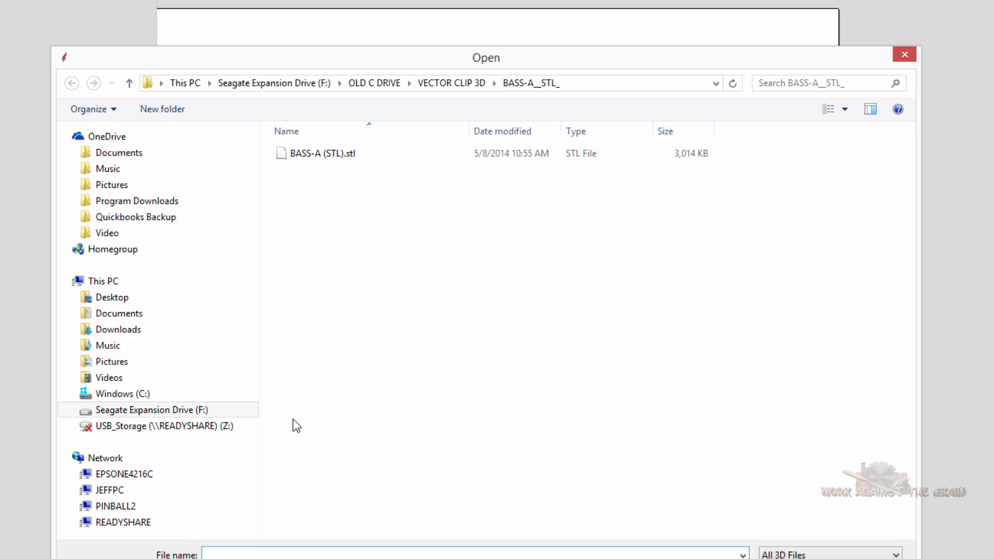
pyautogui.moveTo(378, 200)
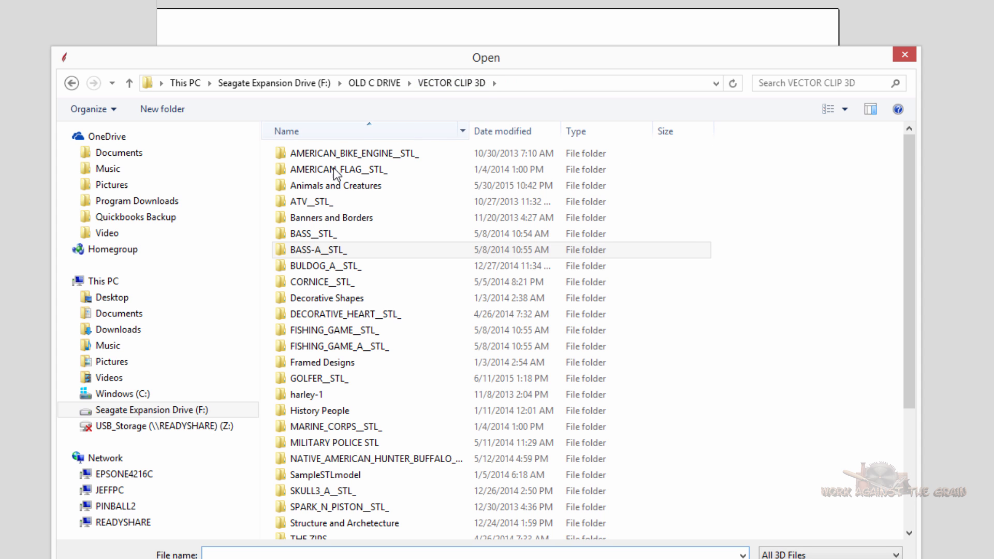
pyautogui.scroll(-3)
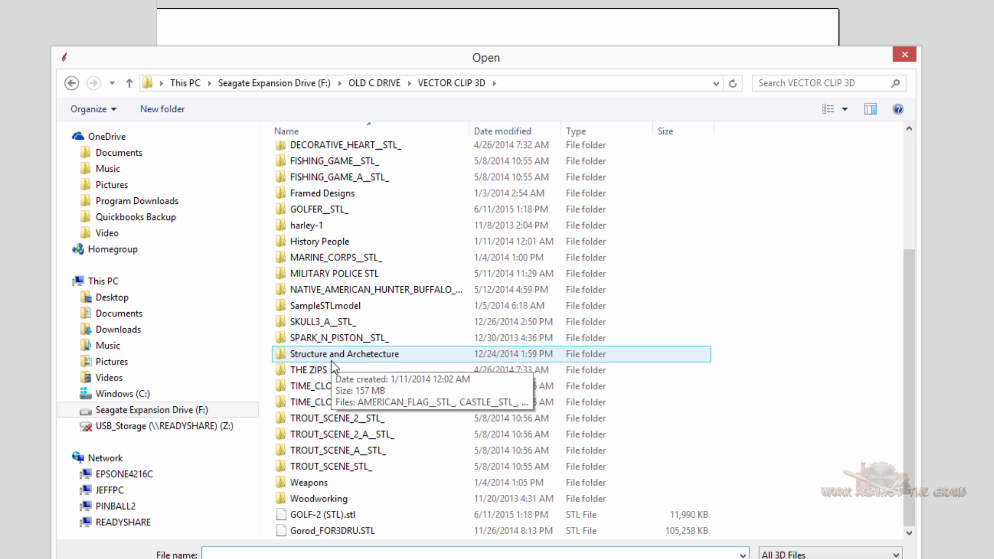
pyautogui.doubleClick(326, 322)
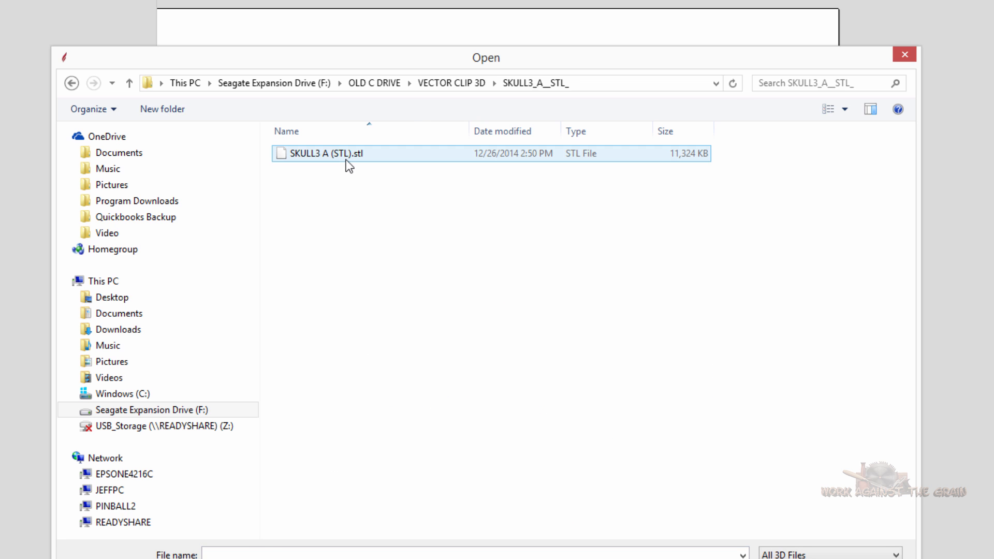
pyautogui.doubleClick(337, 154)
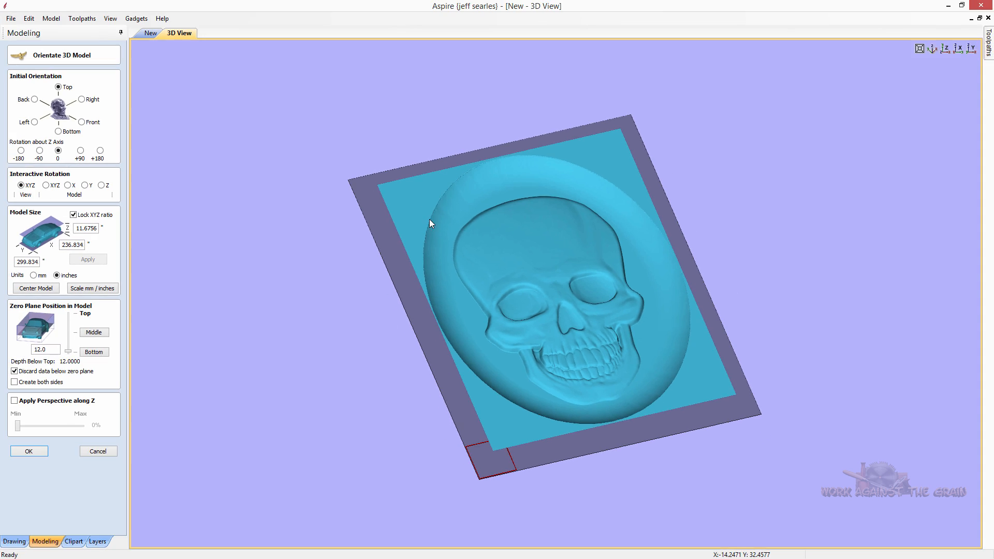
pyautogui.moveTo(496, 373)
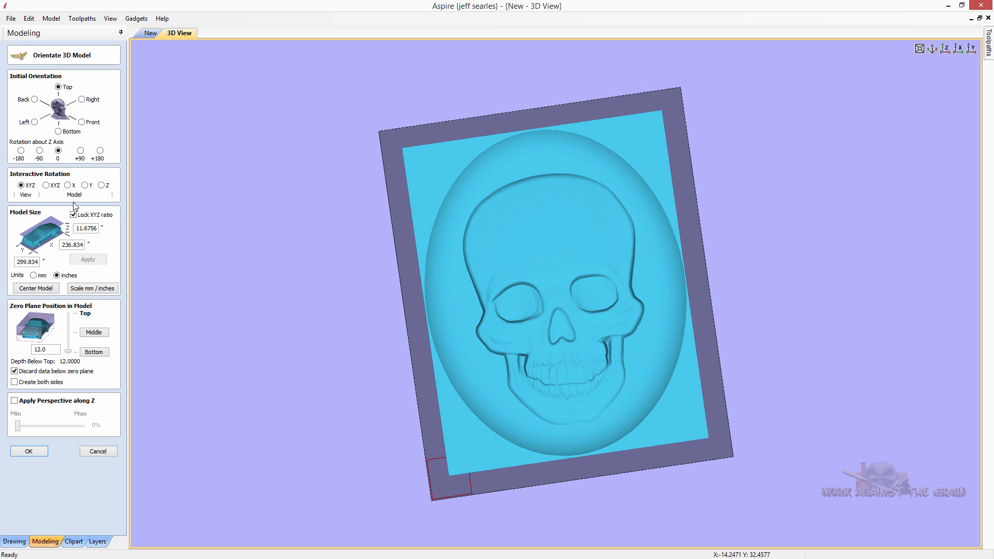
pyautogui.moveTo(182, 286)
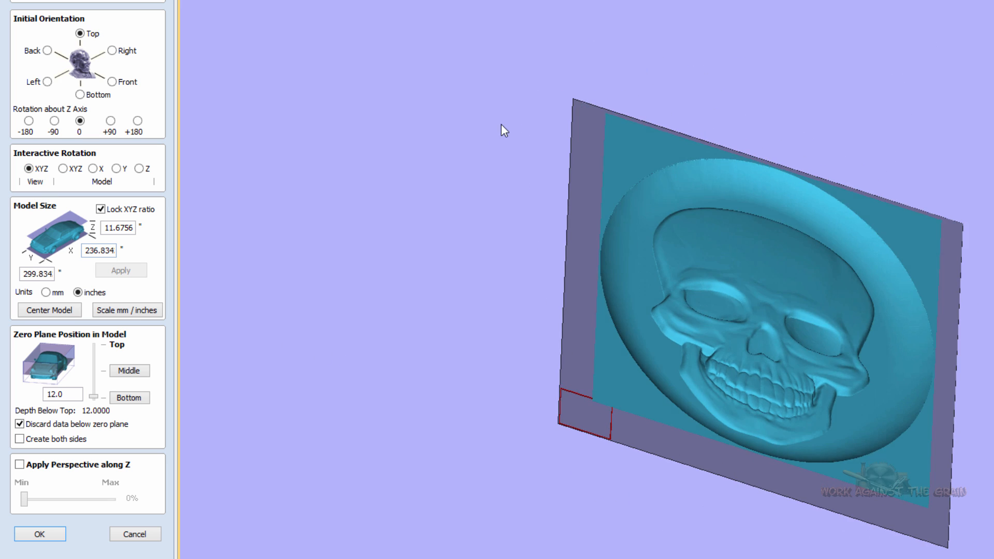
# Tilt the skull with Model XYZ rotation, then turn it about its X, Y and Z axes
pyautogui.moveTo(504, 130); pyautogui.dragTo(790, 72)
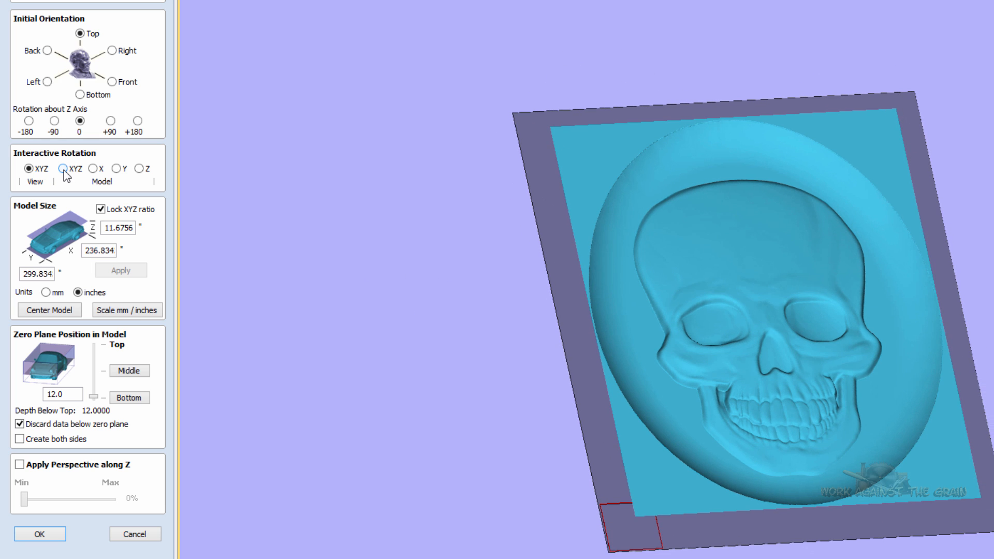
pyautogui.click(63, 169)
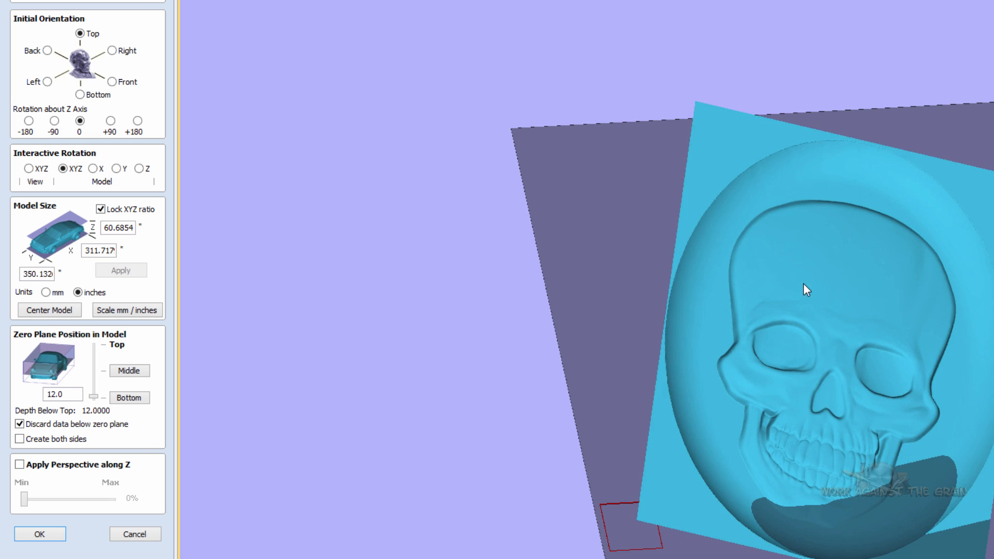
pyautogui.moveTo(805, 290); pyautogui.dragTo(587, 329)
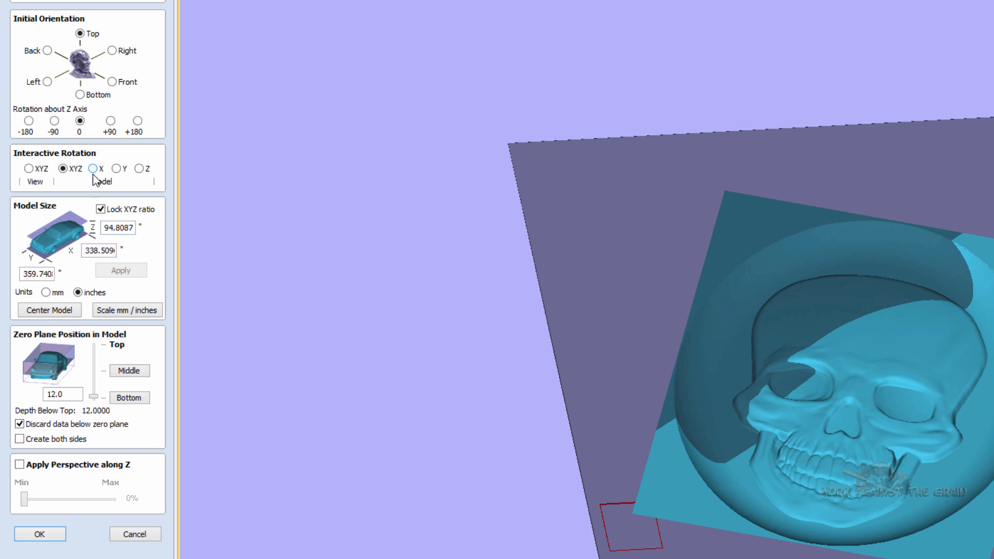
pyautogui.click(93, 169)
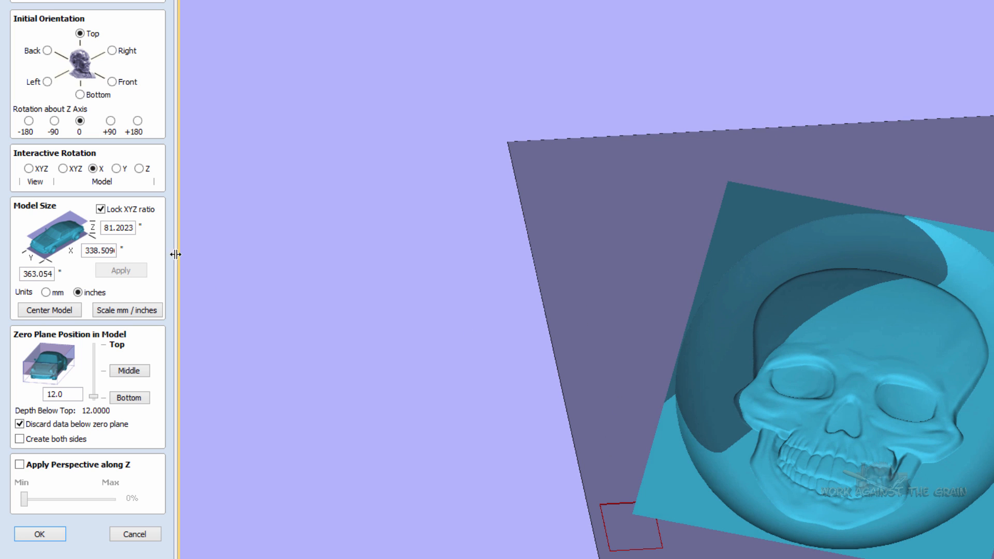
pyautogui.click(122, 169)
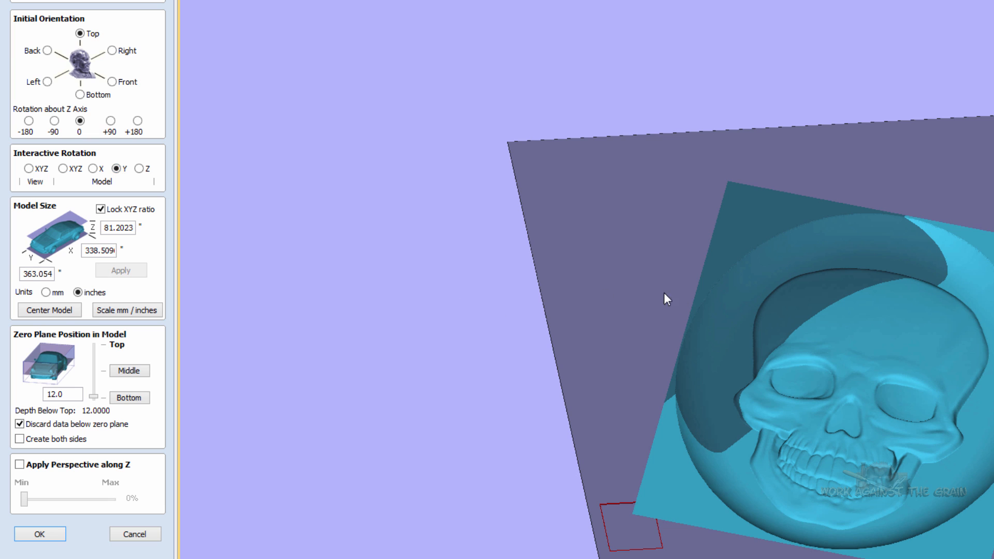
pyautogui.moveTo(666, 298); pyautogui.dragTo(412, 328)
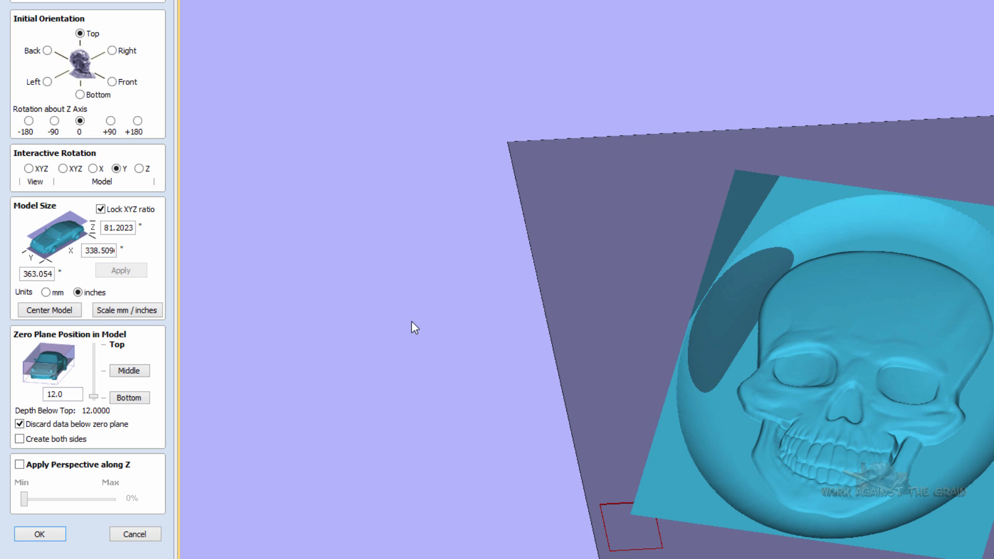
pyautogui.click(137, 169)
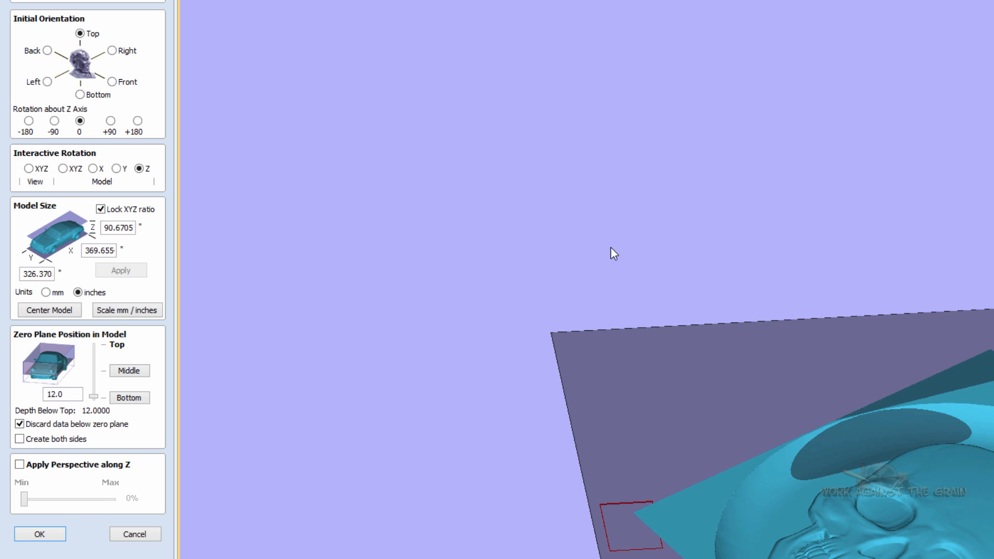
pyautogui.moveTo(53, 190)
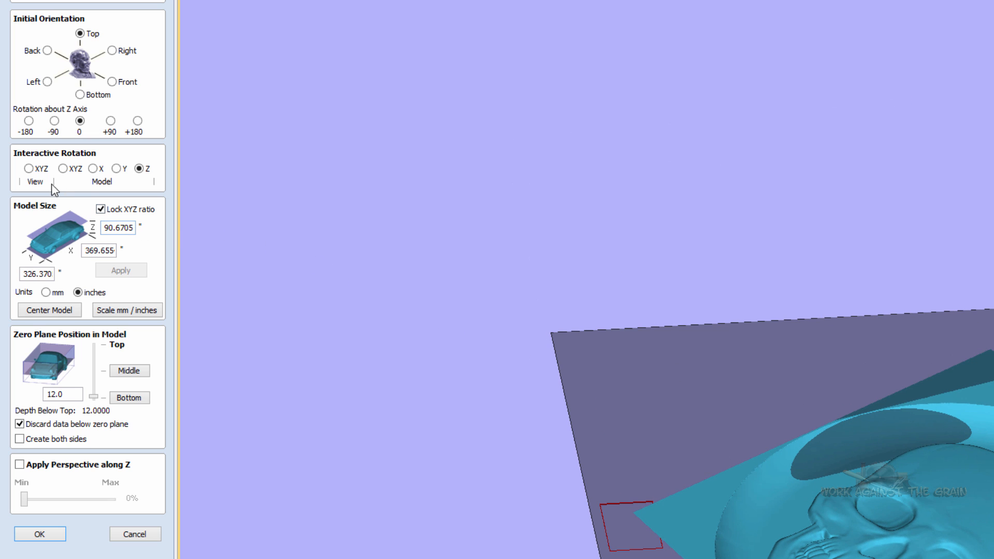
pyautogui.click(25, 169)
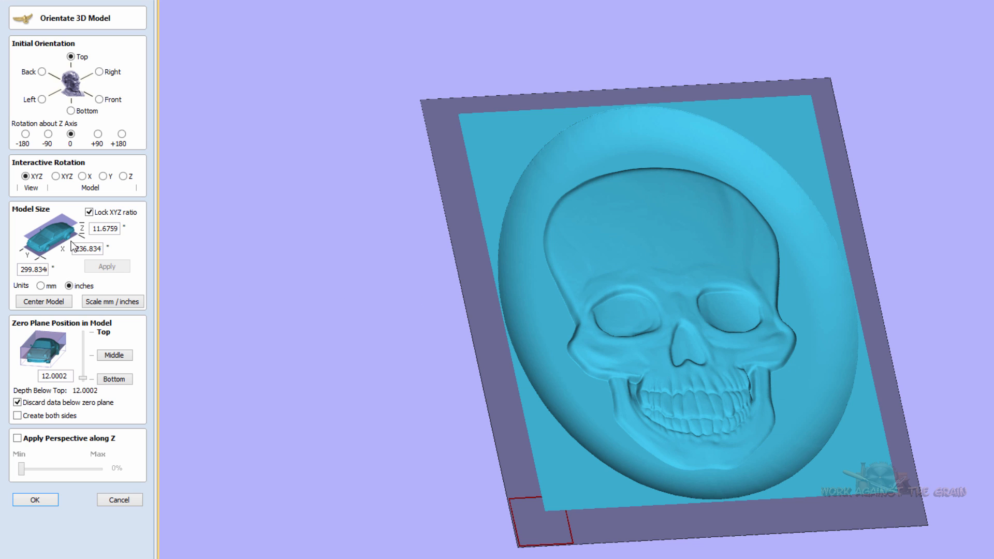
pyautogui.moveTo(600, 358)
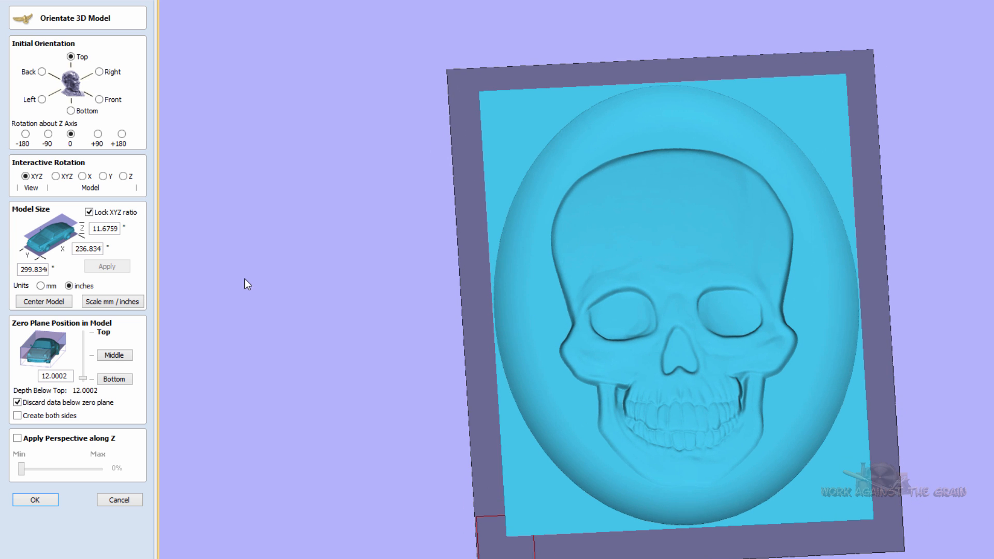
pyautogui.moveTo(586, 239)
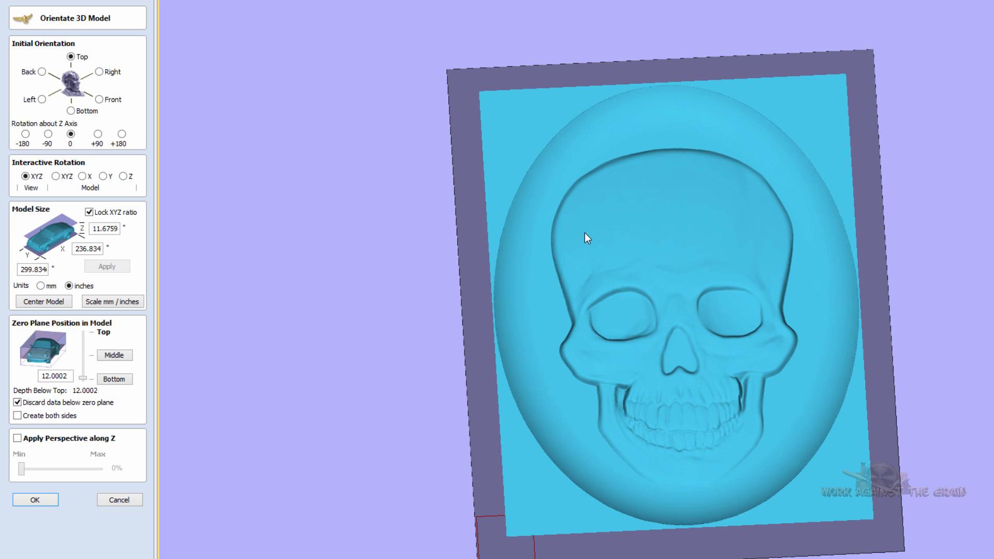
pyautogui.click(93, 248)
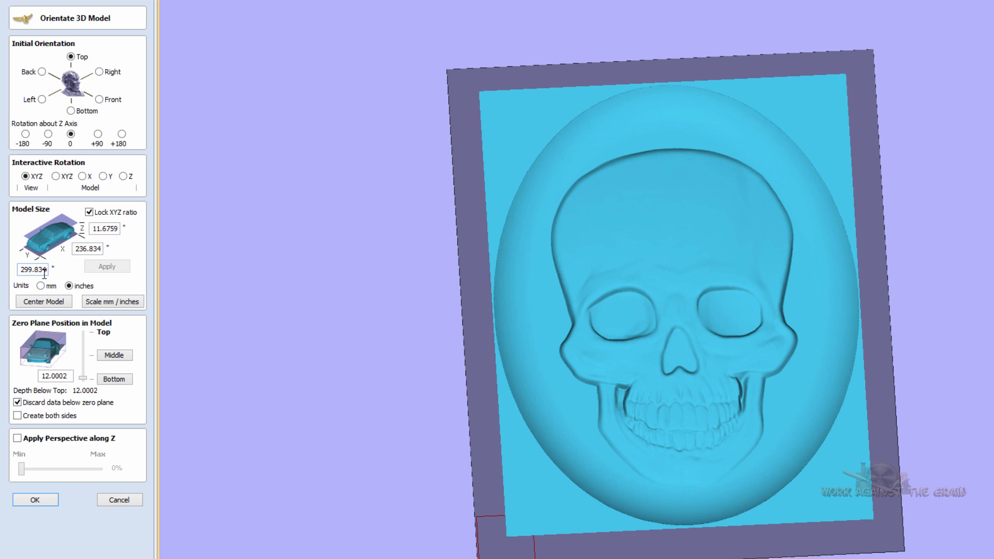
pyautogui.moveTo(185, 287)
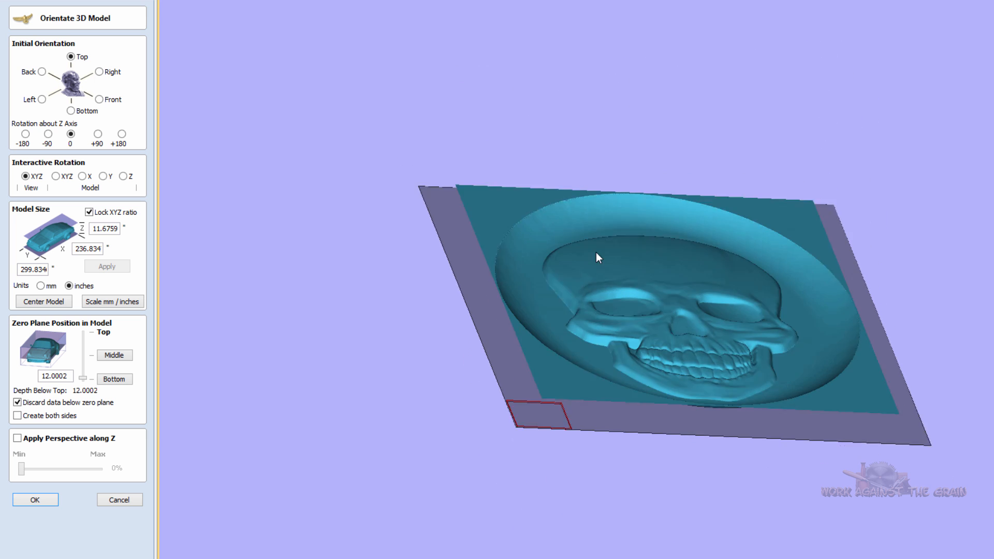
pyautogui.moveTo(596, 256); pyautogui.dragTo(621, 426)
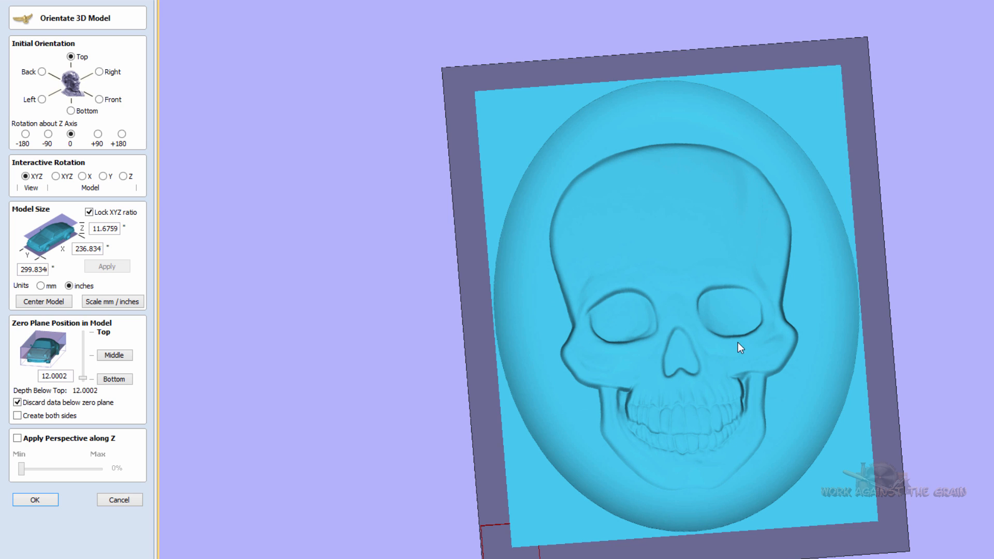
pyautogui.moveTo(716, 383)
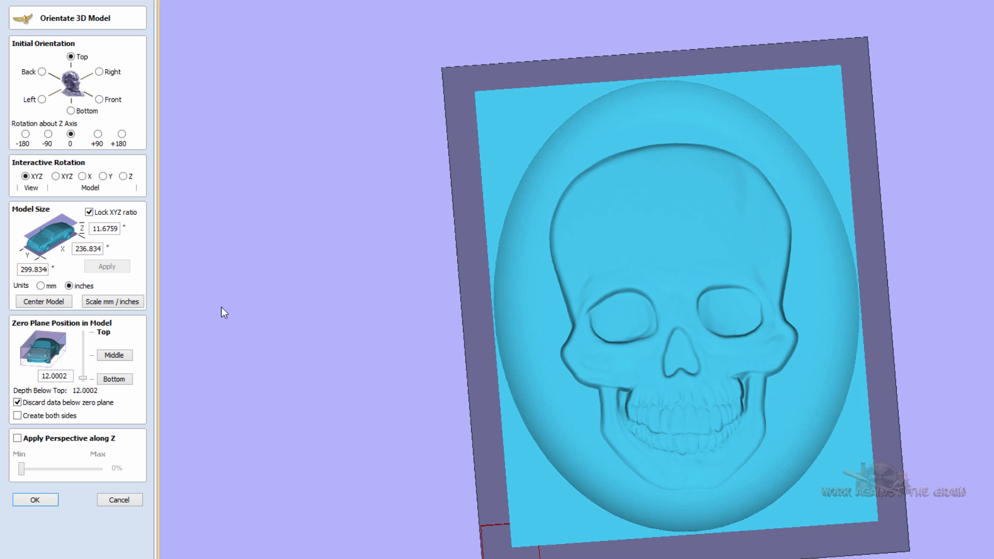
pyautogui.moveTo(121, 242)
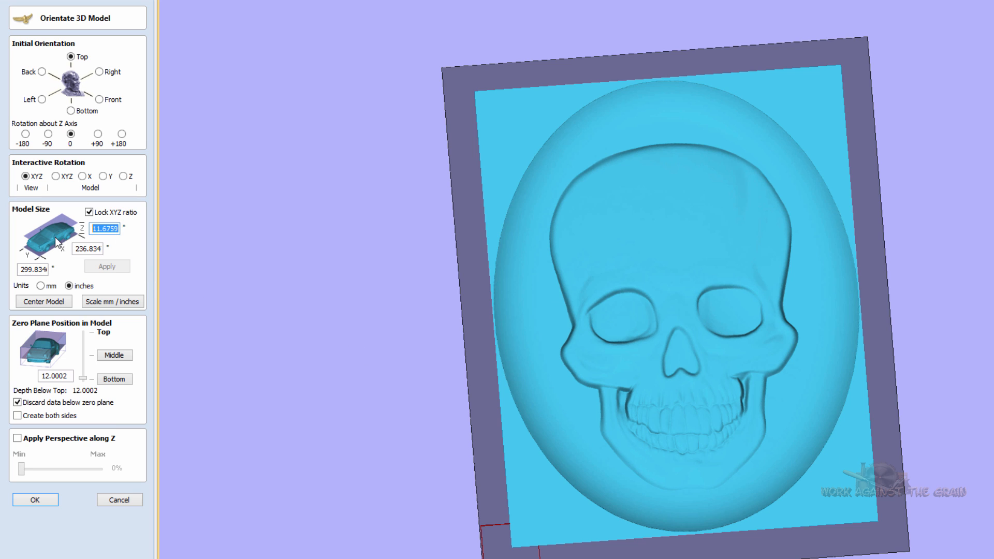
# Resize the skull to 0.75 in deep with locked ratio, about 15.2 by 19.3 in
pyautogui.write('.75')
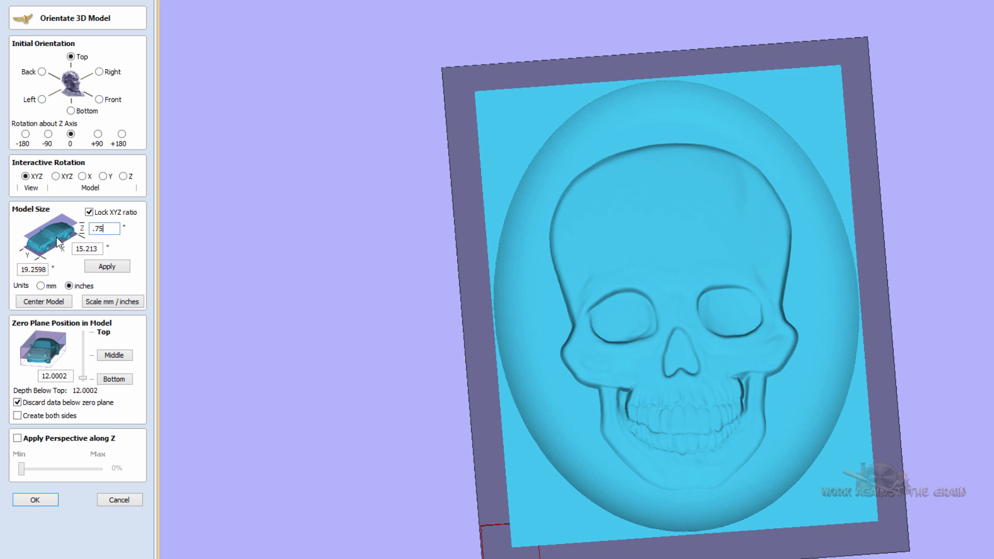
pyautogui.click(107, 266)
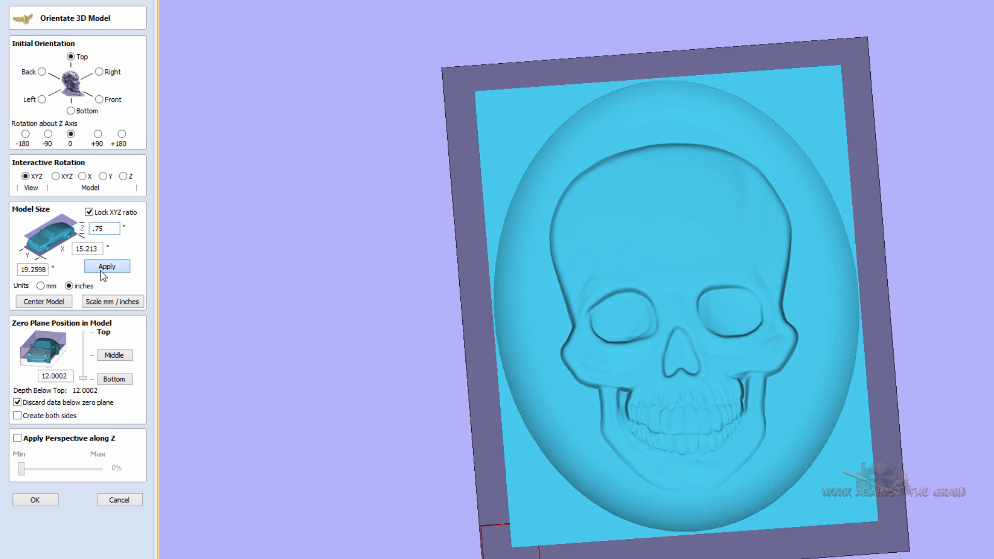
pyautogui.click(106, 266)
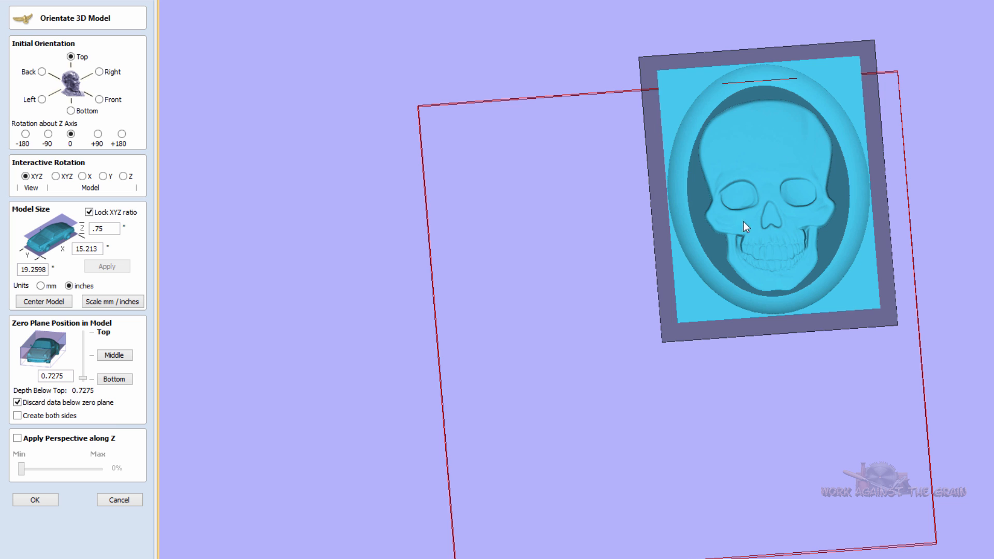
pyautogui.moveTo(746, 226); pyautogui.dragTo(770, 179)
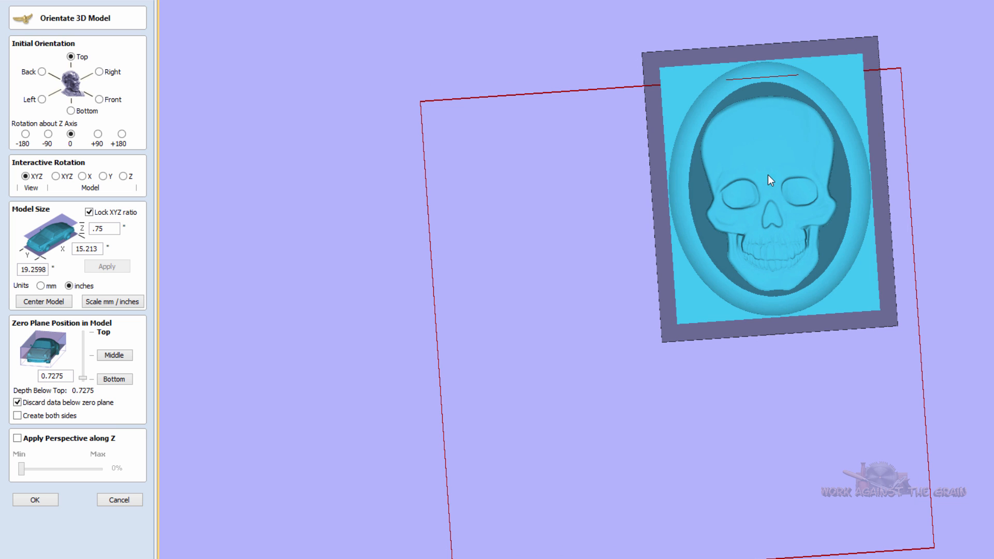
pyautogui.click(103, 229)
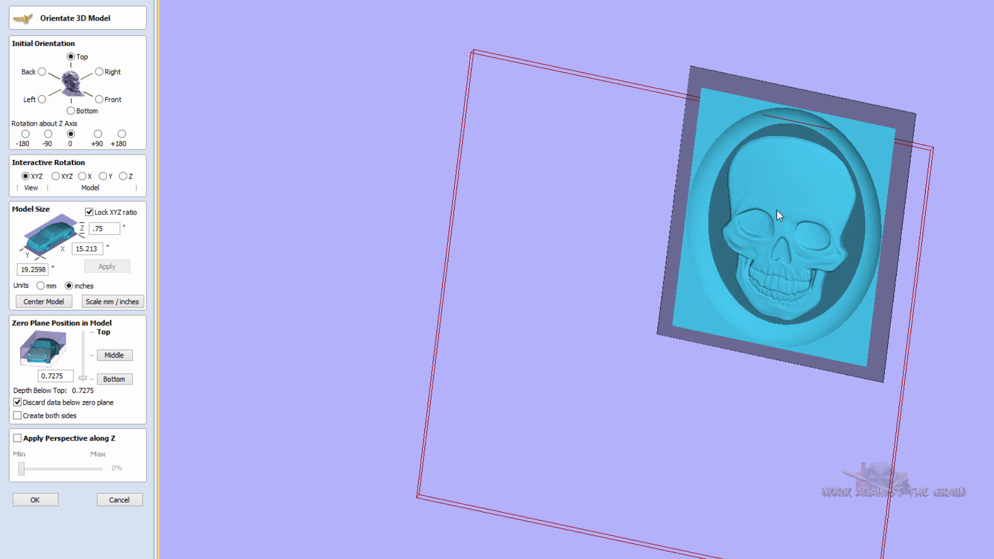
pyautogui.moveTo(481, 311)
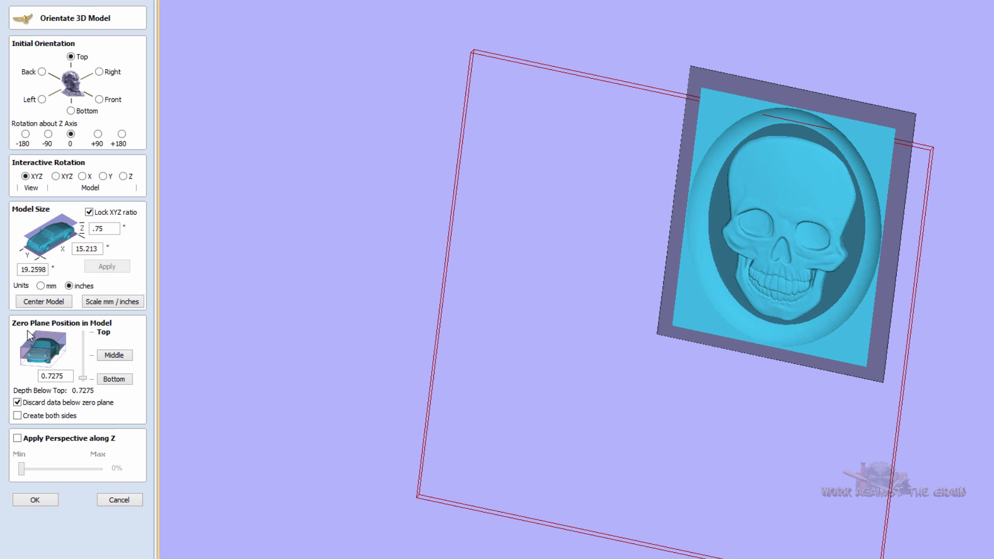
pyautogui.moveTo(82, 380)
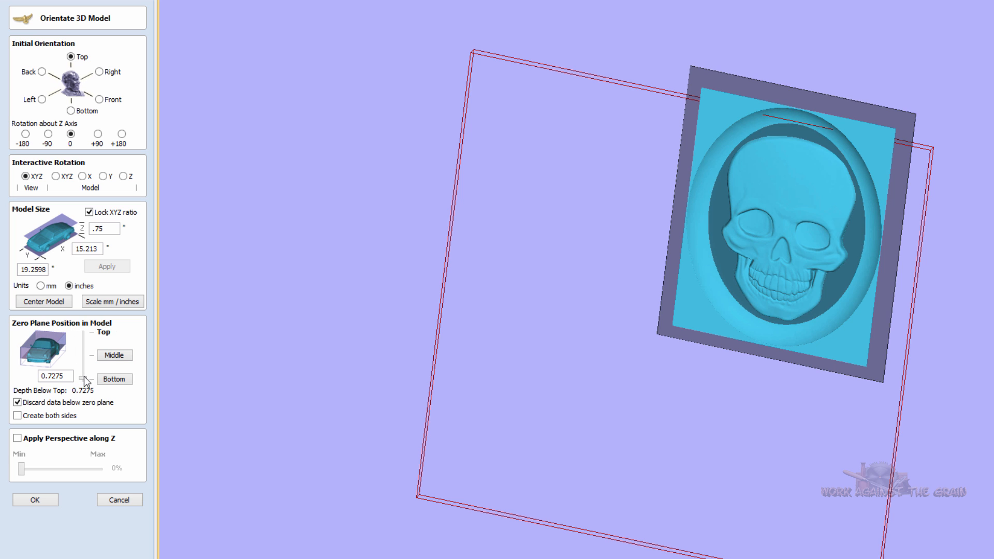
# Drag the zero plane slider to the skull's base and keep data below it
pyautogui.moveTo(86, 380); pyautogui.dragTo(86, 349)
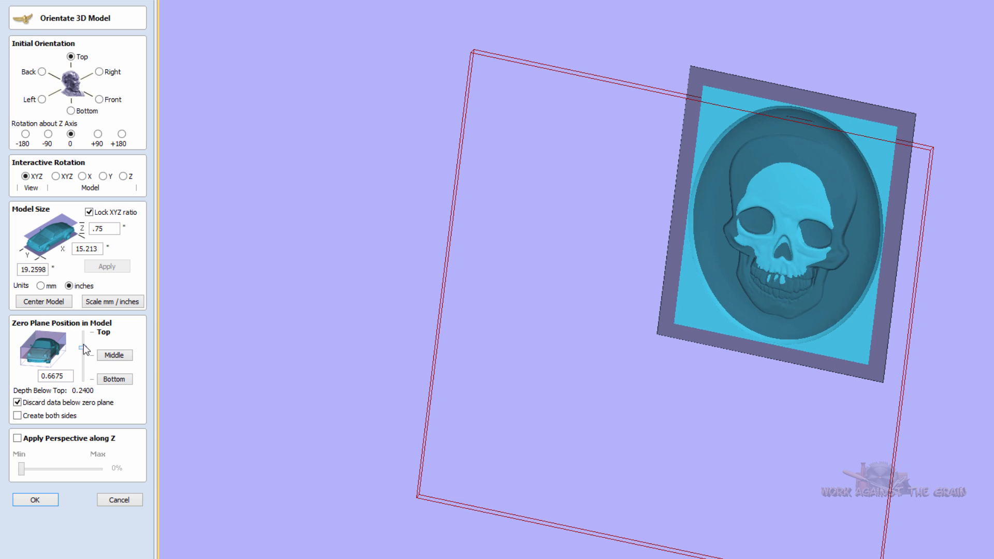
pyautogui.moveTo(86, 342); pyautogui.dragTo(82, 364)
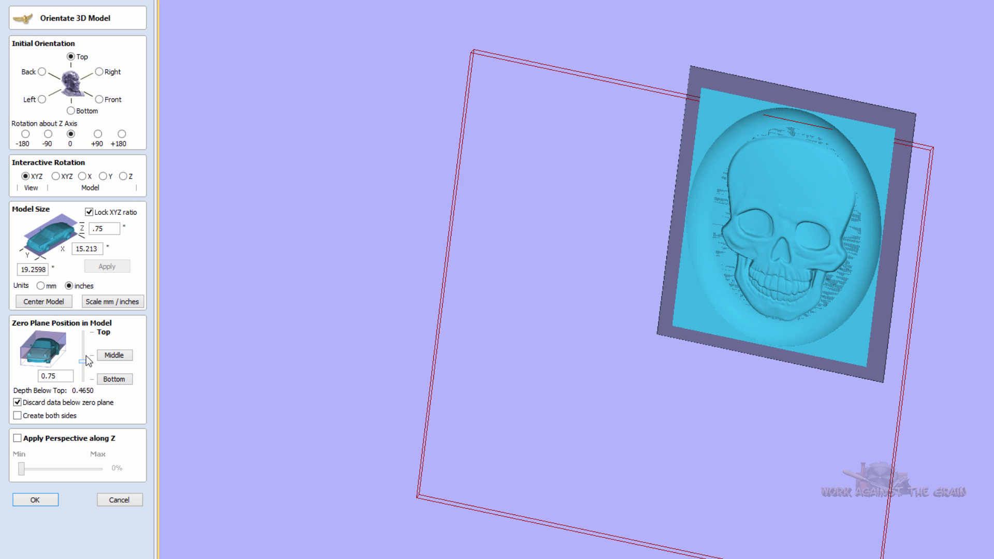
pyautogui.moveTo(85, 360); pyautogui.dragTo(86, 381)
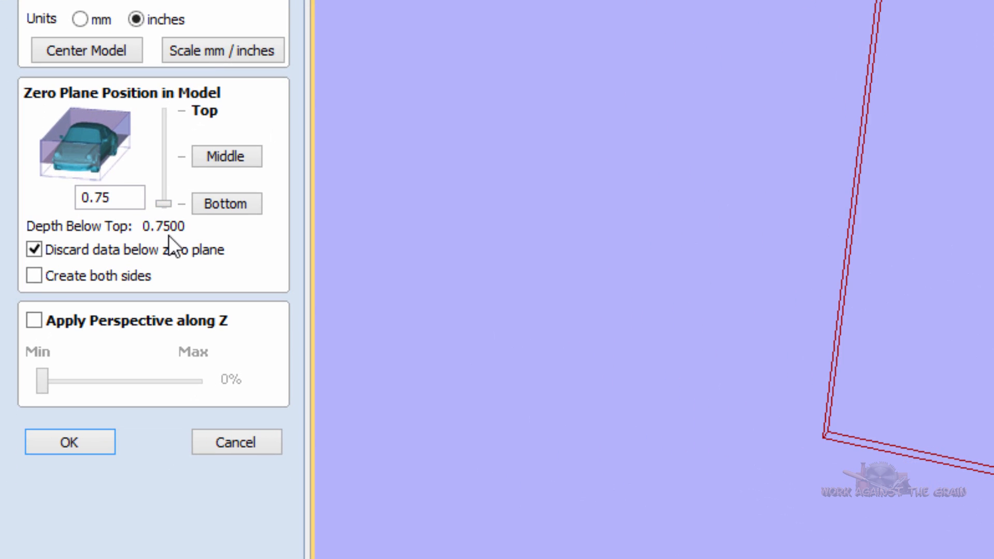
pyautogui.moveTo(135, 263)
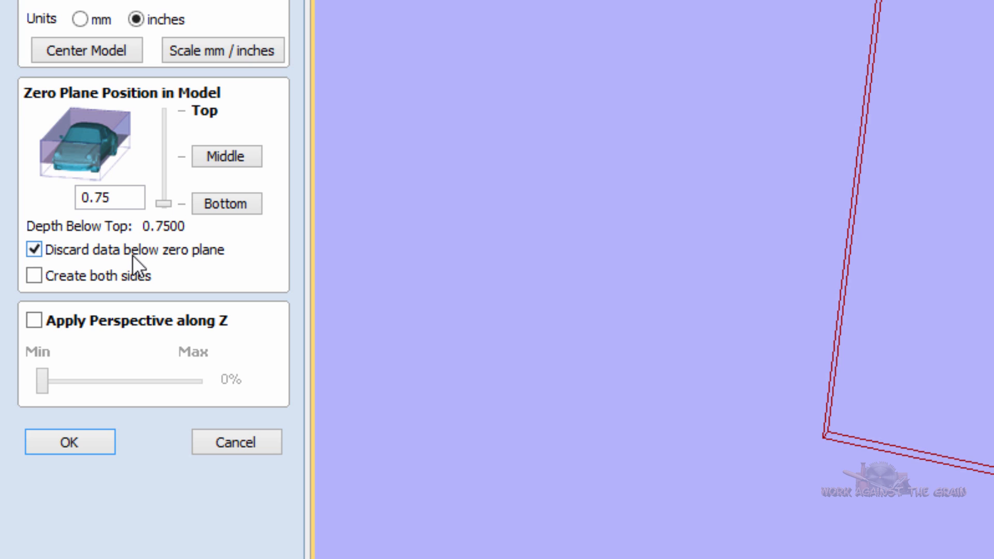
pyautogui.click(33, 255)
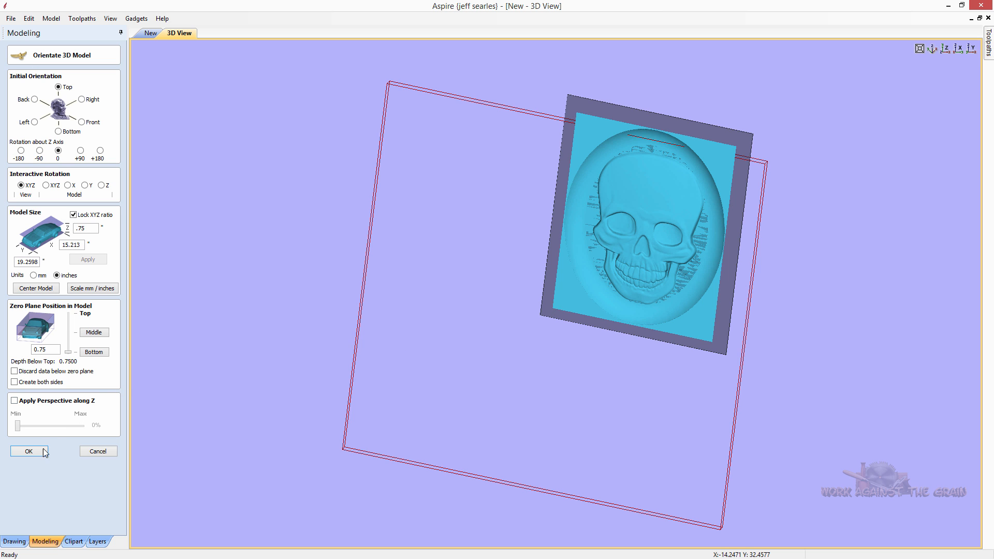
# Place the skull relief as component SKULL3 A (STL) and check its Component Properties
pyautogui.click(29, 451)
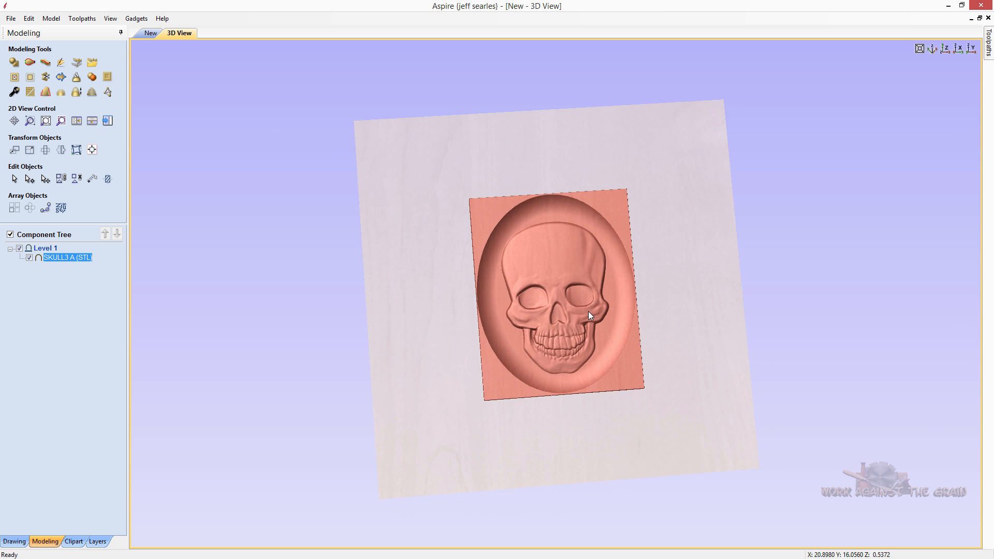
pyautogui.moveTo(577, 378)
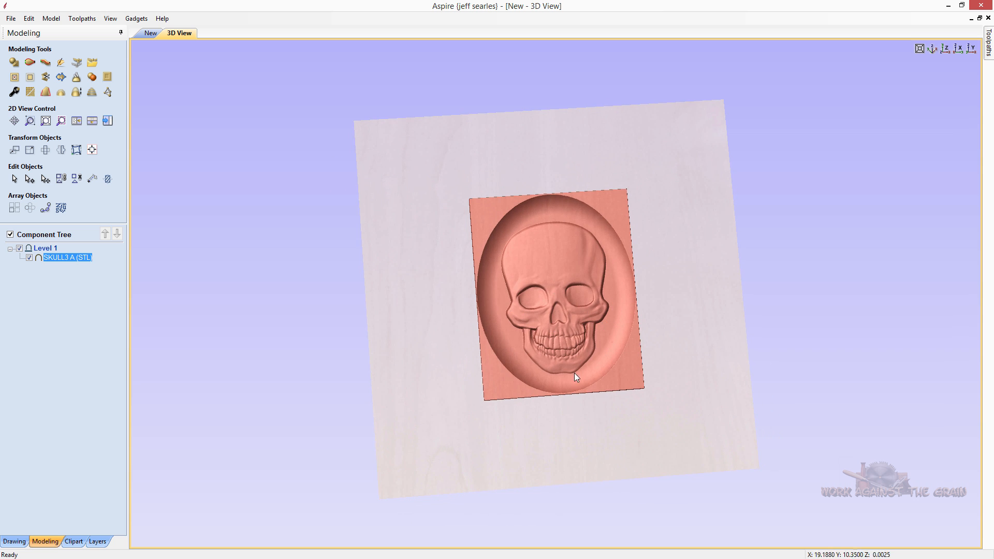
pyautogui.doubleClick(66, 257)
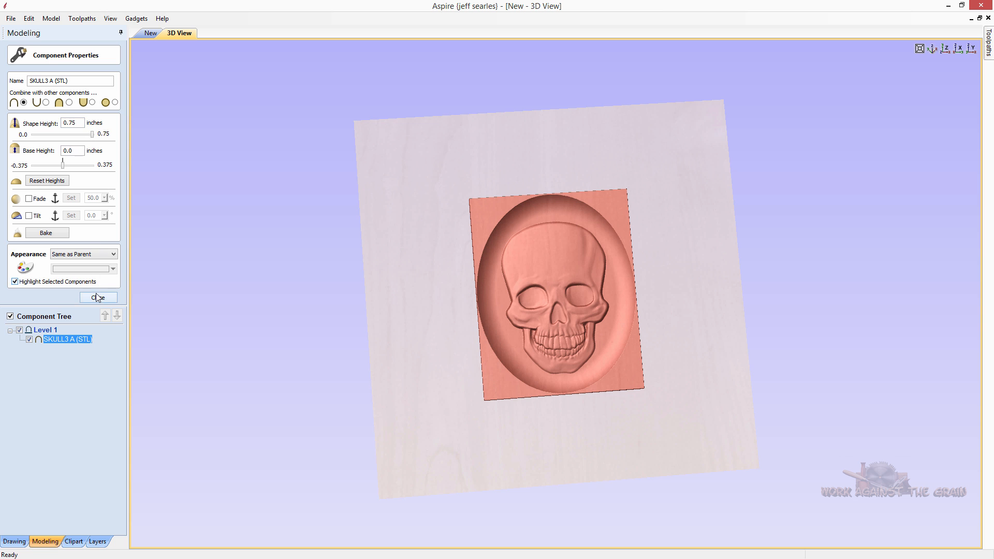
pyautogui.click(98, 297)
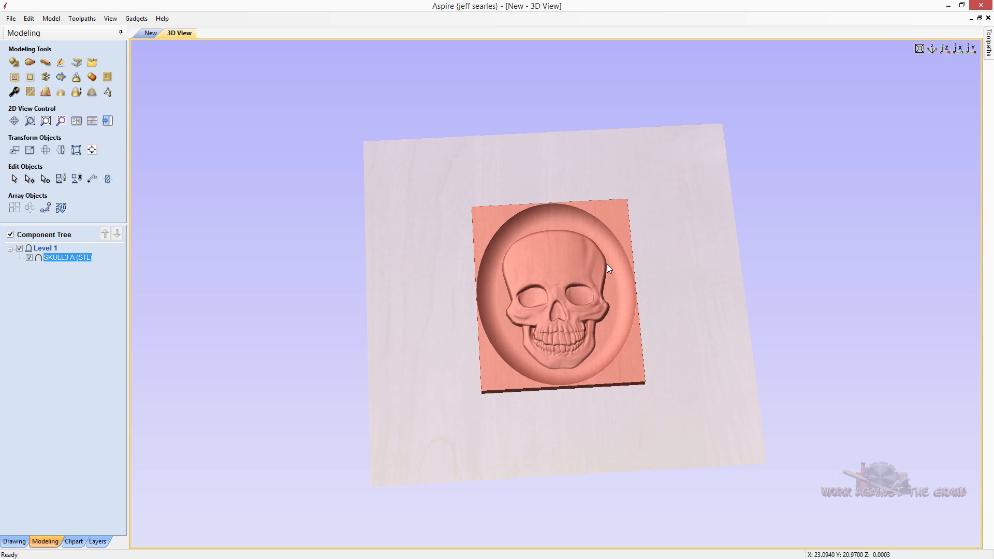
pyautogui.moveTo(522, 283)
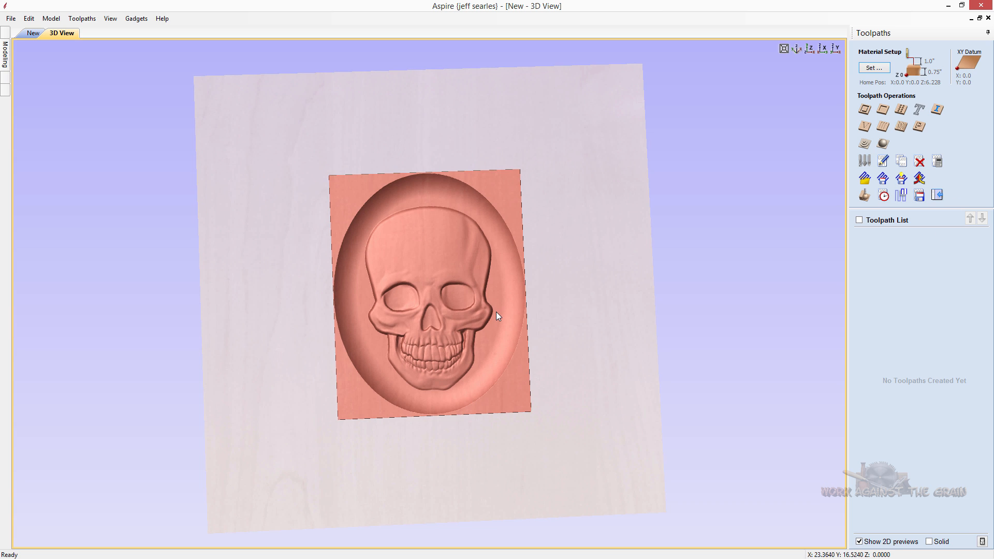
pyautogui.moveTo(502, 312)
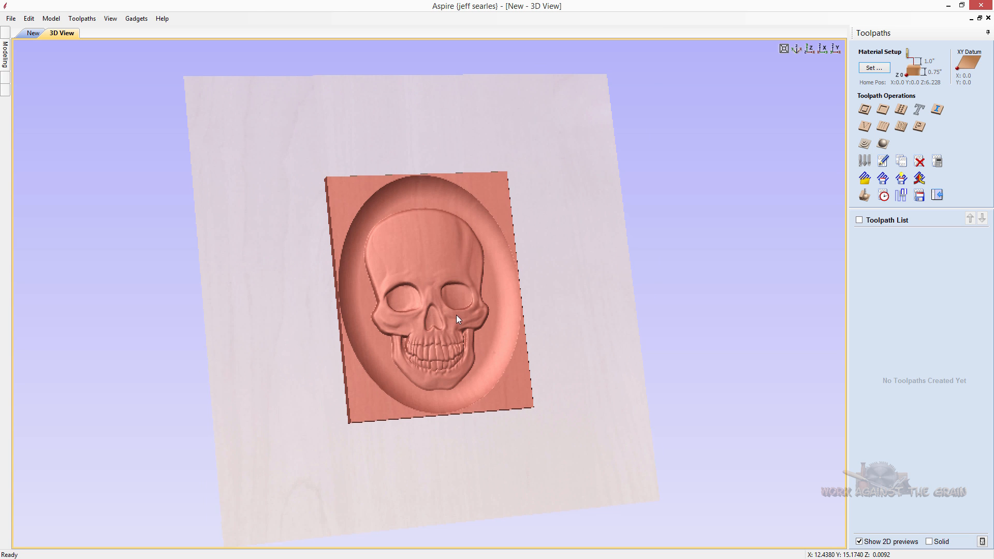
pyautogui.moveTo(456, 319); pyautogui.dragTo(454, 276)
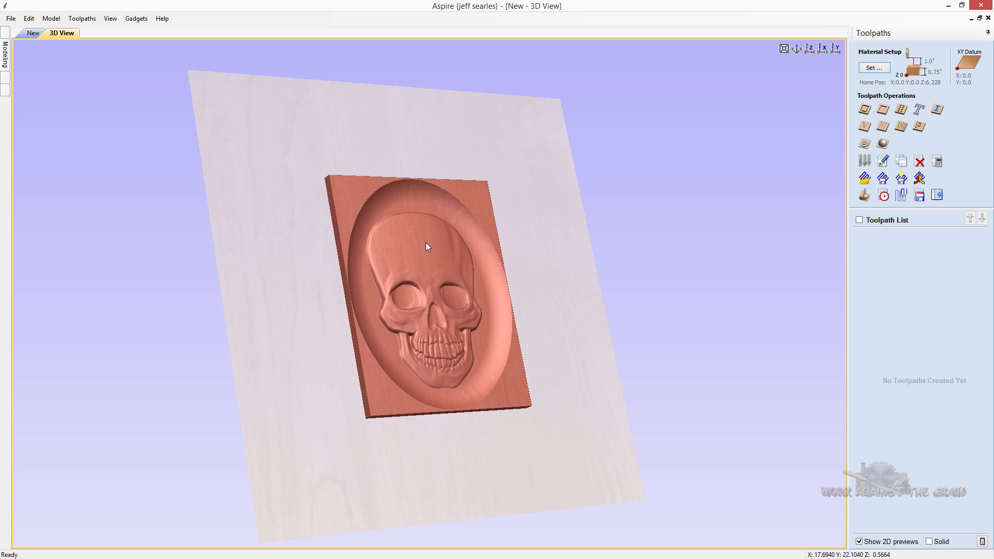
pyautogui.moveTo(426, 246); pyautogui.dragTo(491, 299)
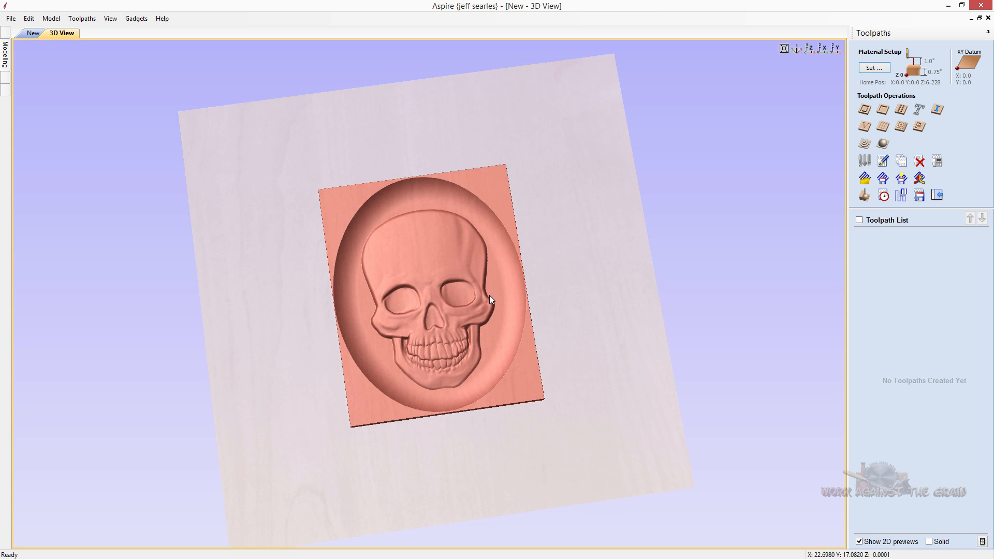
pyautogui.moveTo(425, 337)
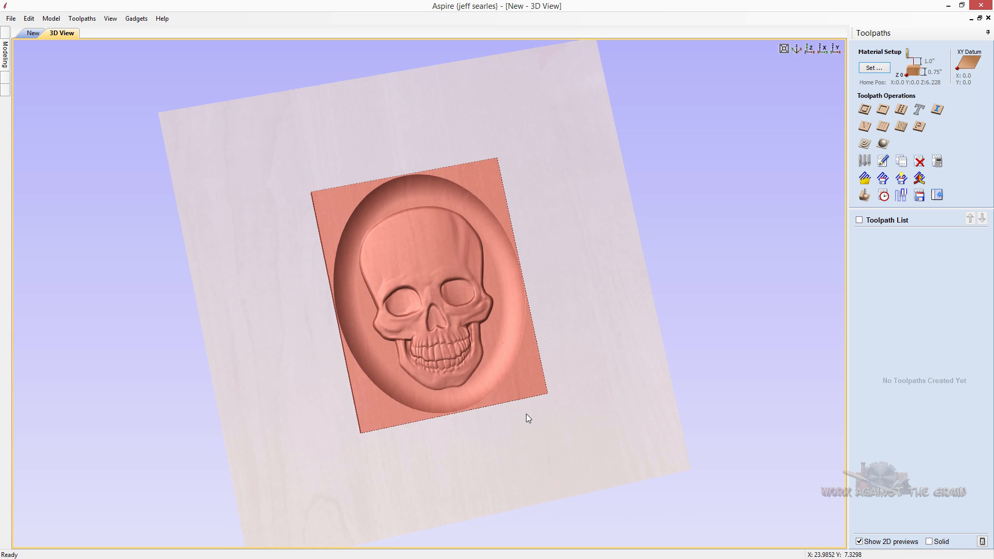
pyautogui.moveTo(528, 418); pyautogui.dragTo(497, 260)
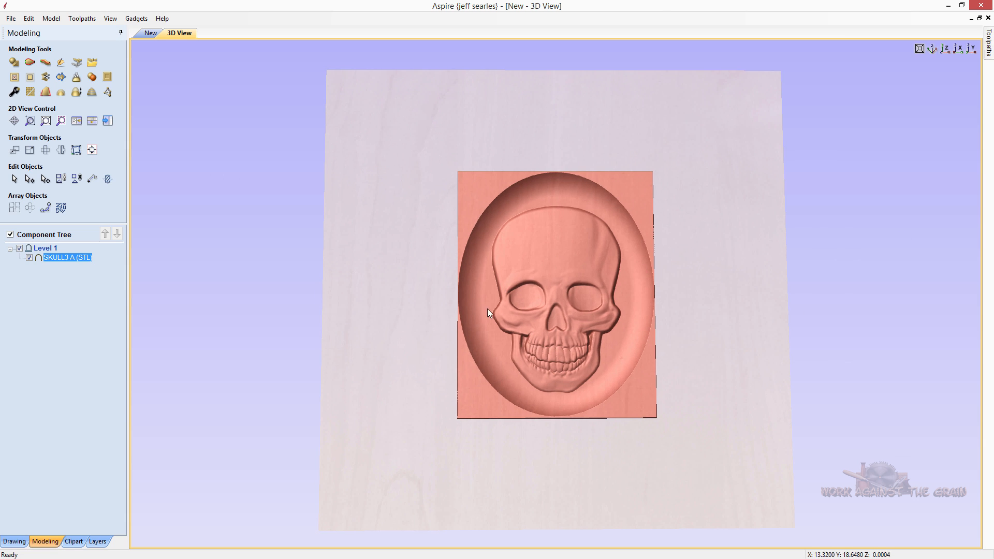
pyautogui.moveTo(317, 324)
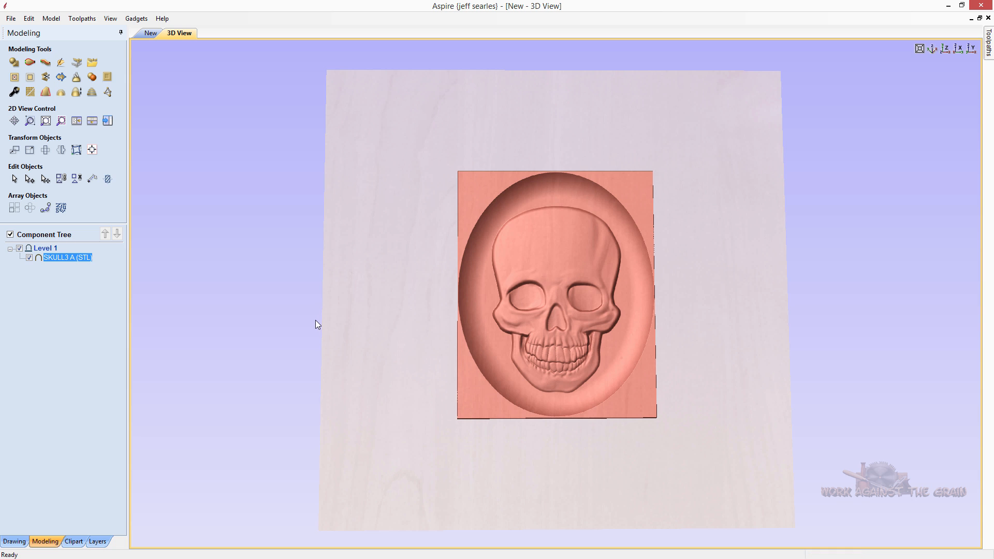
pyautogui.moveTo(73, 331)
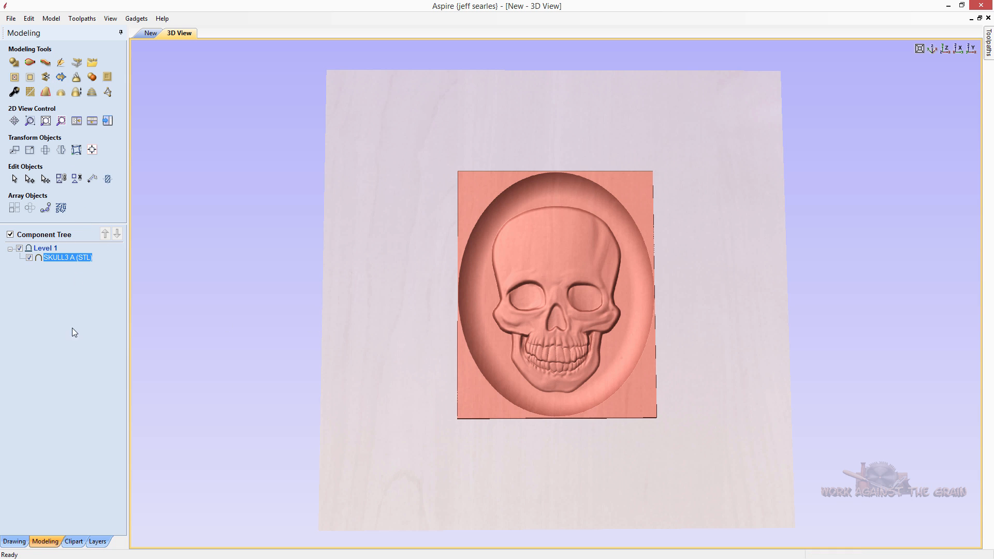
pyautogui.moveTo(76, 385)
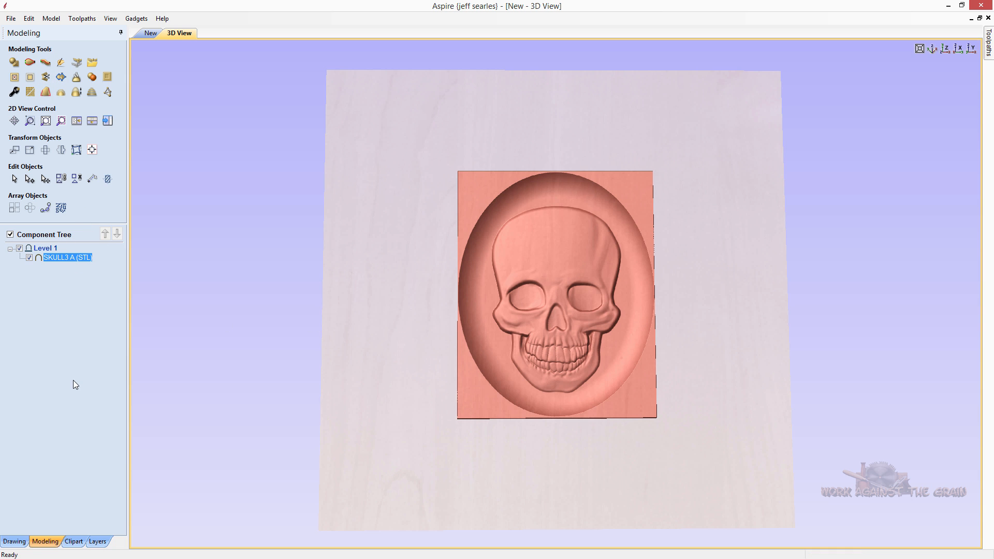
pyautogui.moveTo(78, 481)
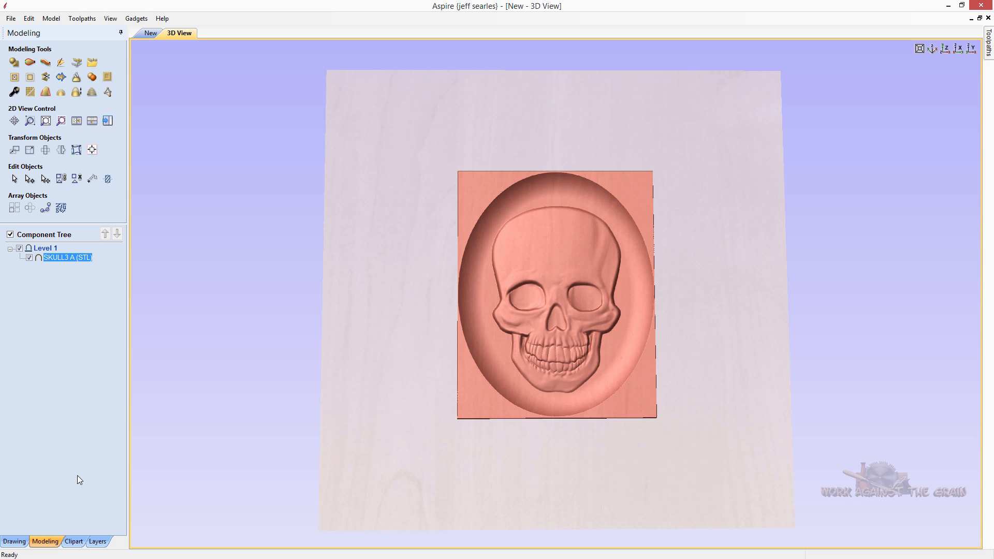
pyautogui.moveTo(78, 267)
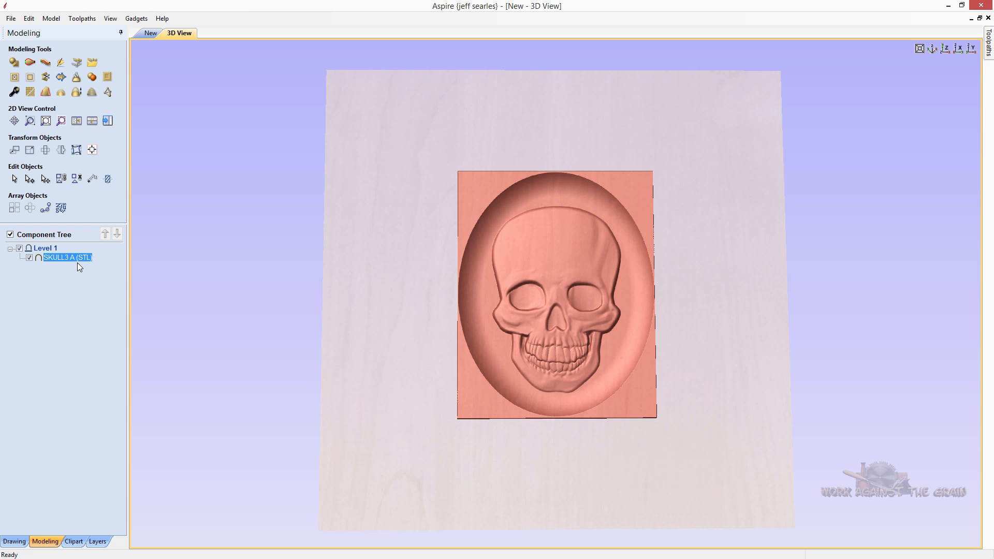
# Close the skull job without saving its changes
pyautogui.click(13, 17)
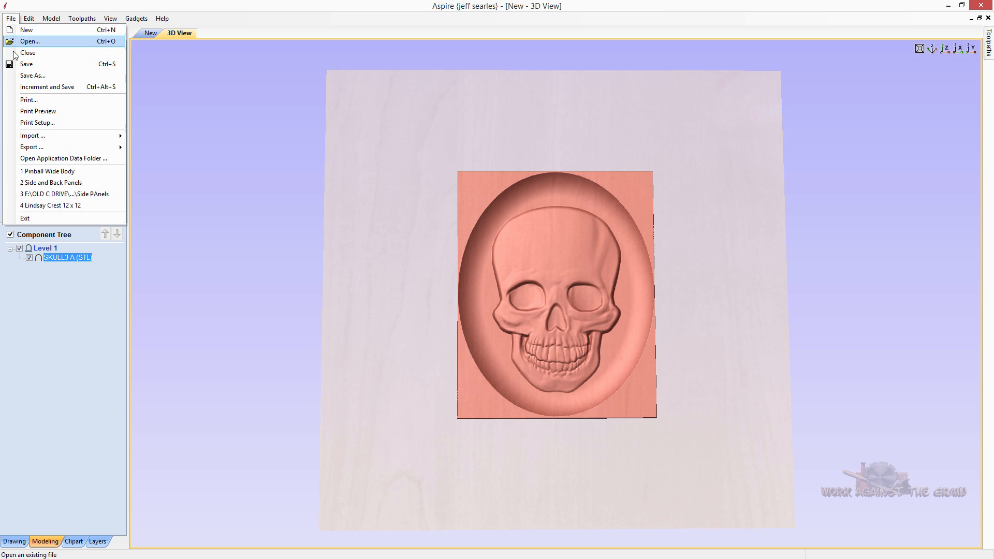
pyautogui.click(25, 38)
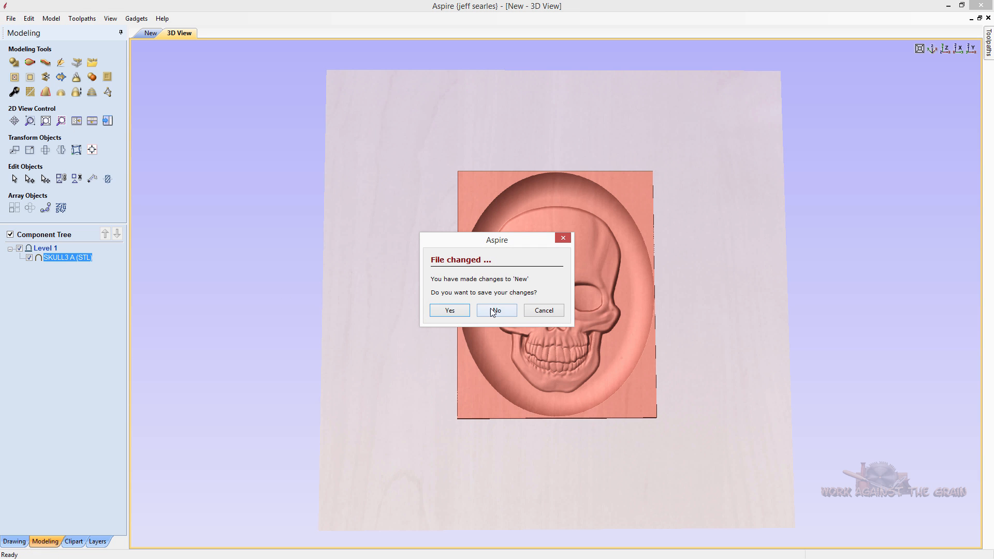
pyautogui.click(496, 310)
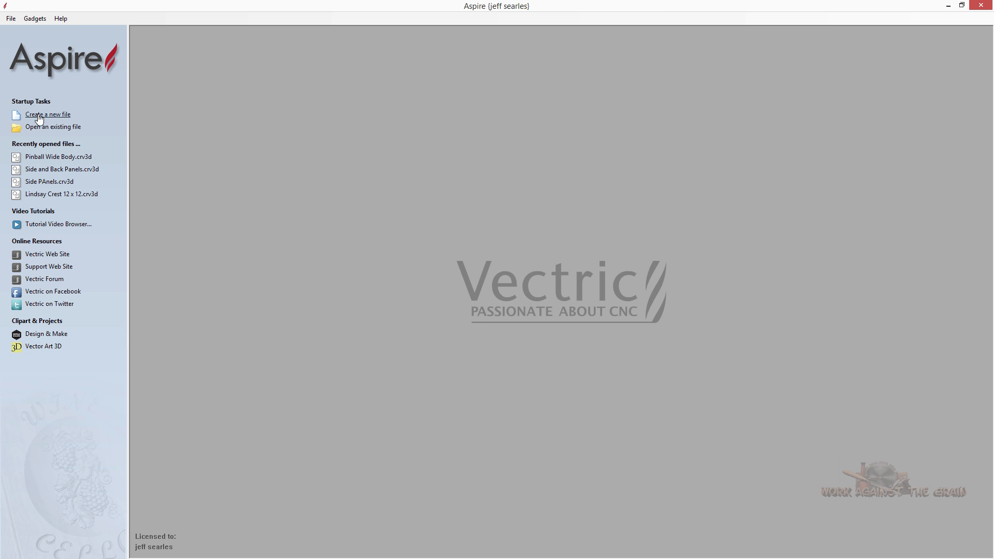
# Start a new 36 x 36 inch job and show the clipart library
pyautogui.click(47, 114)
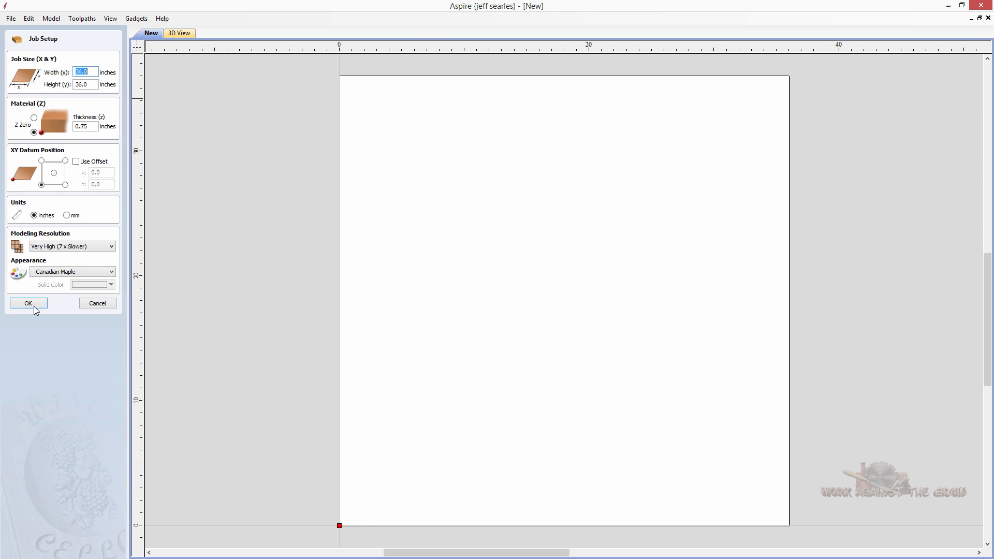
pyautogui.click(28, 303)
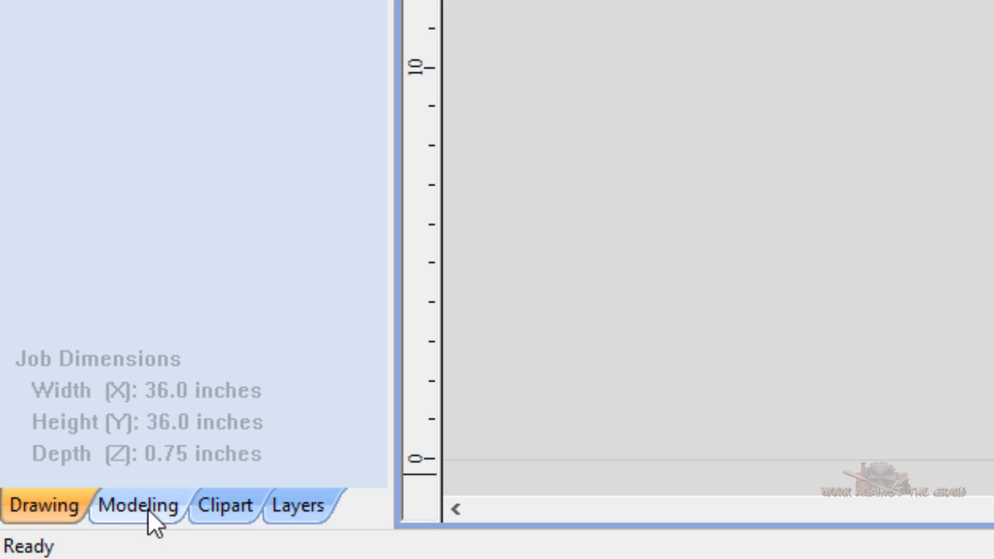
pyautogui.click(223, 505)
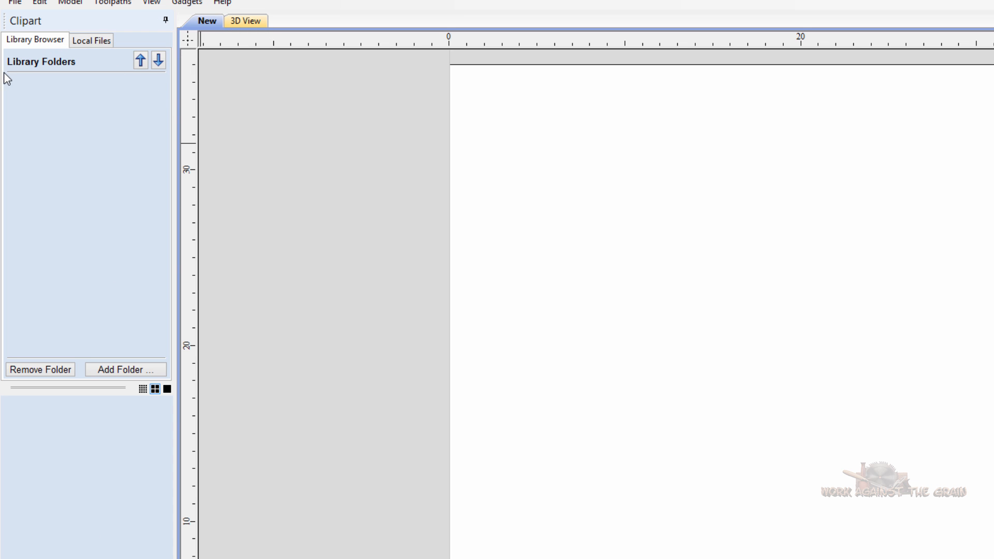
# Browse Local Files to This PC > Seagate Expansion Drive > CNC Project Folders
pyautogui.click(74, 43)
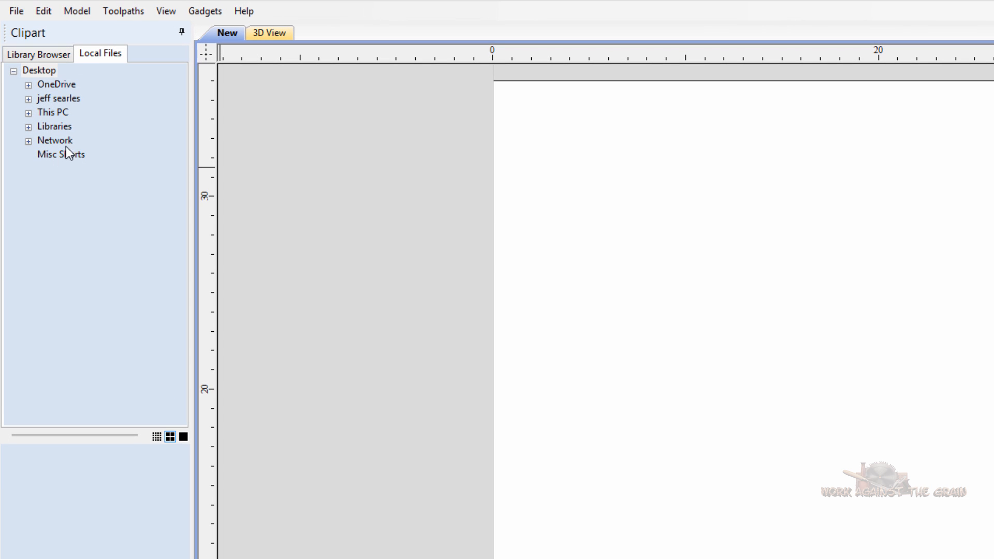
pyautogui.moveTo(105, 58)
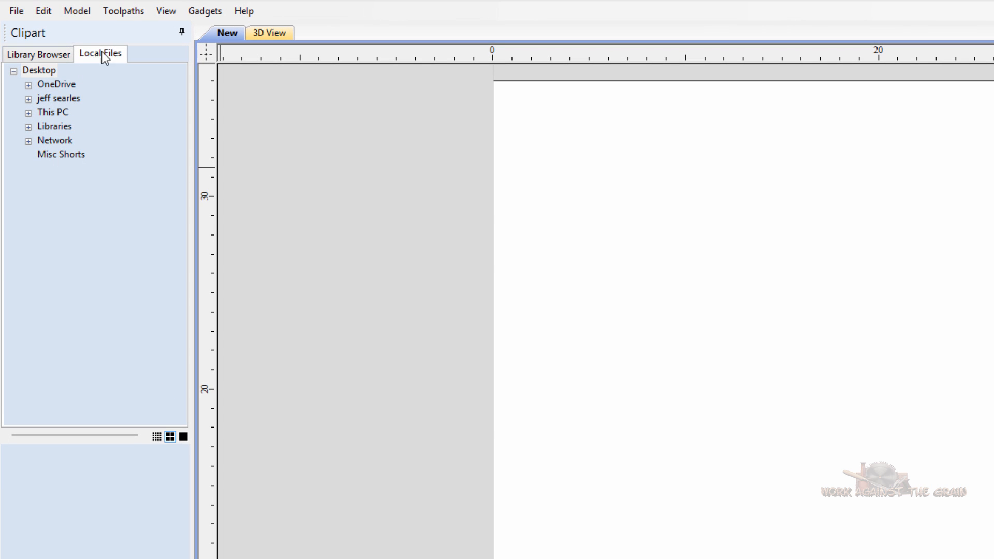
pyautogui.moveTo(58, 152)
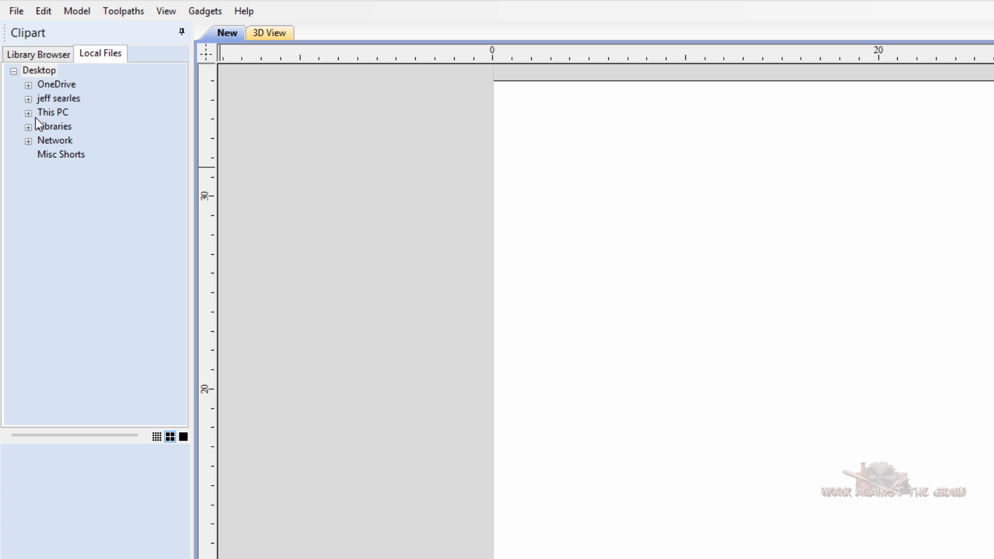
pyautogui.click(28, 112)
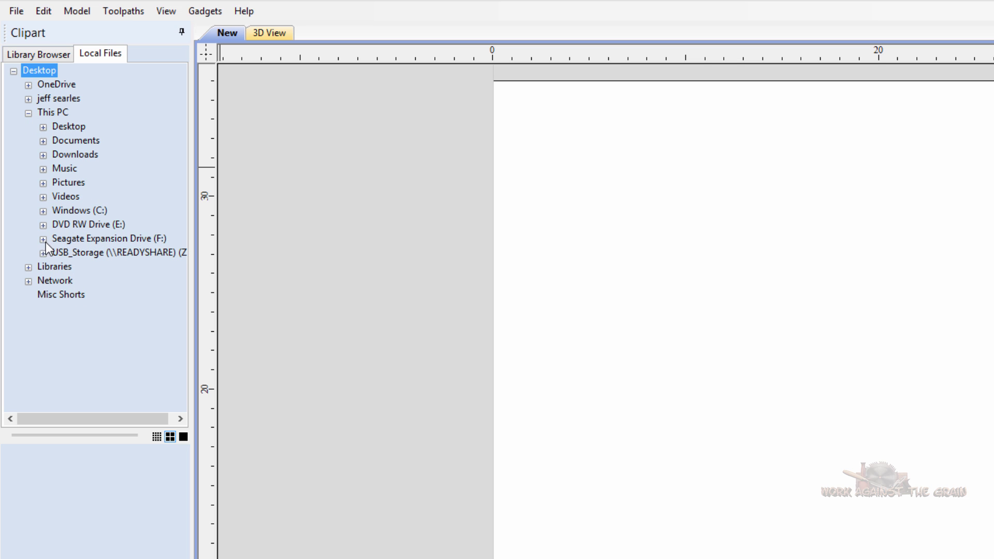
pyautogui.click(43, 239)
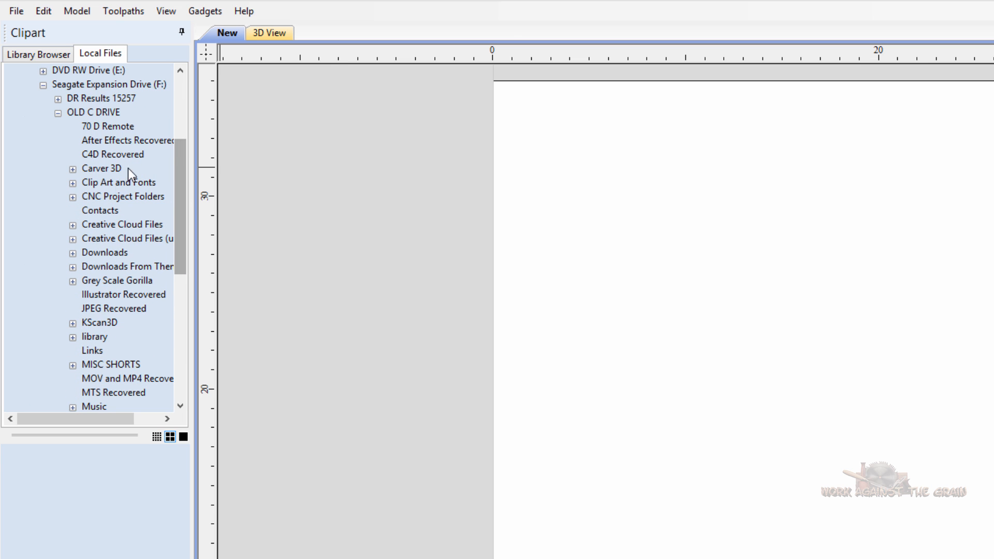
pyautogui.moveTo(104, 204)
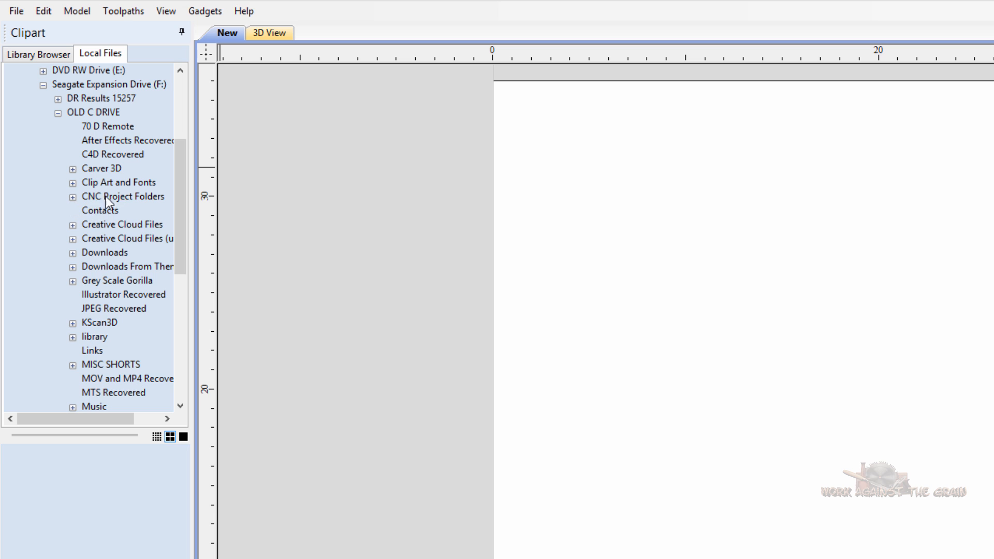
pyautogui.click(70, 196)
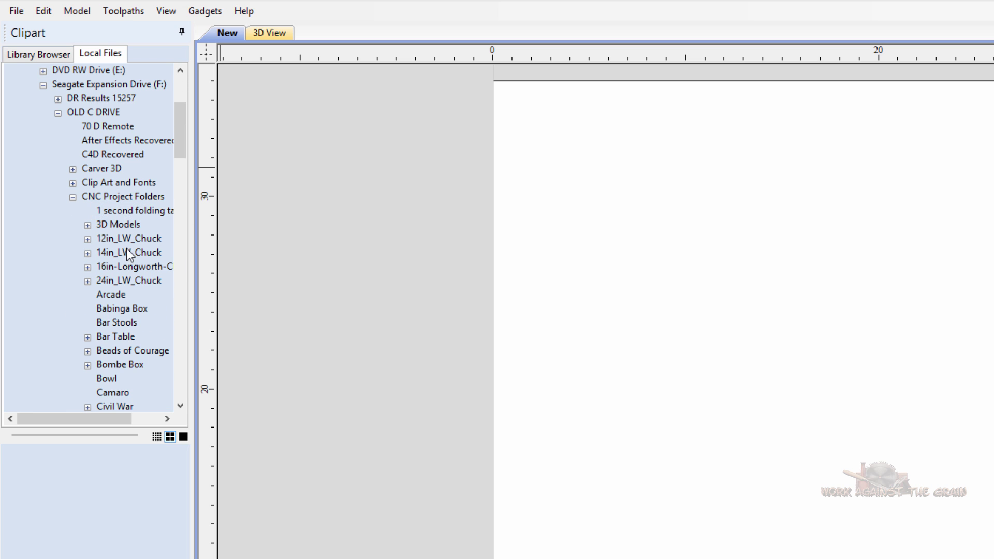
# Preview the 12in_LW_Chuck, Babinga Box, Beads of Courage, Dad Box, Dad Buffy Sign and EAT SIGN clips
pyautogui.click(119, 238)
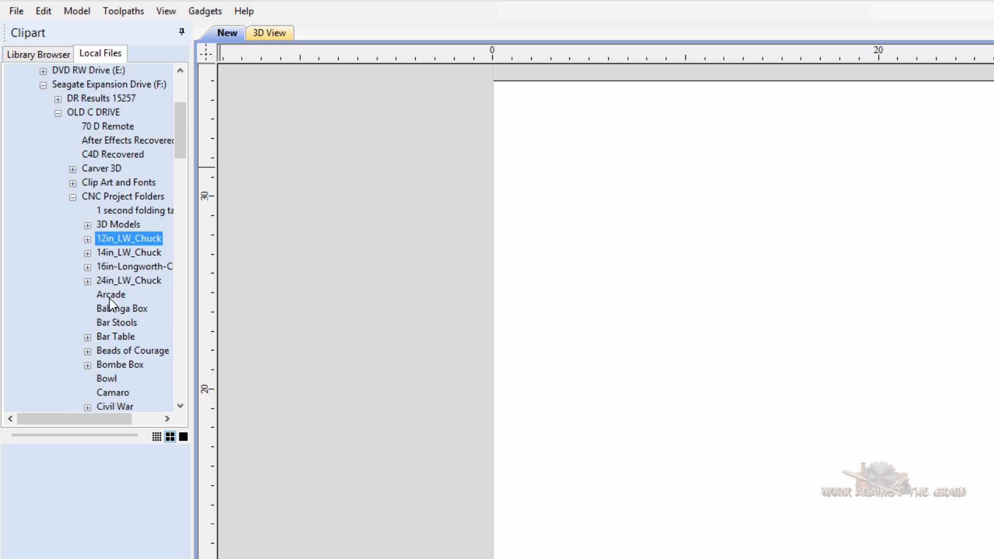
pyautogui.click(121, 308)
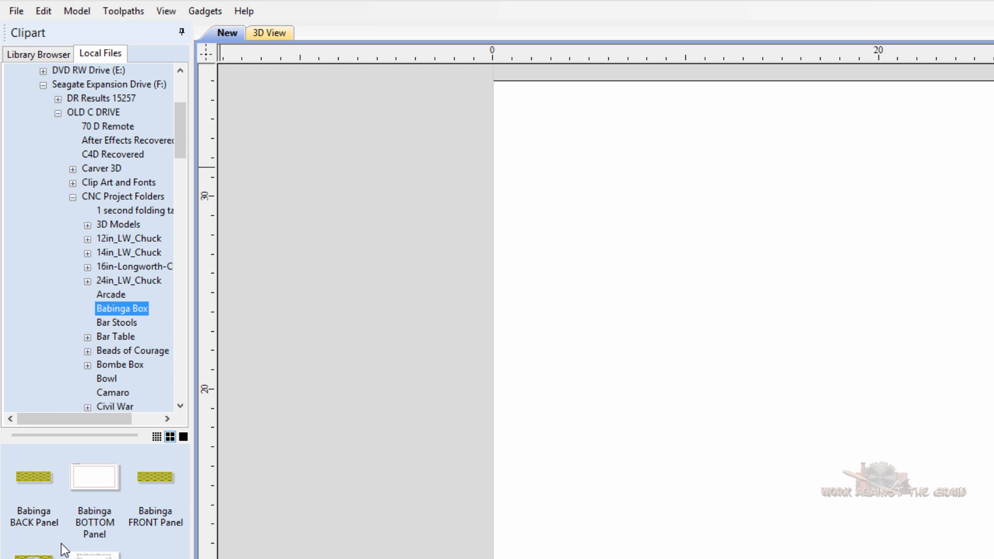
pyautogui.moveTo(153, 556)
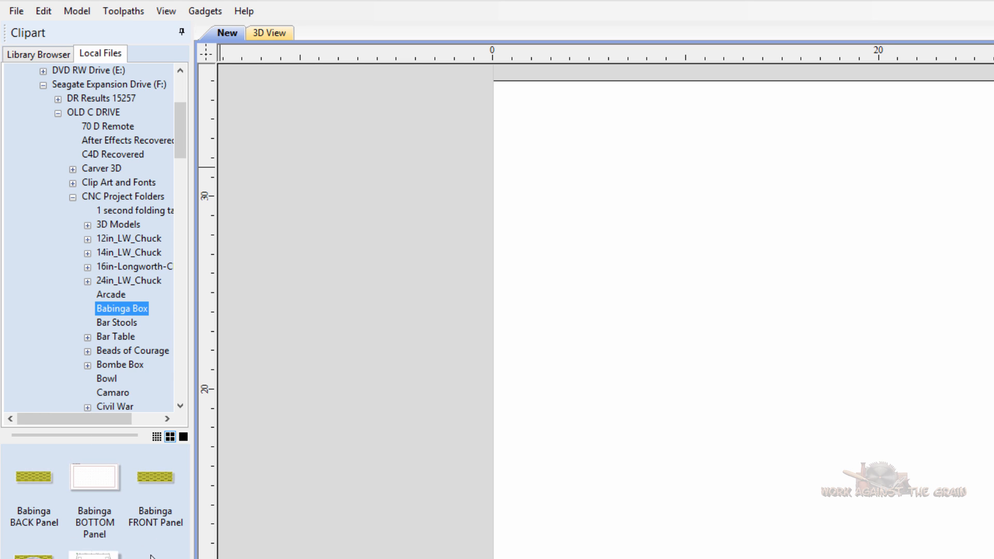
pyautogui.click(133, 351)
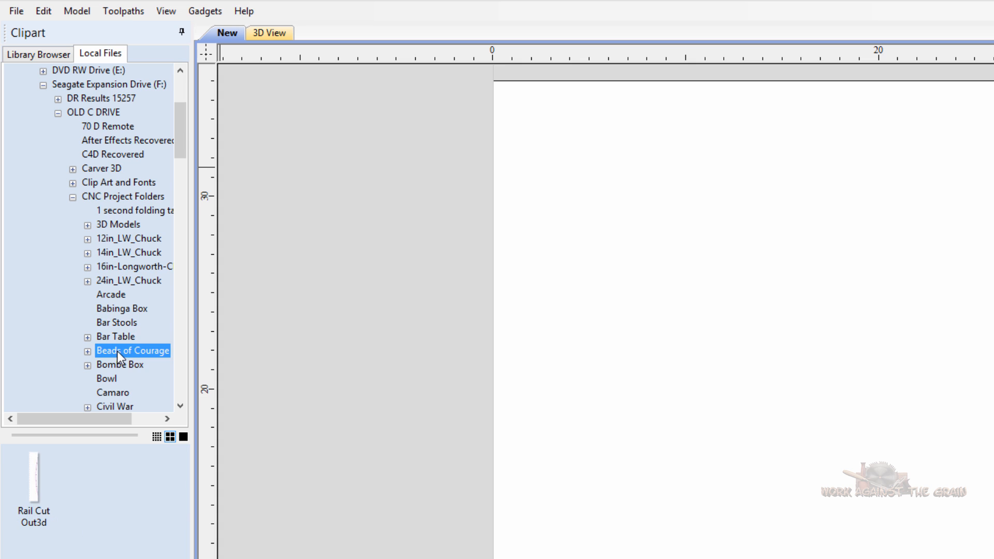
pyautogui.click(107, 378)
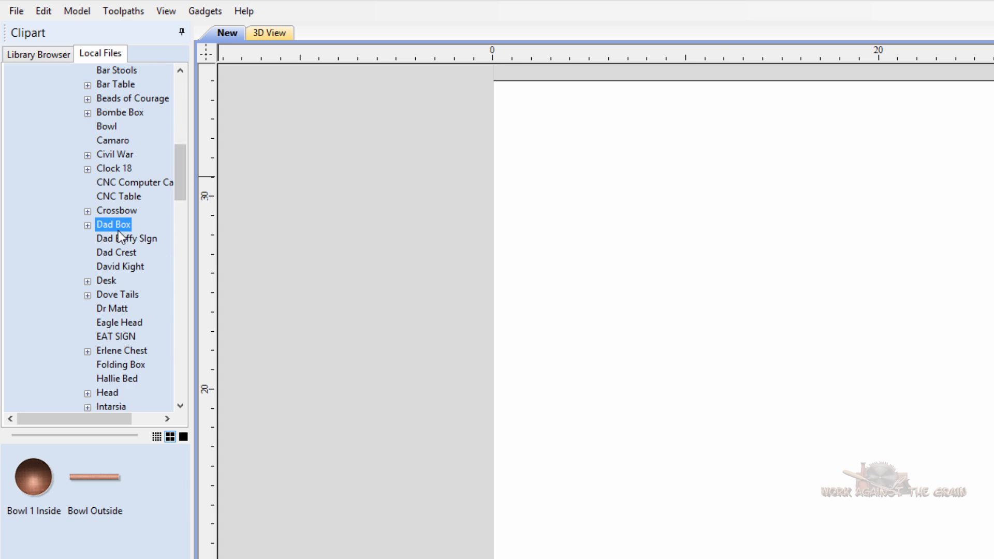
pyautogui.click(126, 238)
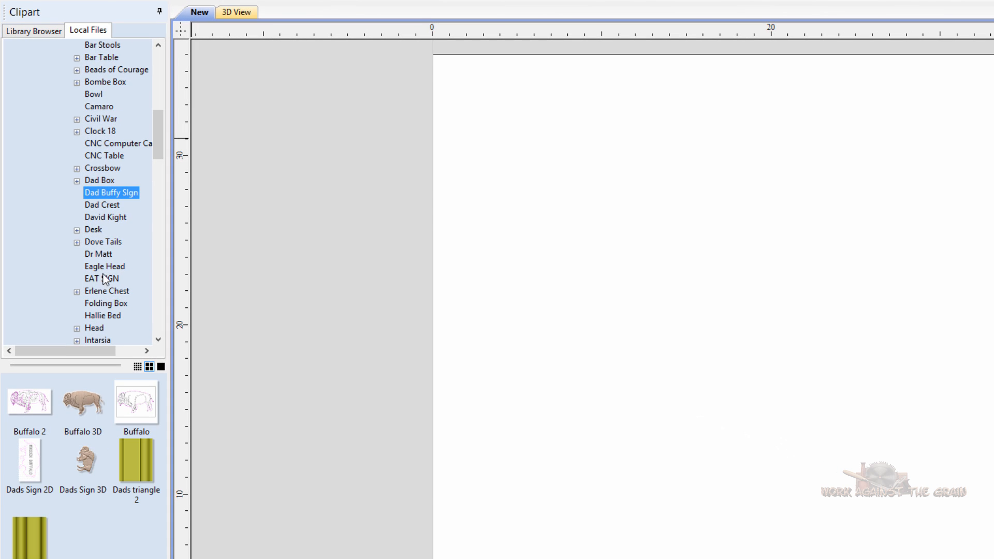
pyautogui.click(106, 303)
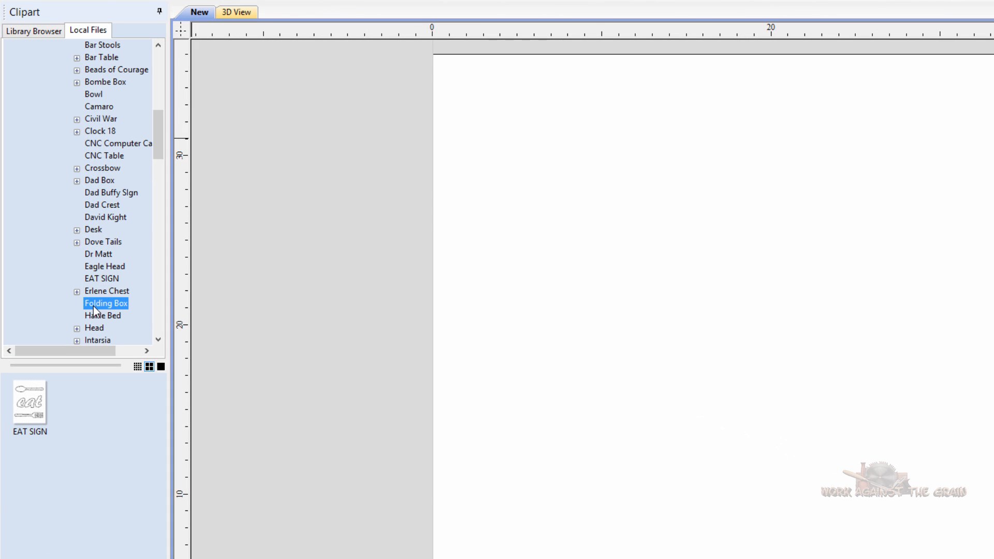
# Preview the Folding Storage Box clip in the Folding Box folder
pyautogui.click(105, 267)
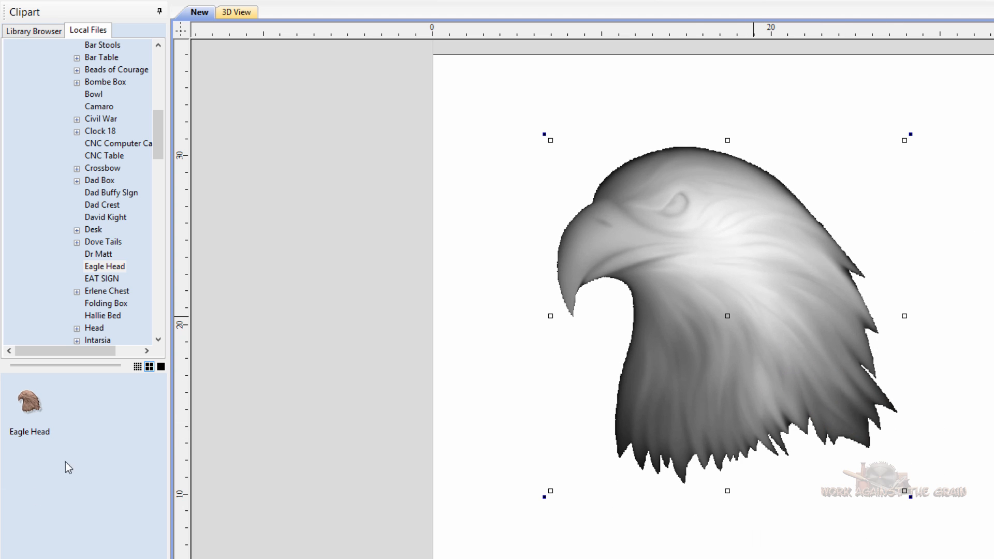
pyautogui.click(105, 303)
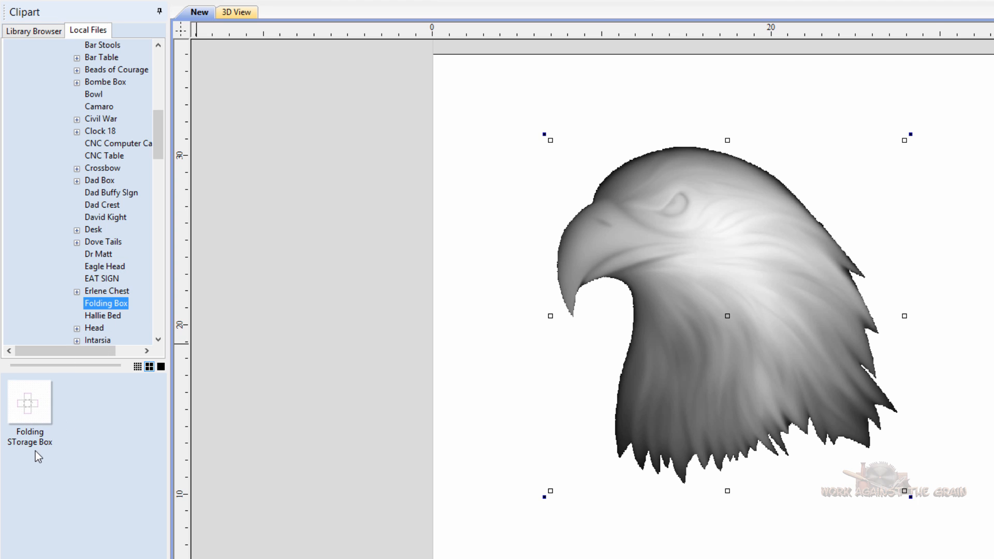
pyautogui.moveTo(692, 318)
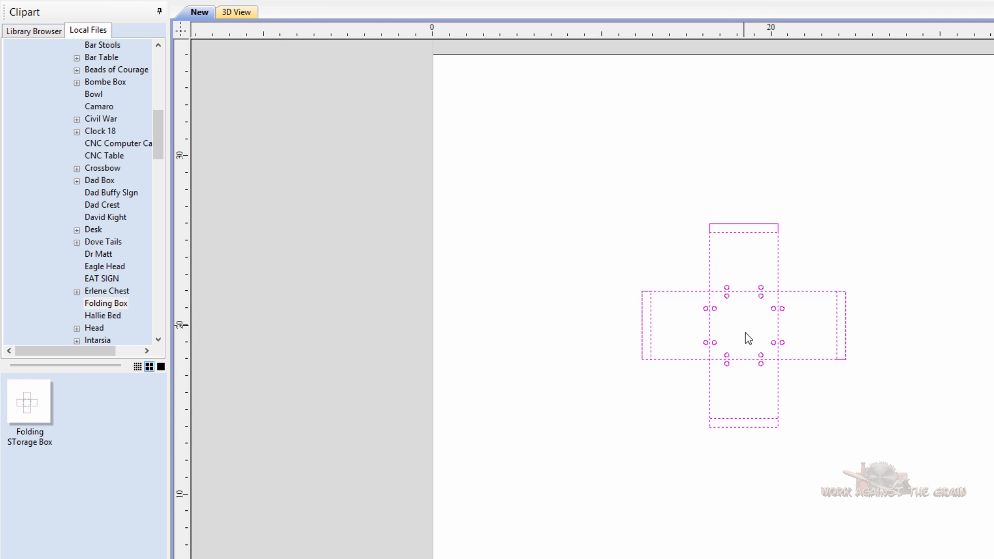
pyautogui.moveTo(436, 450)
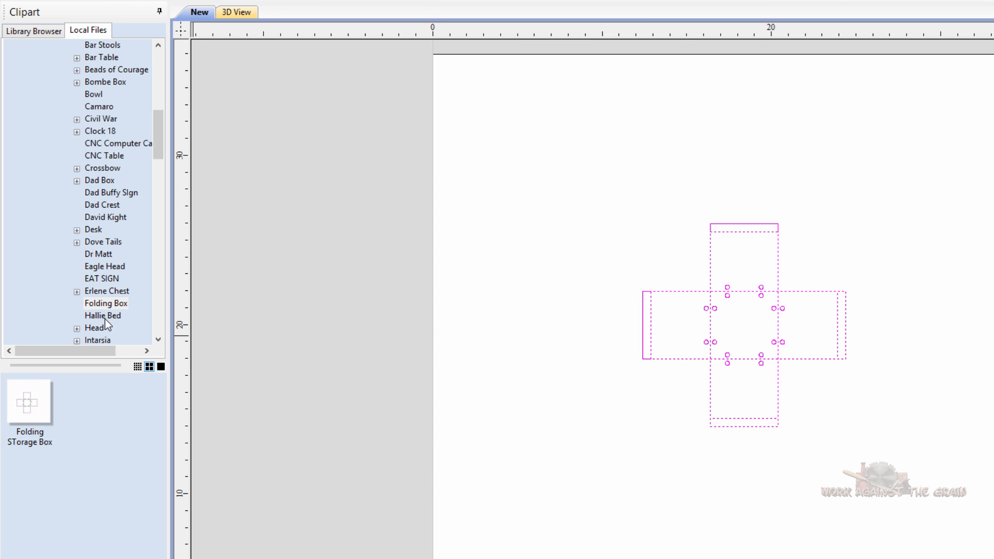
# Preview the Head, My Dining Chair and MY BOX clips, then scroll the folder tree down
pyautogui.click(93, 327)
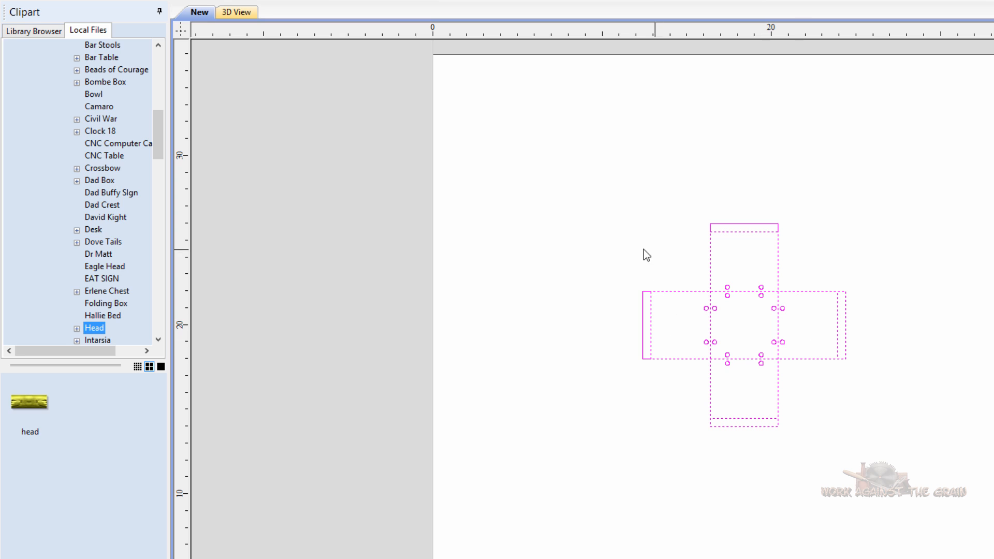
pyautogui.moveTo(630, 316)
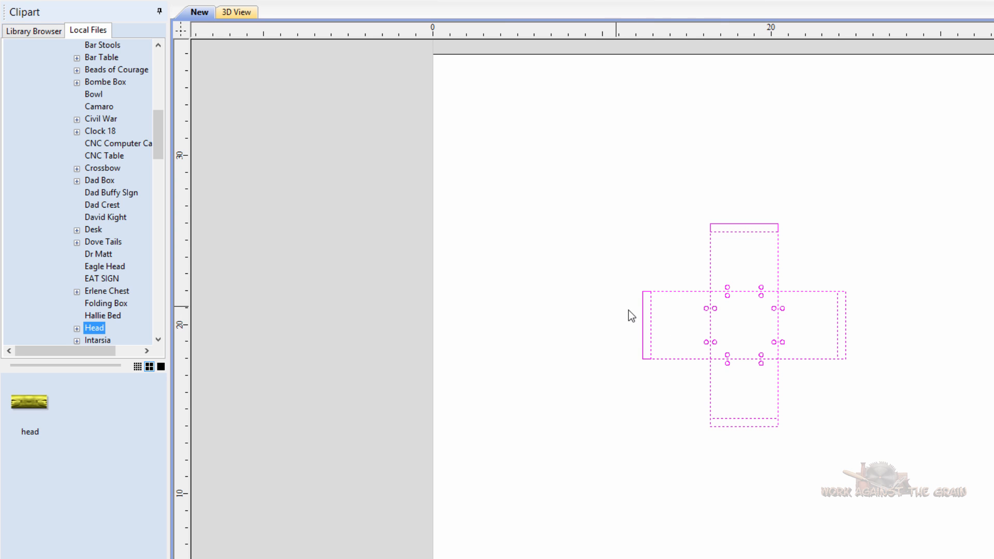
pyautogui.moveTo(766, 322)
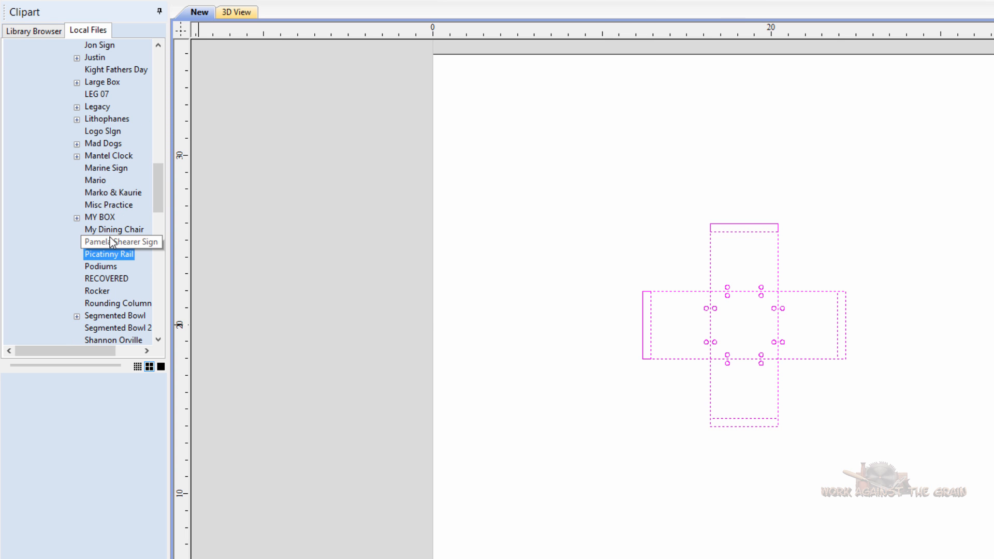
pyautogui.click(113, 230)
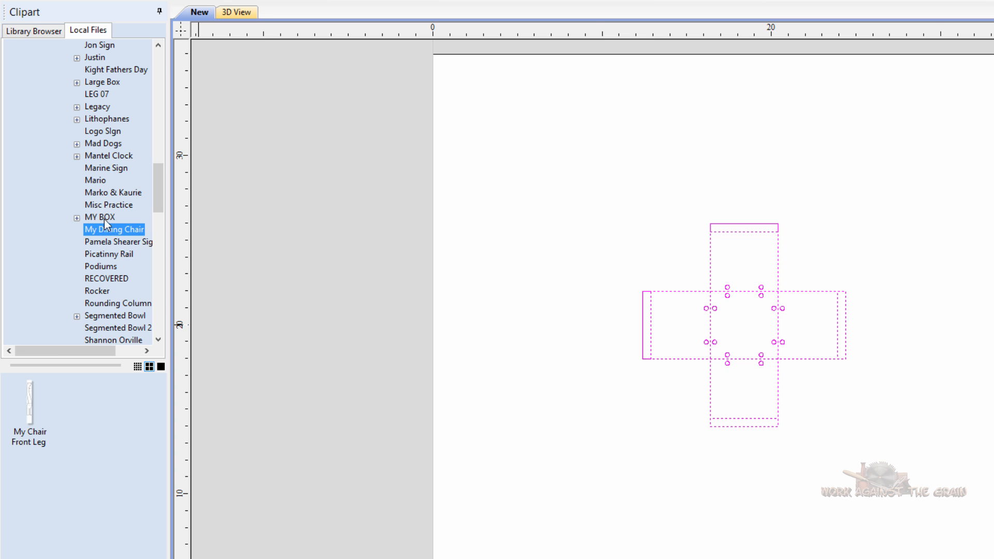
pyautogui.click(100, 217)
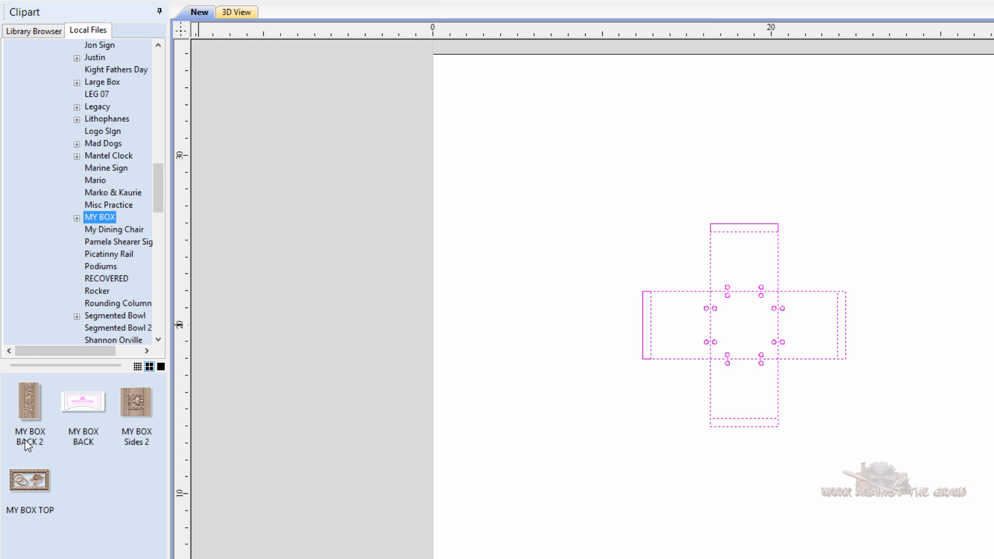
pyautogui.moveTo(66, 530)
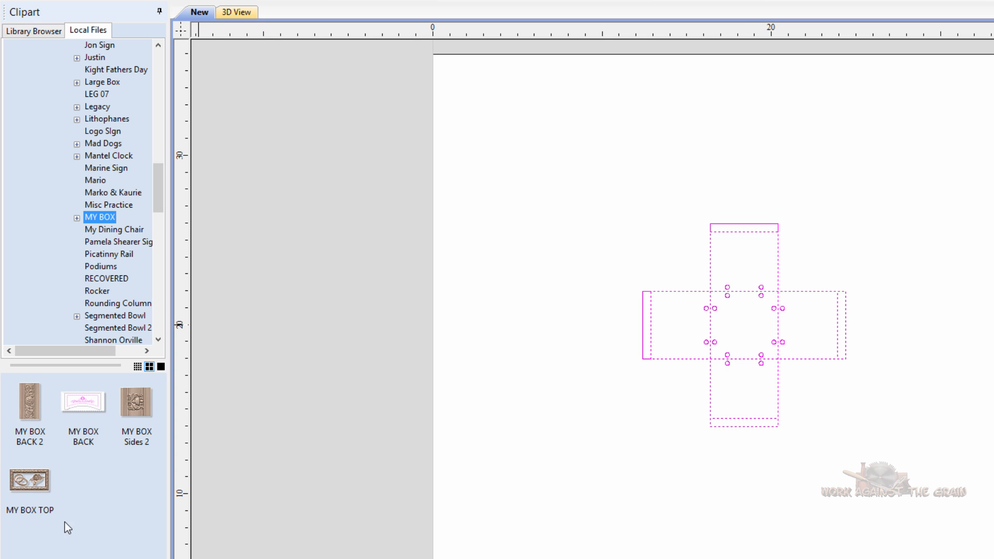
pyautogui.moveTo(94, 403)
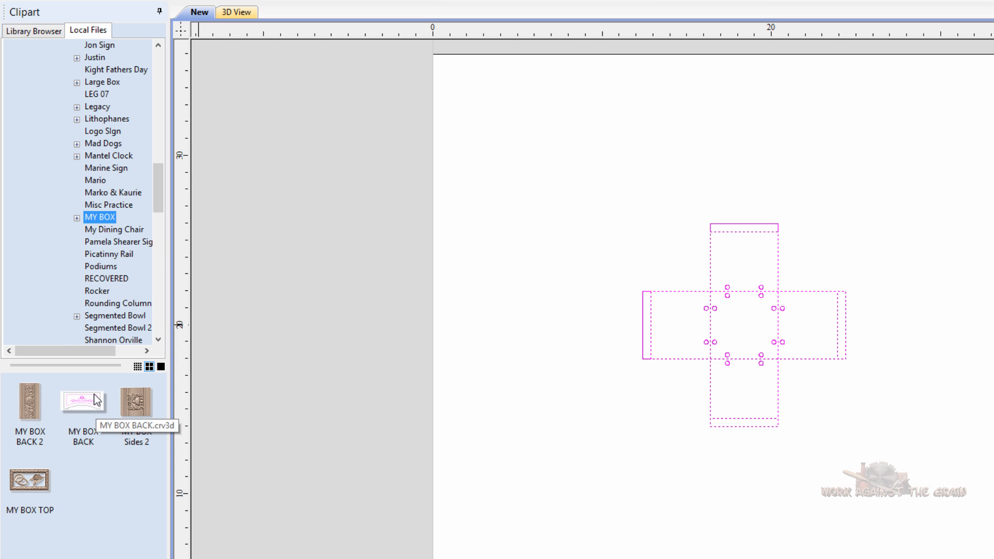
pyautogui.scroll(-3)
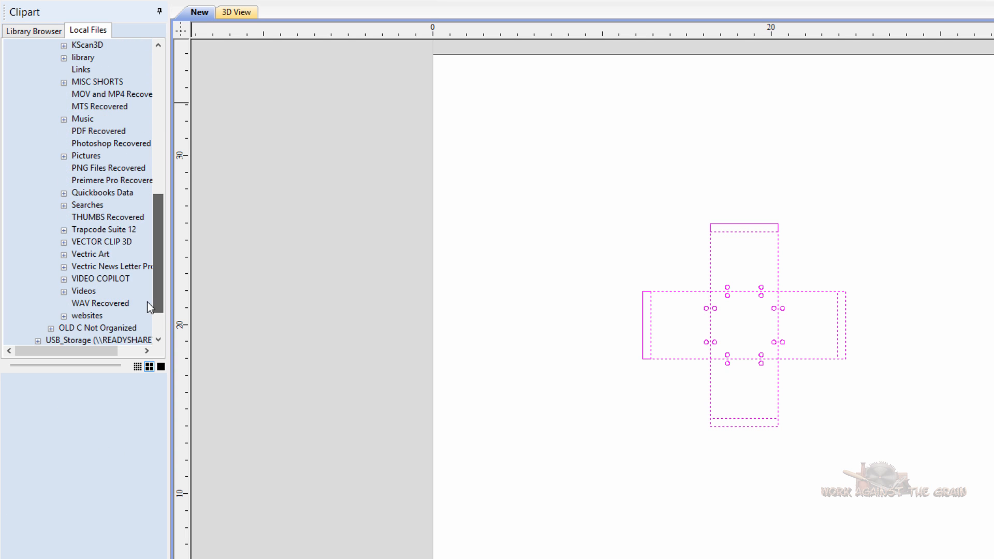
# Expand VECTOR CLIP 3D, preview SampleSTLmodel, then switch to the Library Browser folder list
pyautogui.click(99, 242)
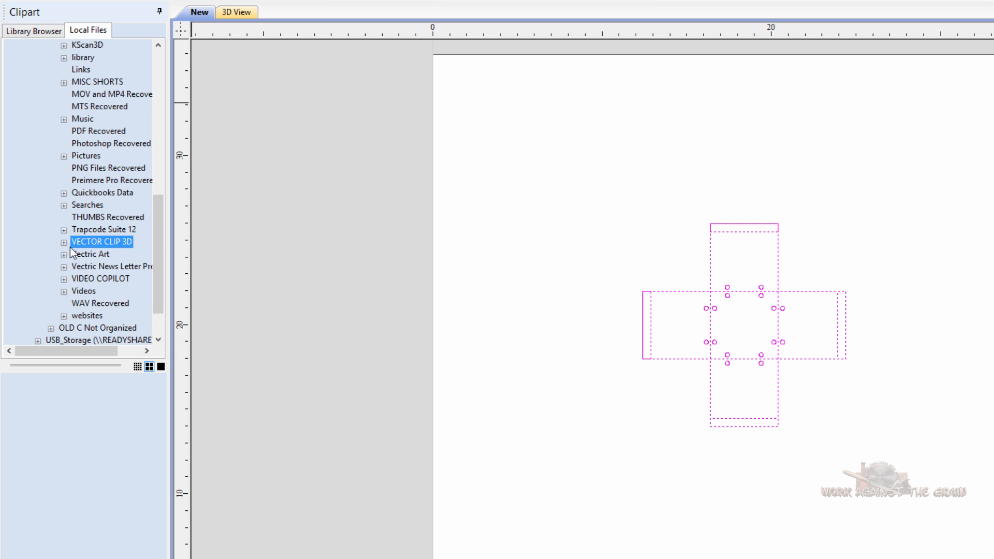
pyautogui.click(62, 242)
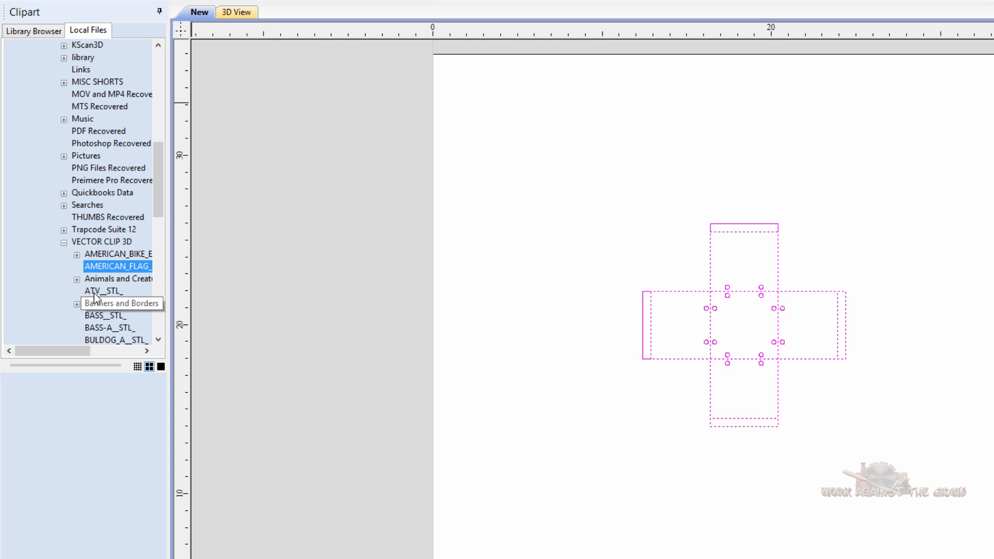
pyautogui.scroll(-3)
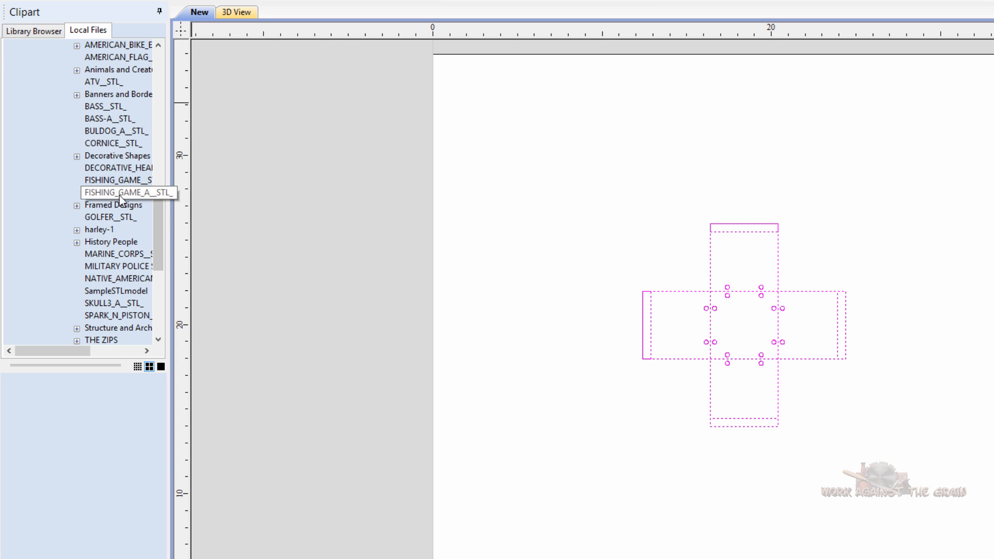
pyautogui.click(115, 290)
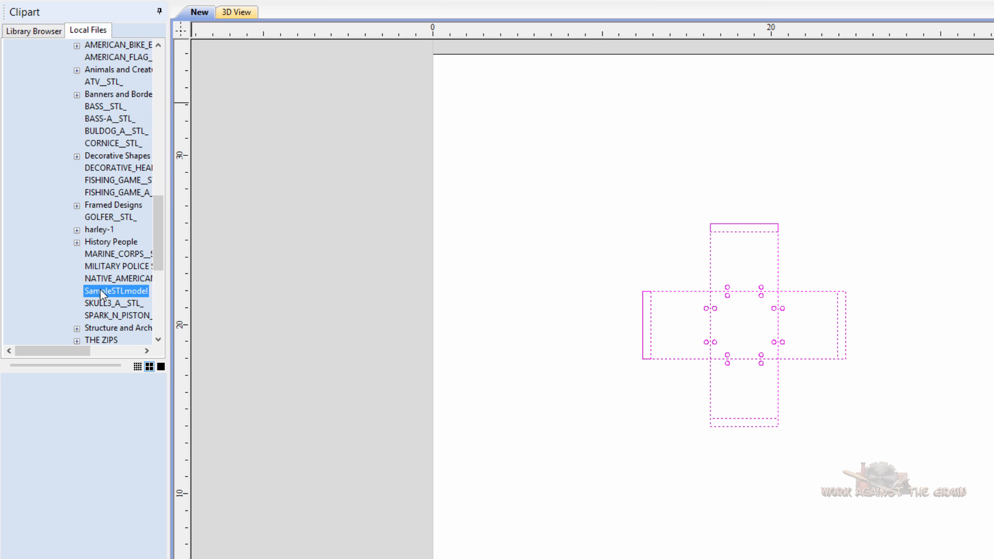
pyautogui.scroll(-3)
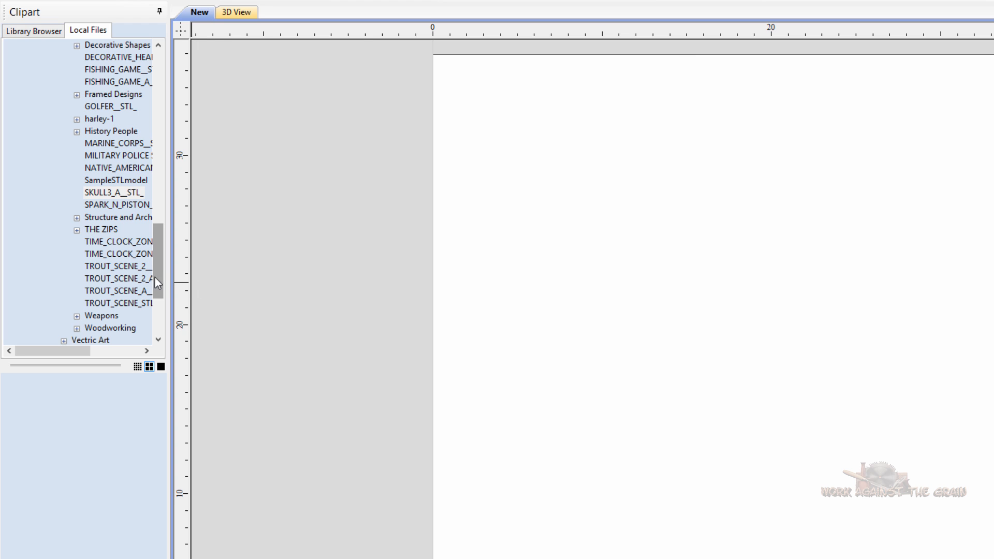
pyautogui.moveTo(163, 277)
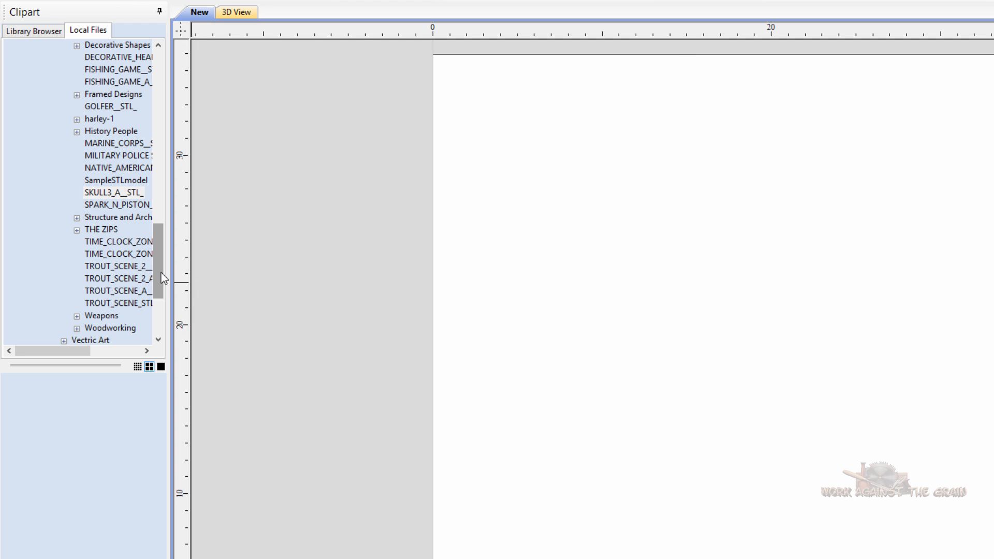
pyautogui.moveTo(162, 281)
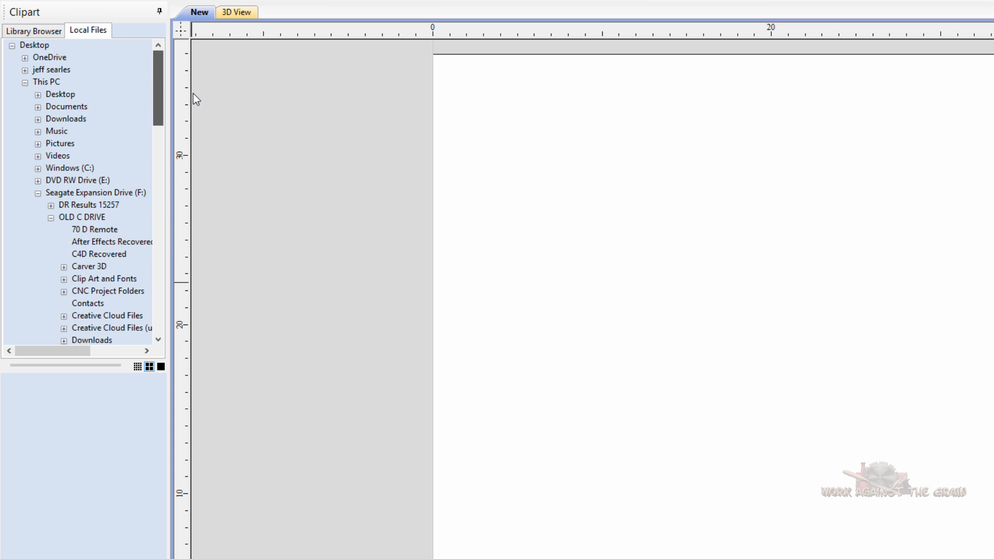
pyautogui.click(28, 31)
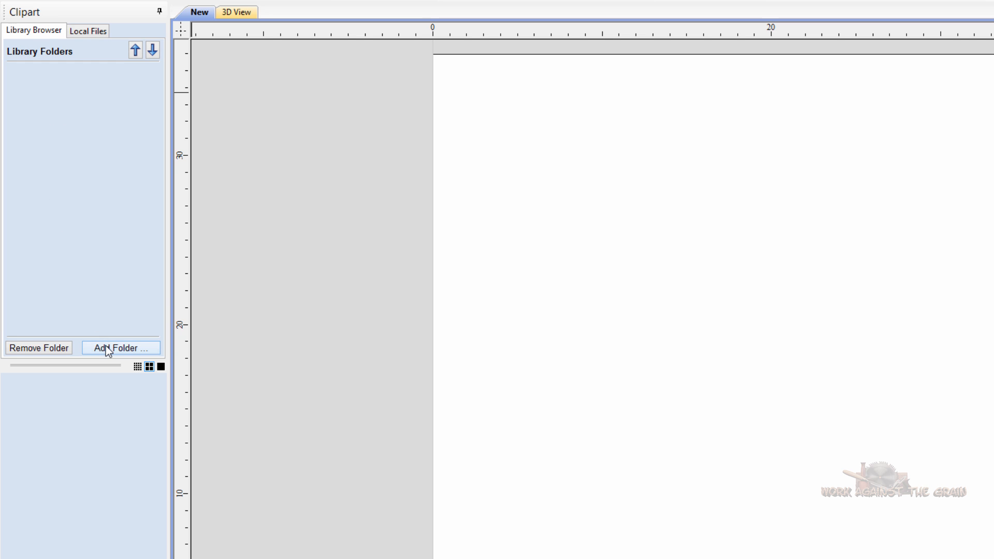
# Add the Vectric Art folder through the Browse for Folder dialog
pyautogui.click(118, 348)
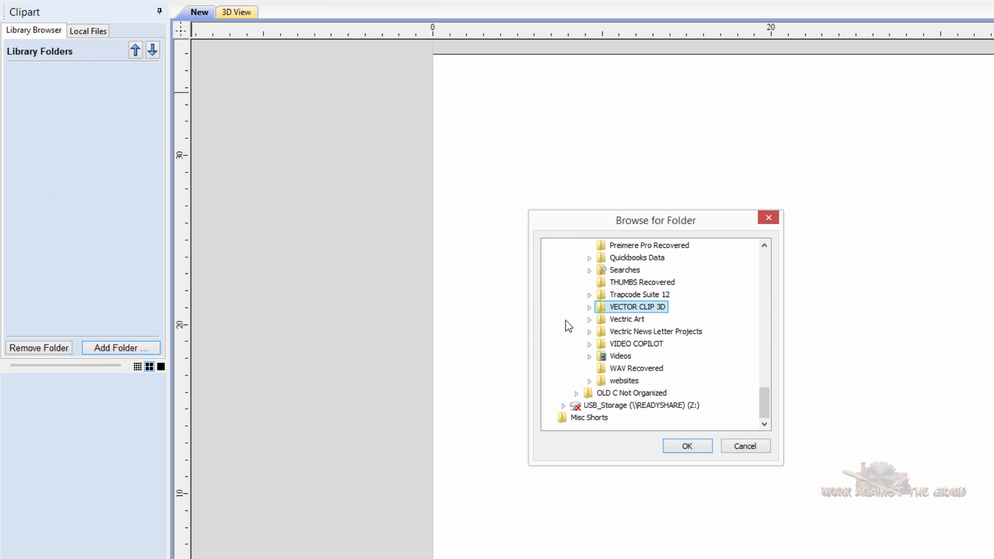
pyautogui.click(628, 320)
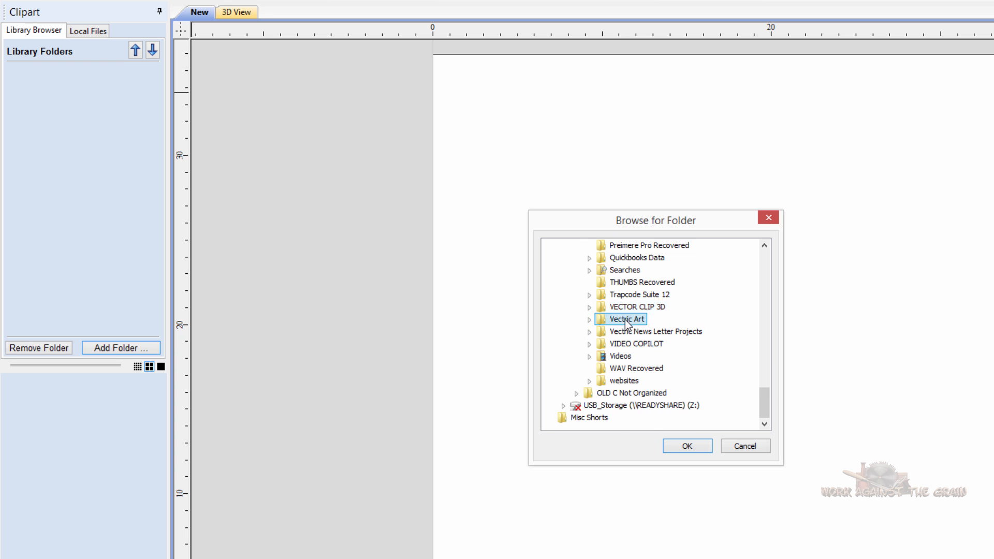
pyautogui.doubleClick(626, 319)
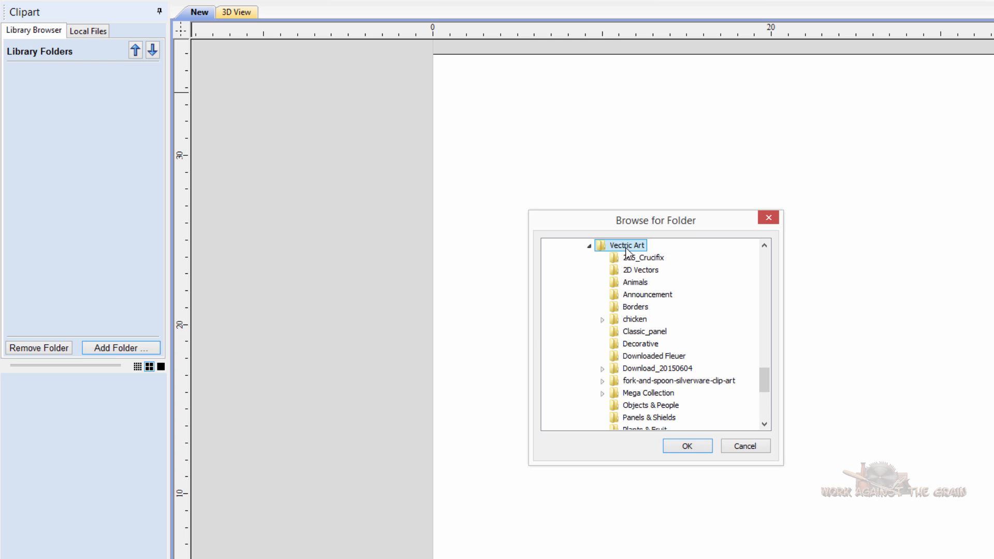
pyautogui.click(687, 446)
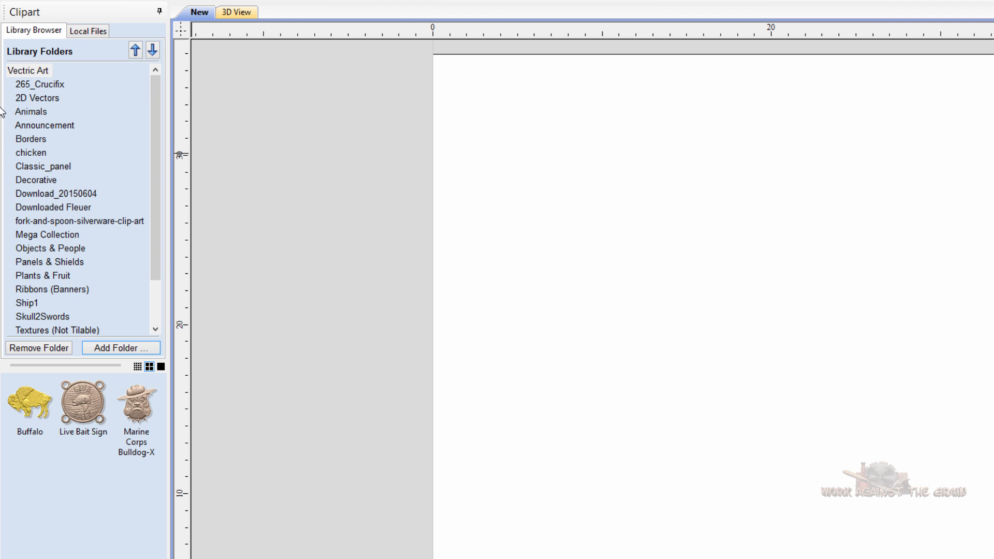
pyautogui.moveTo(35, 131)
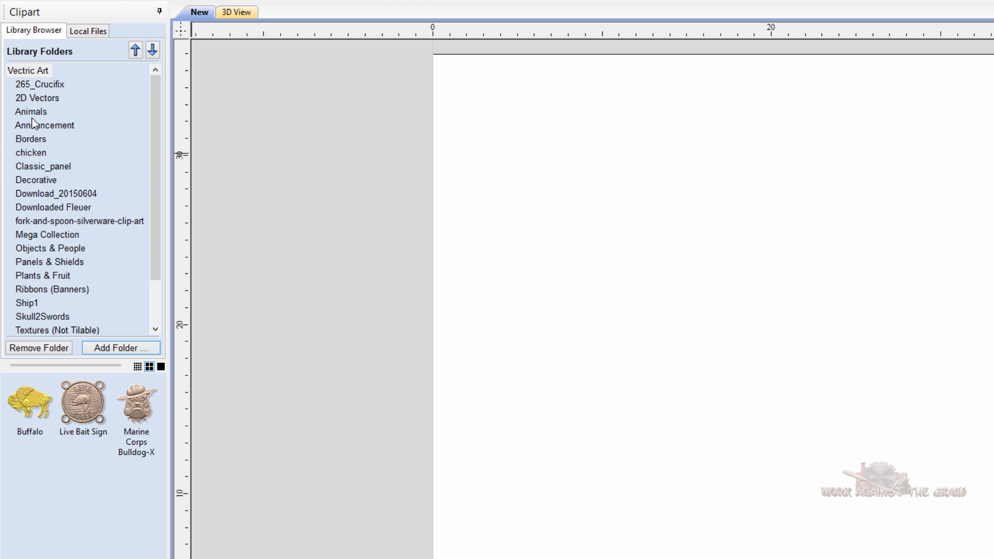
# Preview the Animals, chicken and Classic_panel folders, ending on Decorative
pyautogui.click(32, 111)
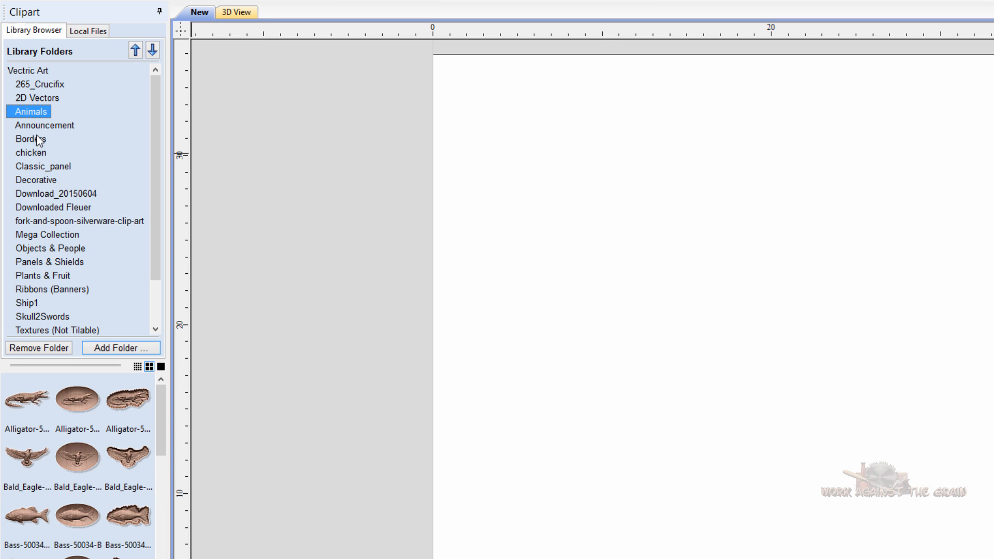
pyautogui.click(28, 153)
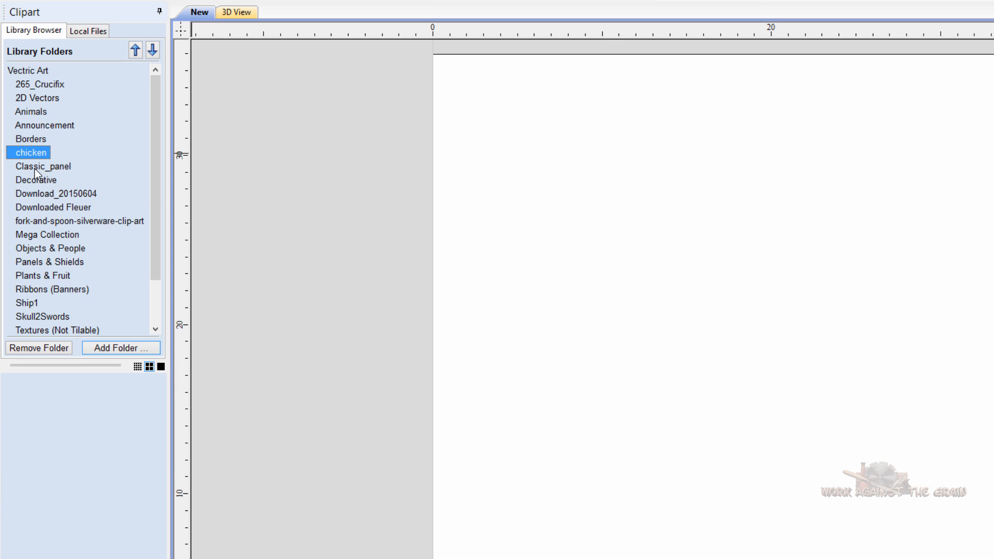
pyautogui.click(40, 166)
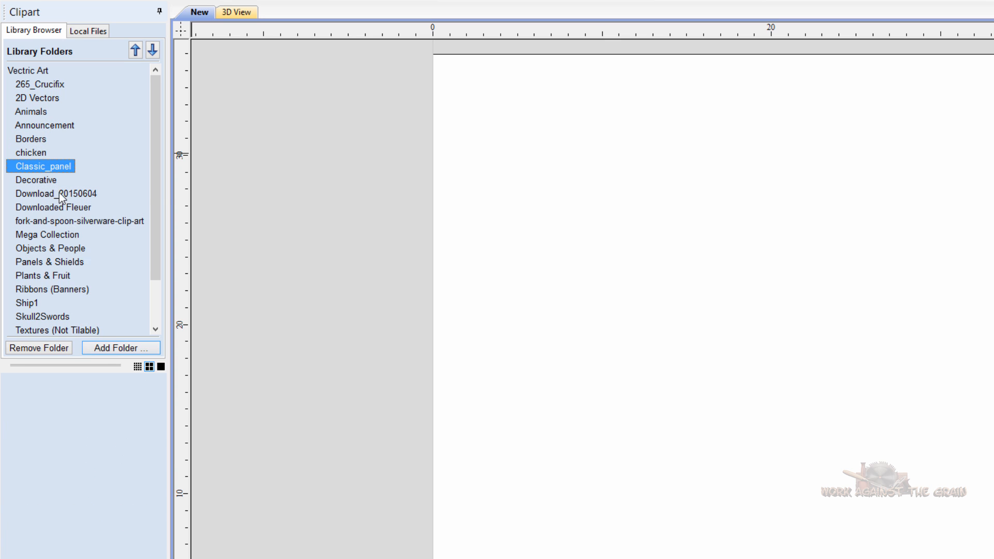
pyautogui.click(32, 181)
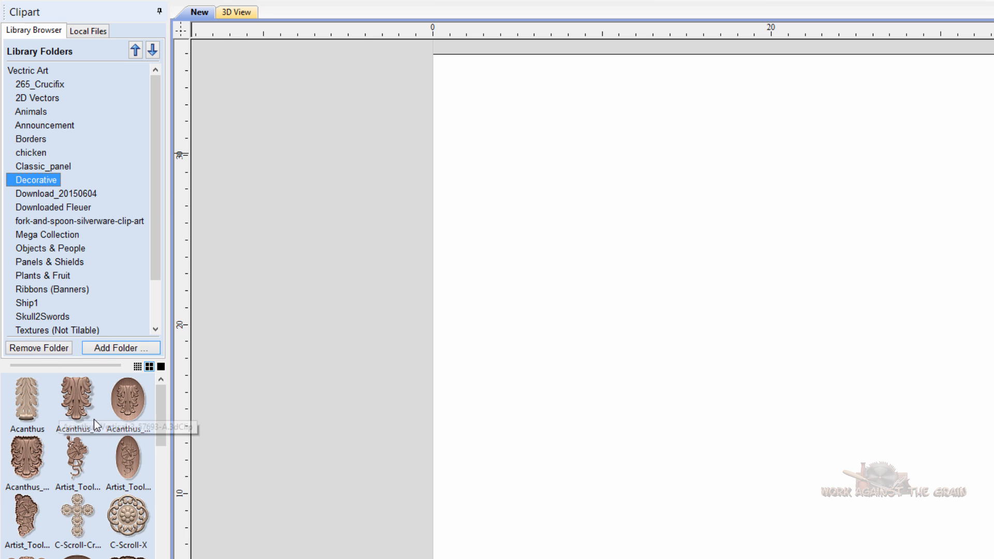
pyautogui.moveTo(92, 285)
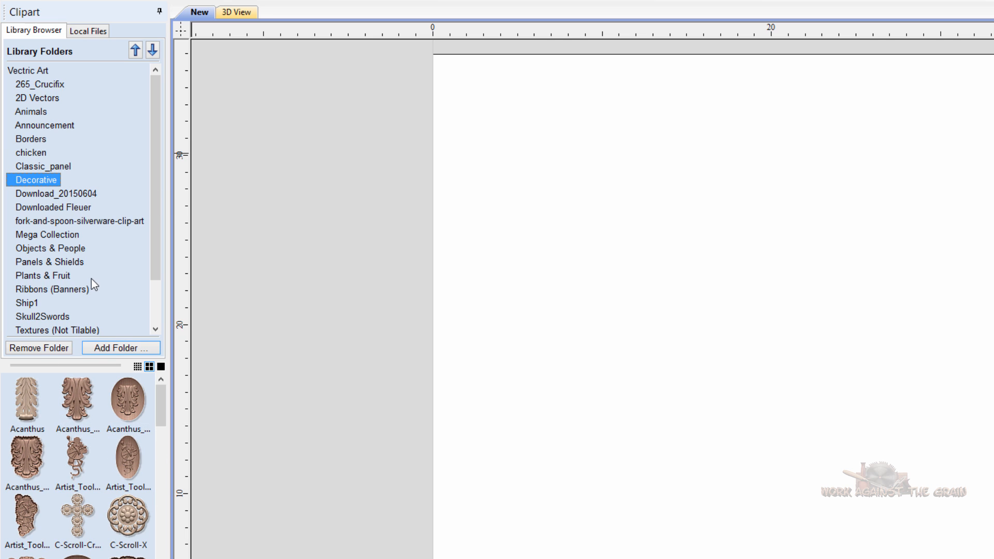
pyautogui.moveTo(66, 477)
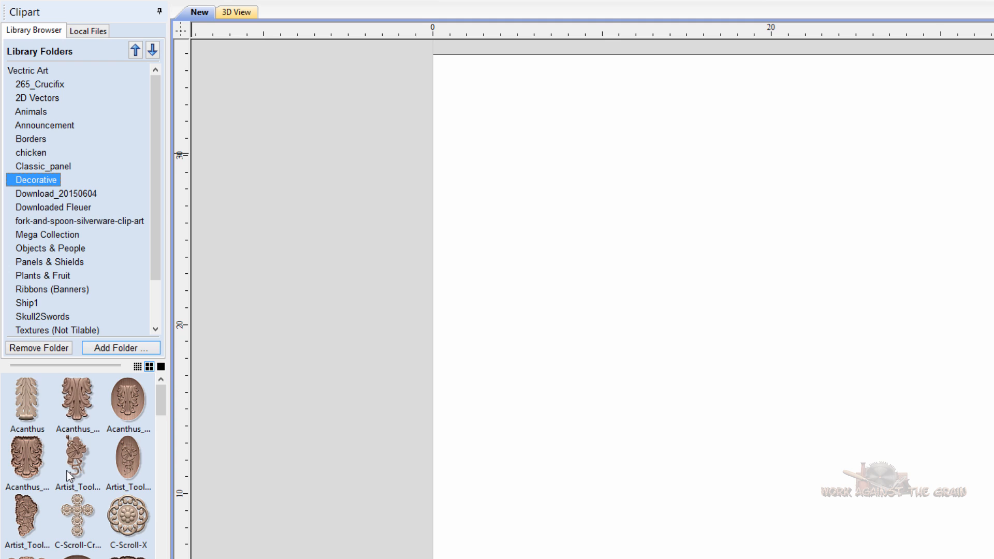
pyautogui.moveTo(93, 536)
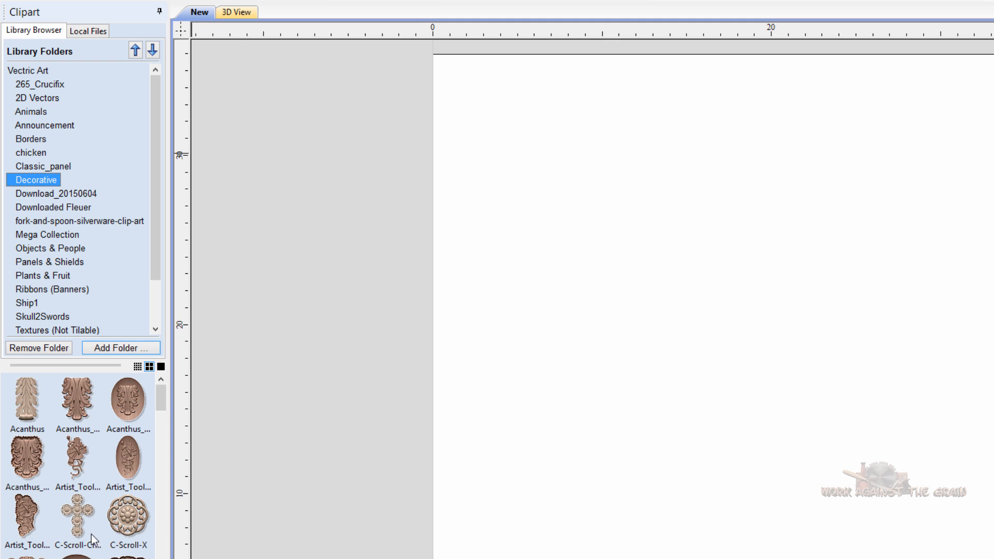
pyautogui.moveTo(32, 461)
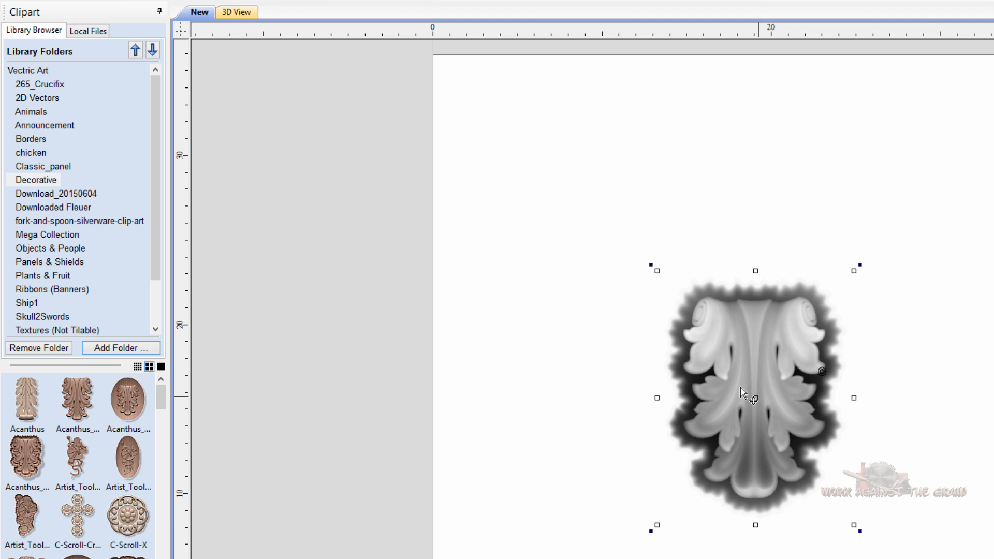
# Move the Acanthus model to the sheet's upper left and scroll the folder list
pyautogui.moveTo(755, 397); pyautogui.dragTo(589, 218)
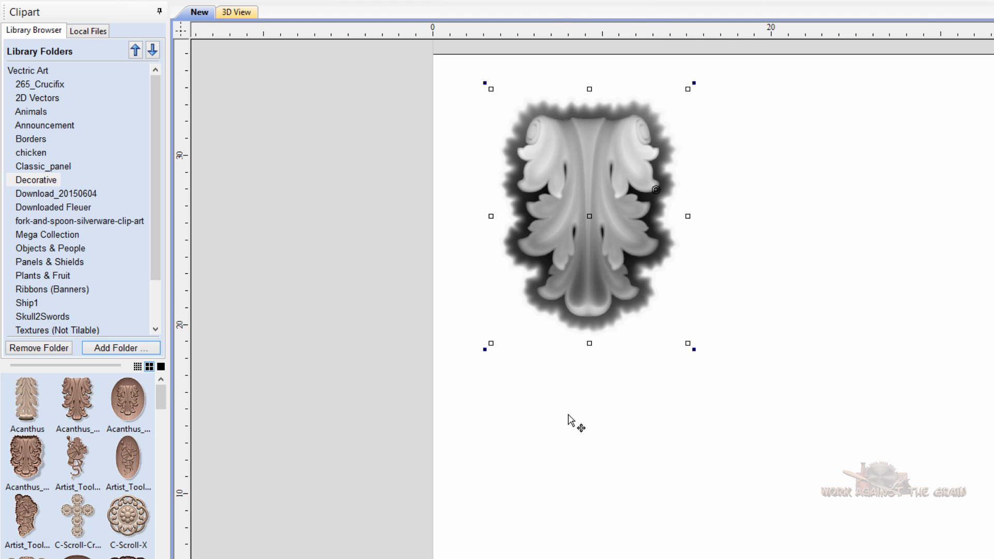
pyautogui.moveTo(142, 200)
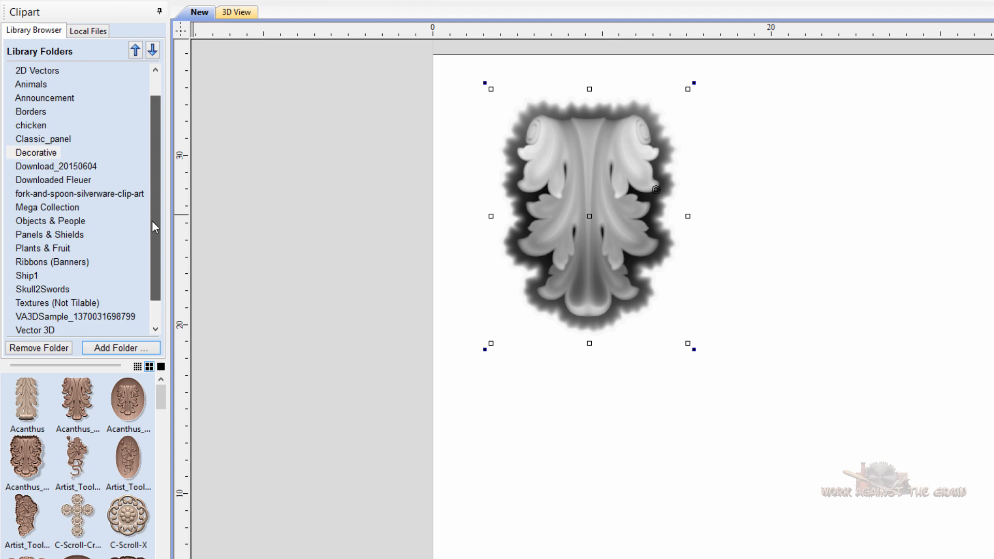
pyautogui.scroll(-3)
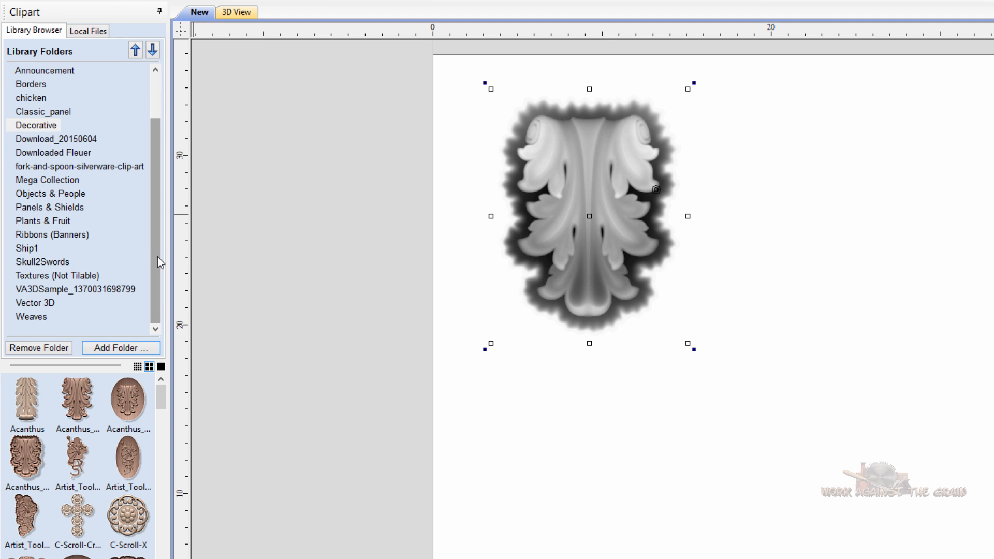
pyautogui.moveTo(168, 185)
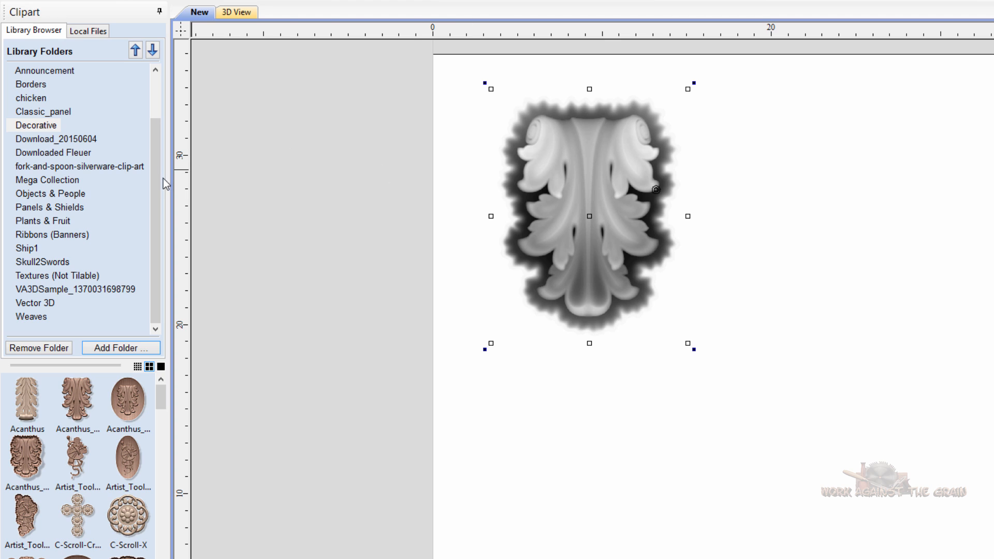
pyautogui.moveTo(157, 256)
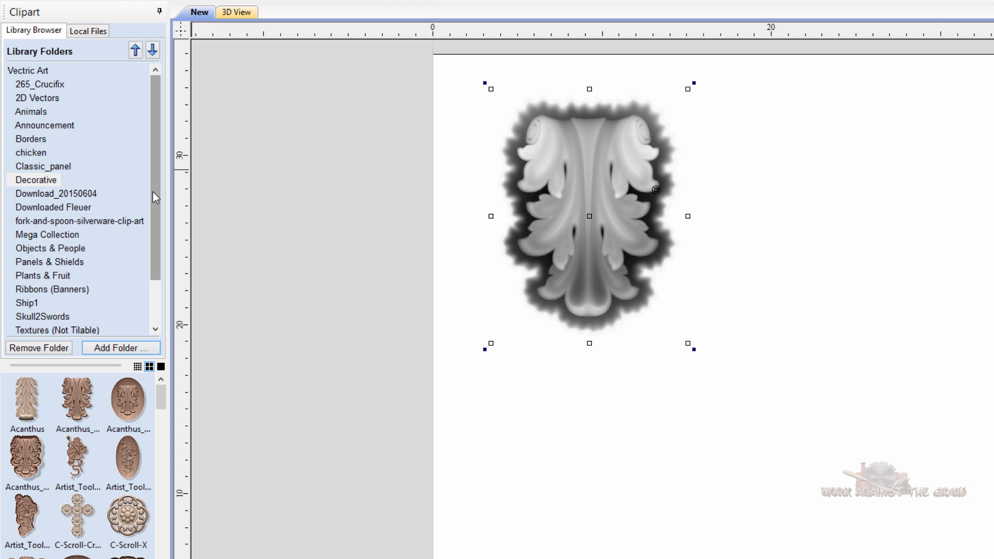
pyautogui.scroll(-3)
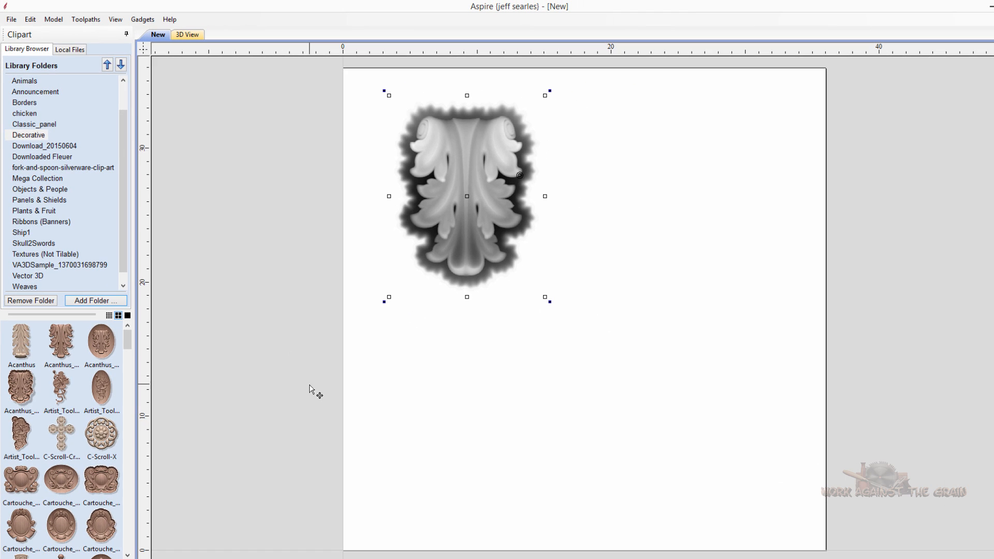
# Close the Acanthus job, discarding its unsaved changes
pyautogui.click(10, 19)
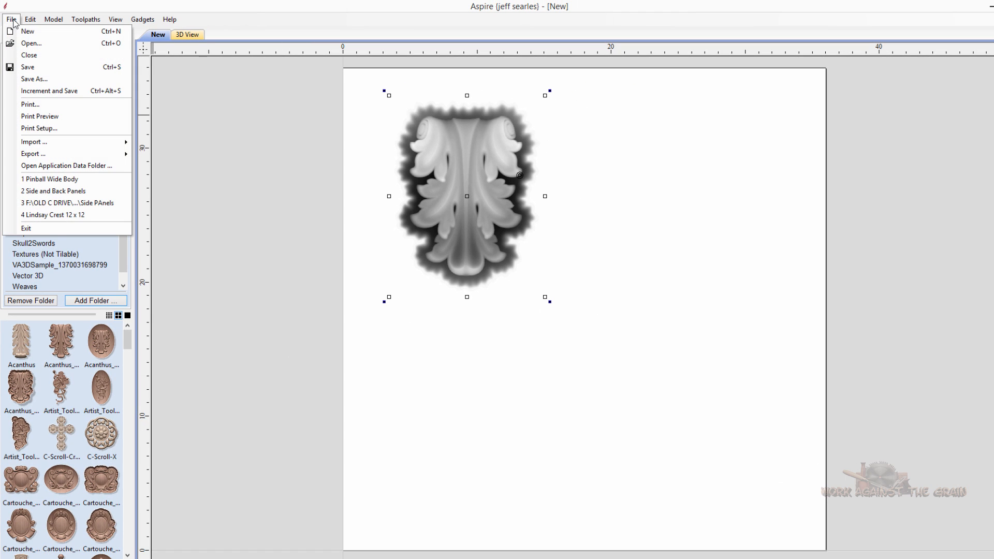
pyautogui.click(29, 30)
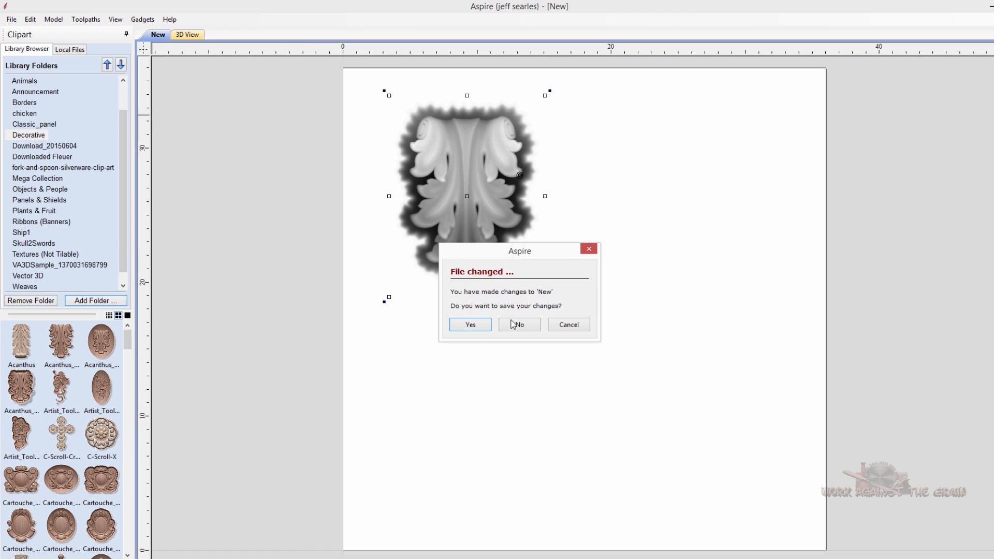
pyautogui.click(519, 324)
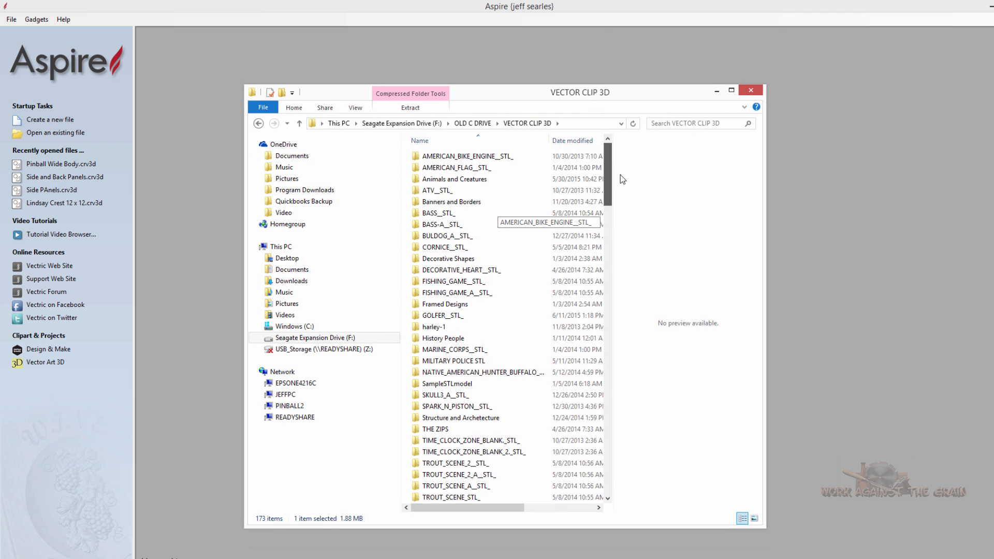
# Open the AMERICAN_FLAG__STL_ folder in File Explorer
pyautogui.doubleClick(457, 167)
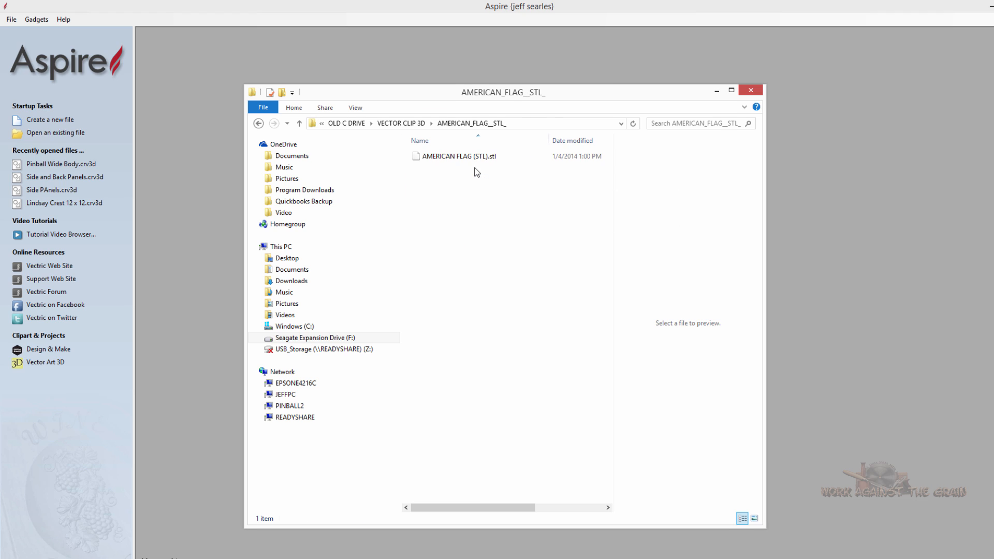
pyautogui.click(455, 157)
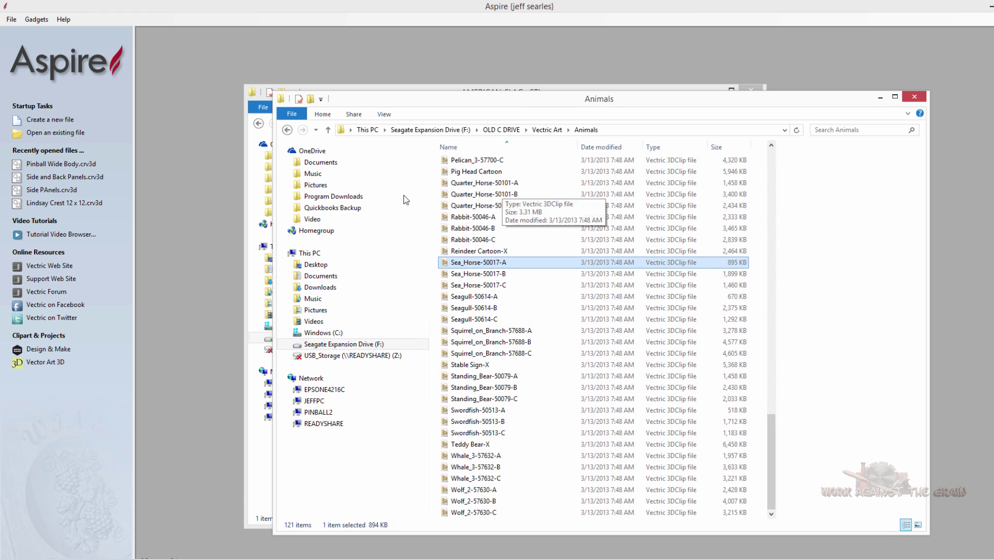
pyautogui.moveTo(185, 513)
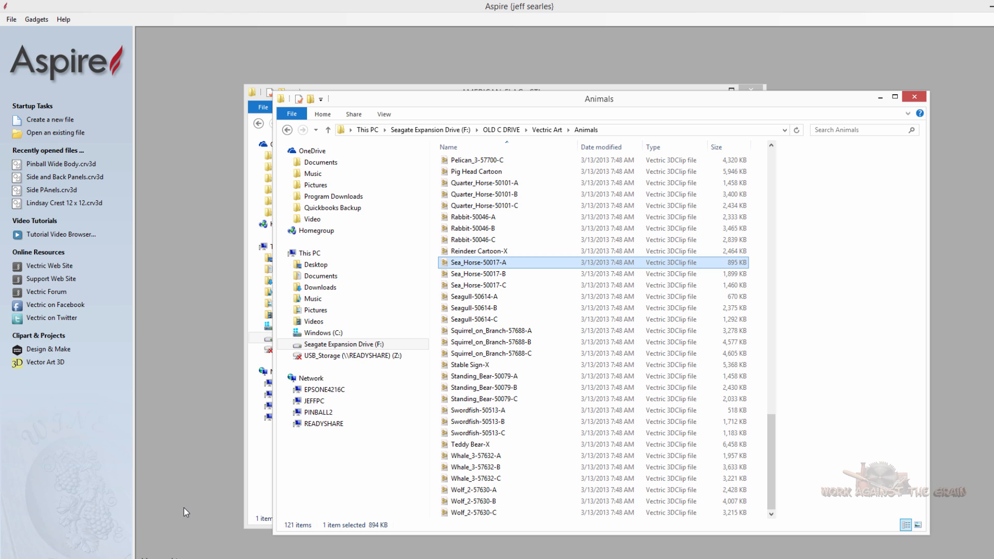
pyautogui.moveTo(168, 522)
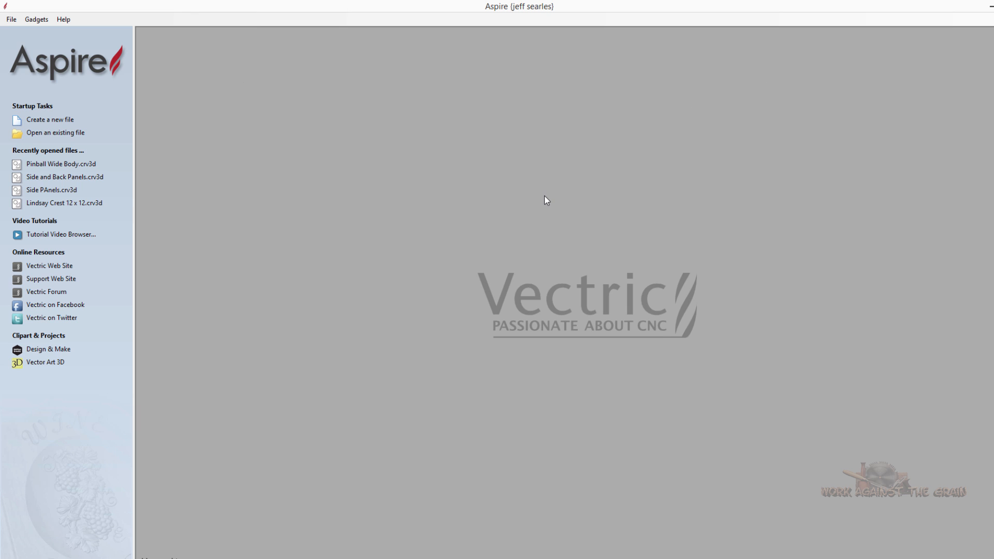
pyautogui.moveTo(368, 224)
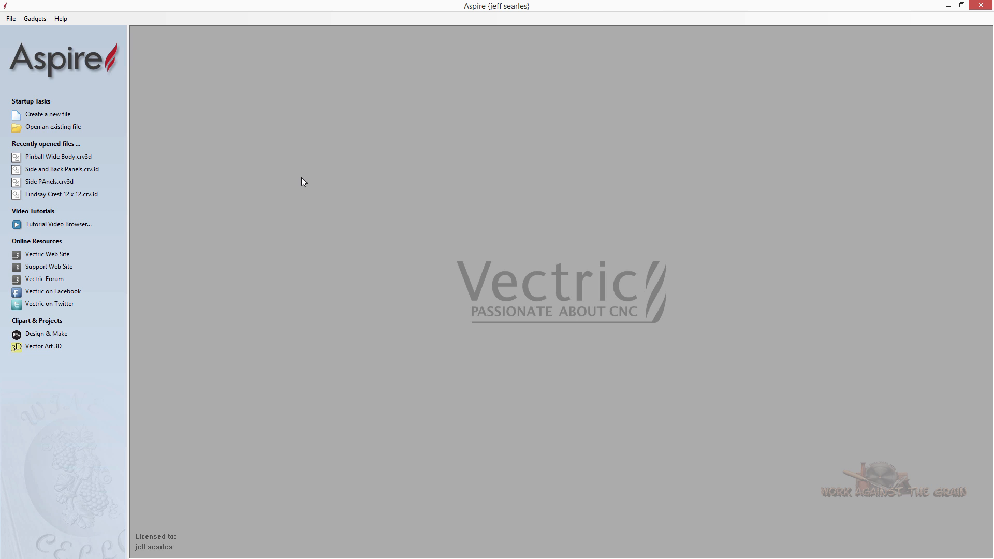
pyautogui.moveTo(294, 187)
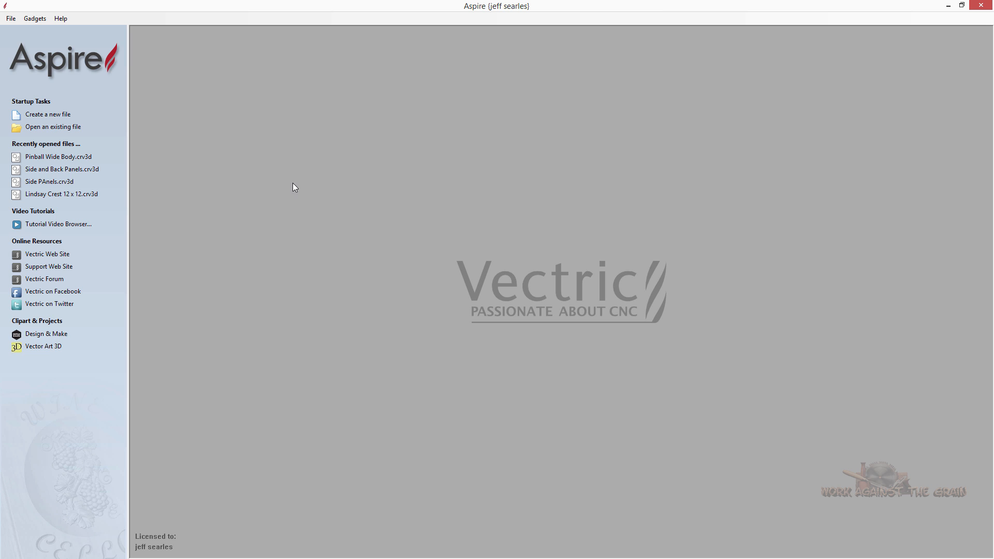
pyautogui.moveTo(436, 295)
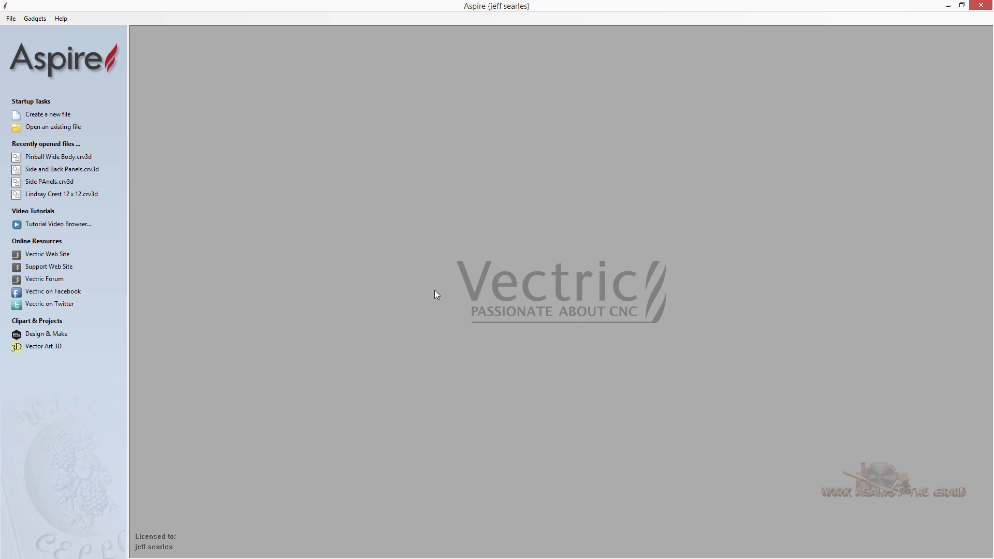
pyautogui.moveTo(430, 288)
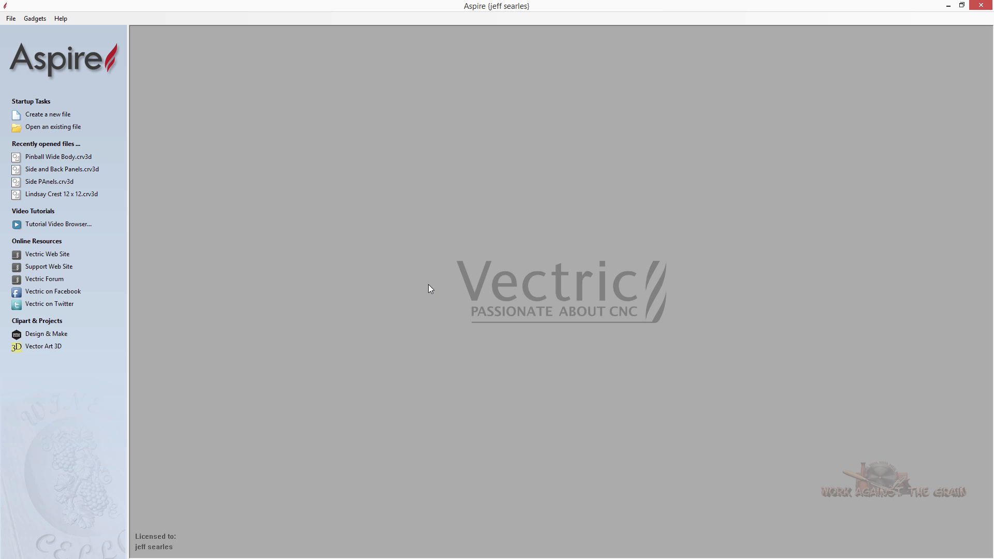
pyautogui.moveTo(432, 321)
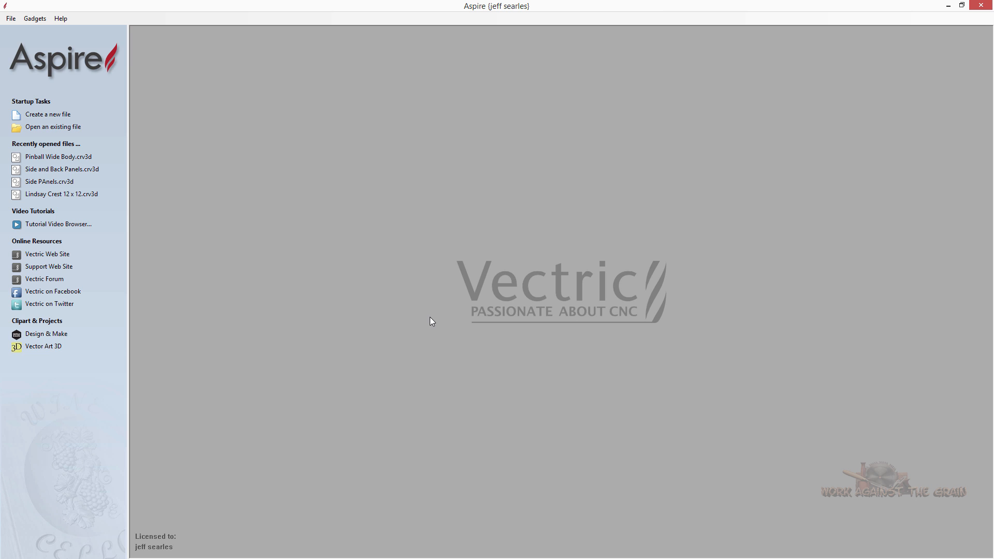
pyautogui.moveTo(434, 317)
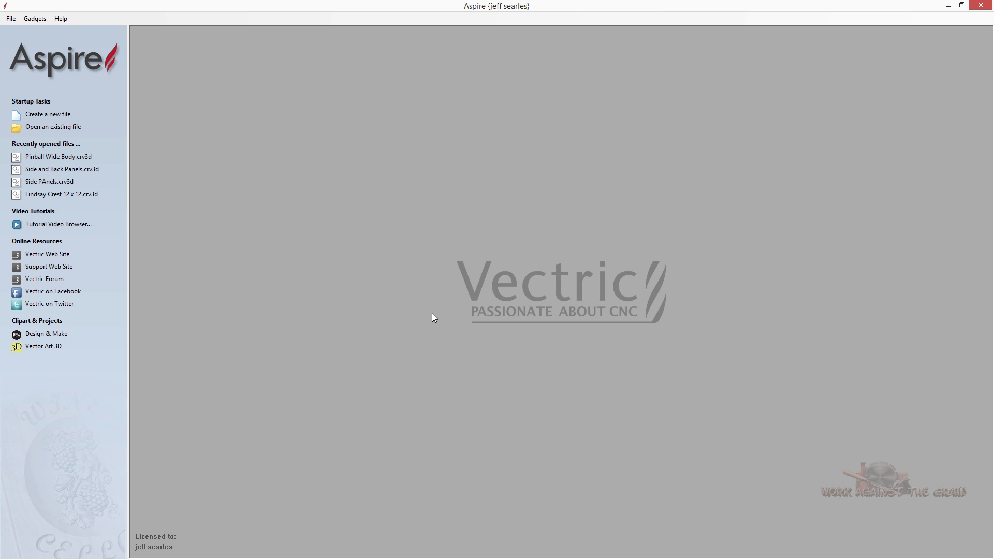
pyautogui.moveTo(360, 351)
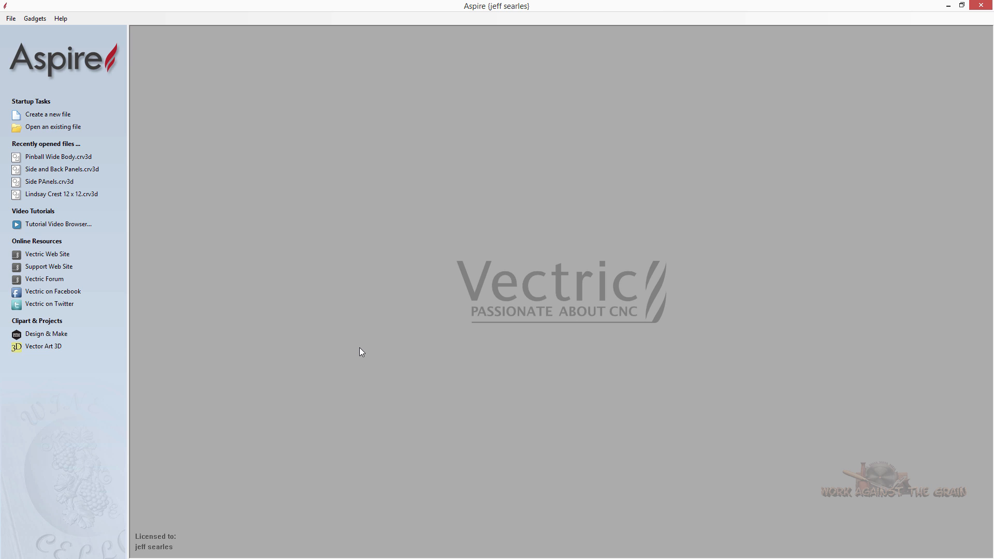
pyautogui.moveTo(405, 339)
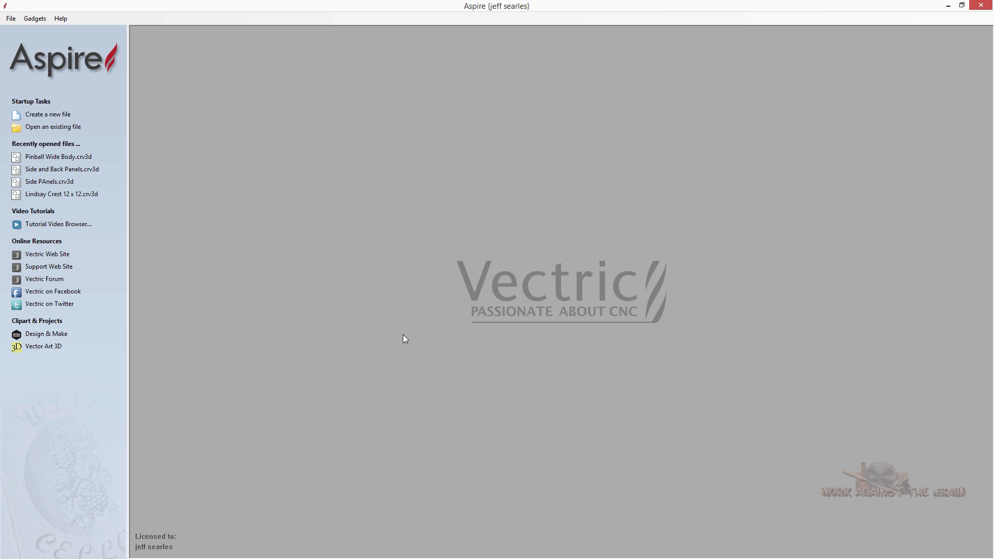
pyautogui.moveTo(450, 341)
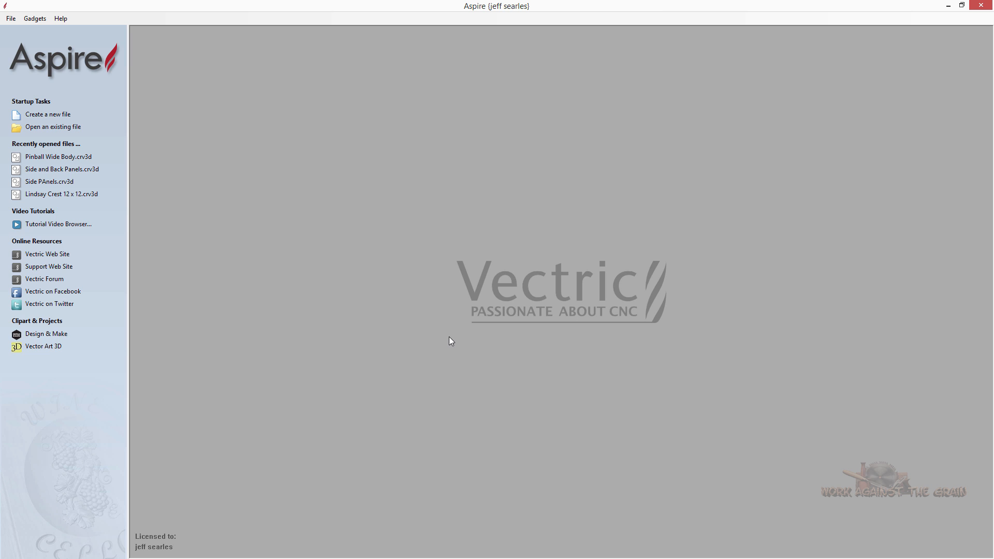
pyautogui.moveTo(666, 243)
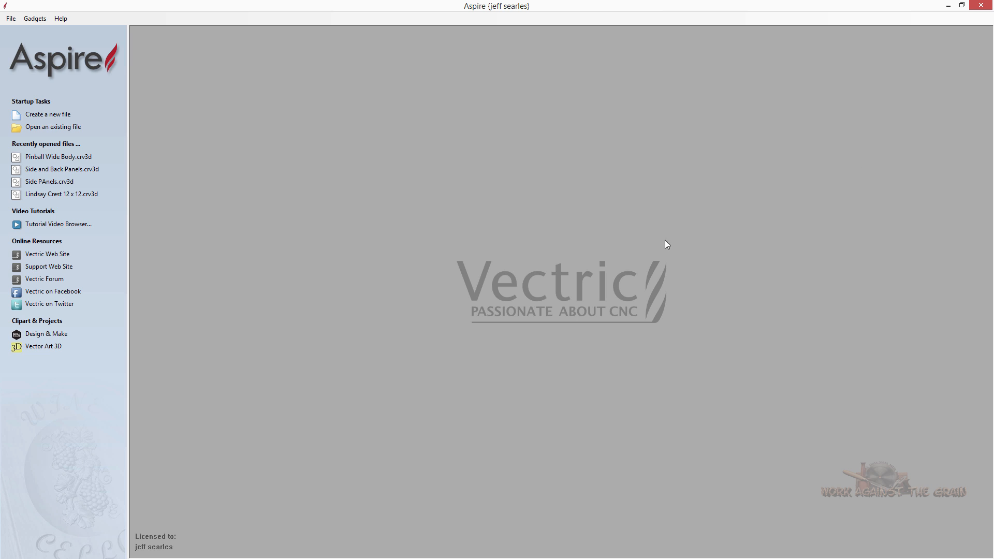